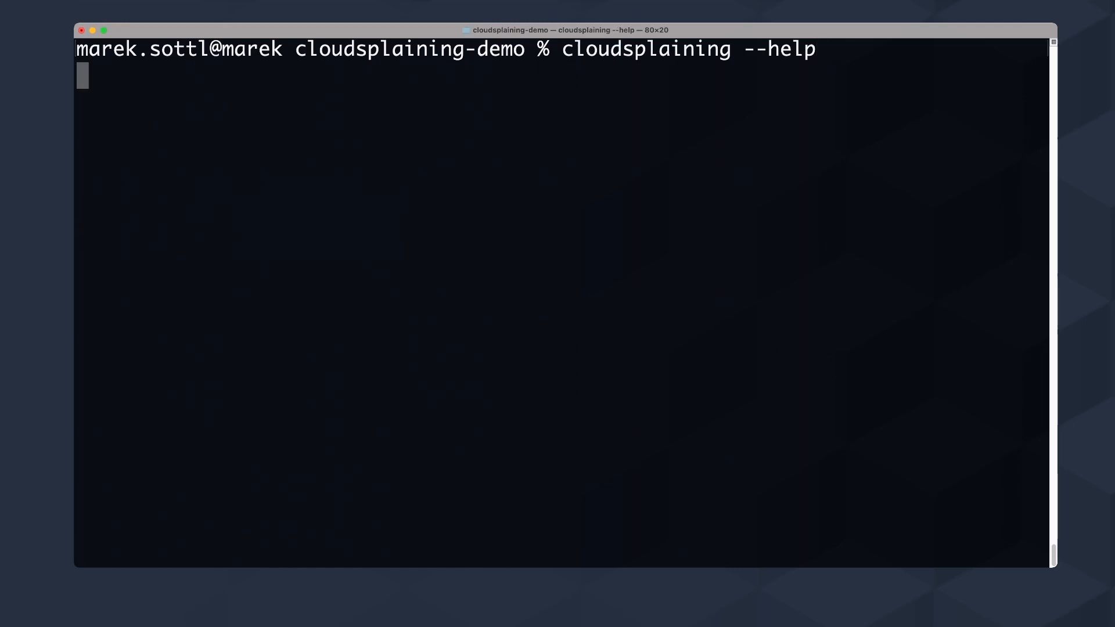
Step: Run cloudsplaining --help and scroll through its options and commands list
key("Return")
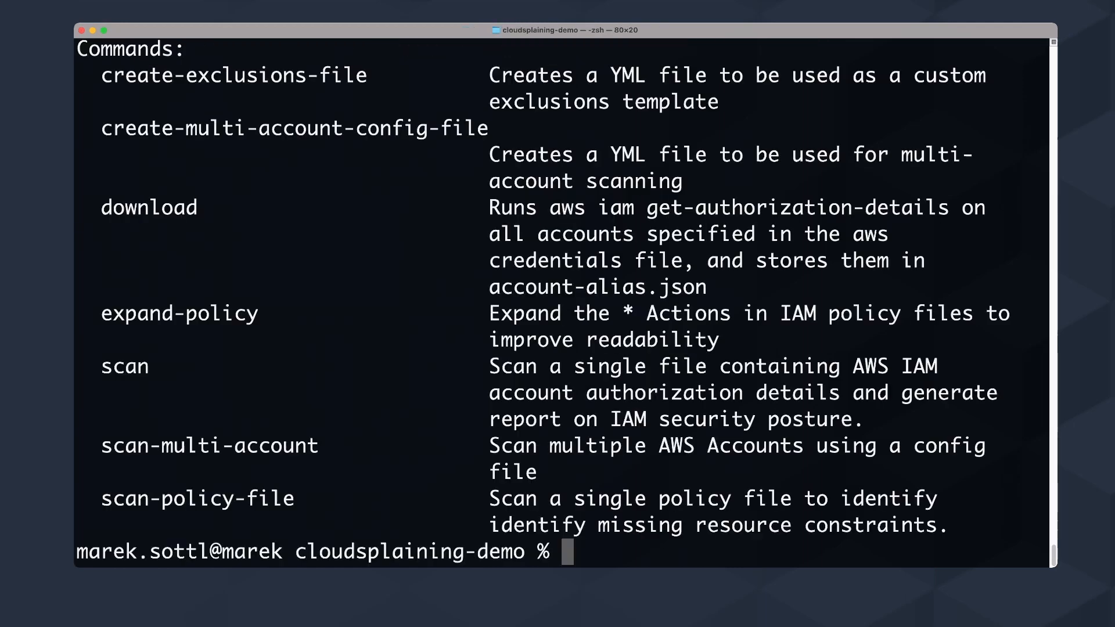
scroll("up", 3)
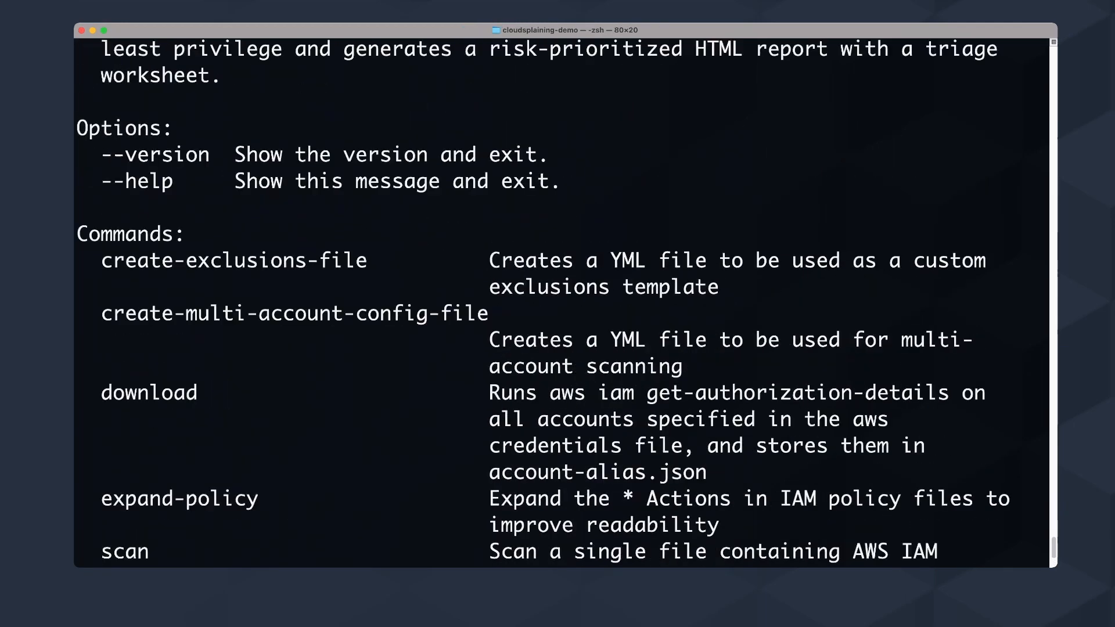
scroll("up", 3)
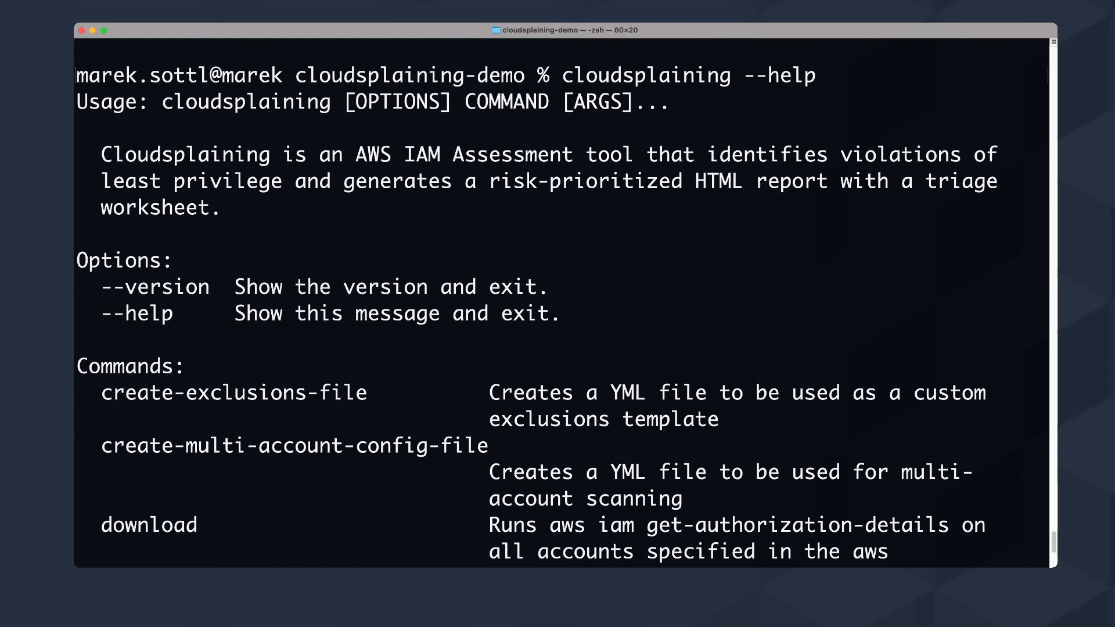
scroll("down", 3)
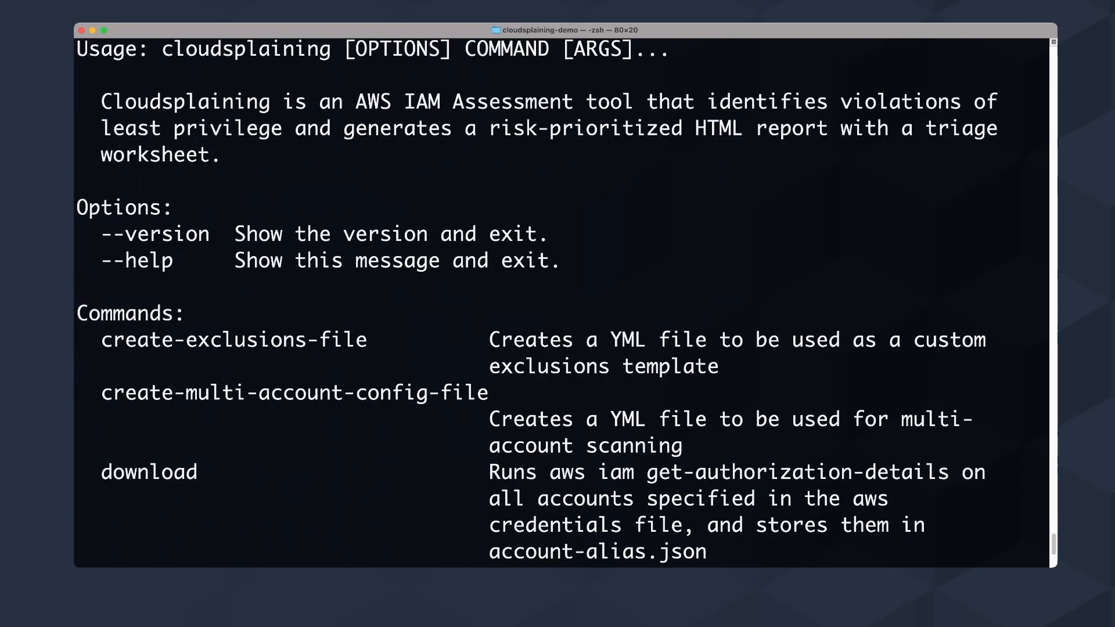
scroll("down", 3)
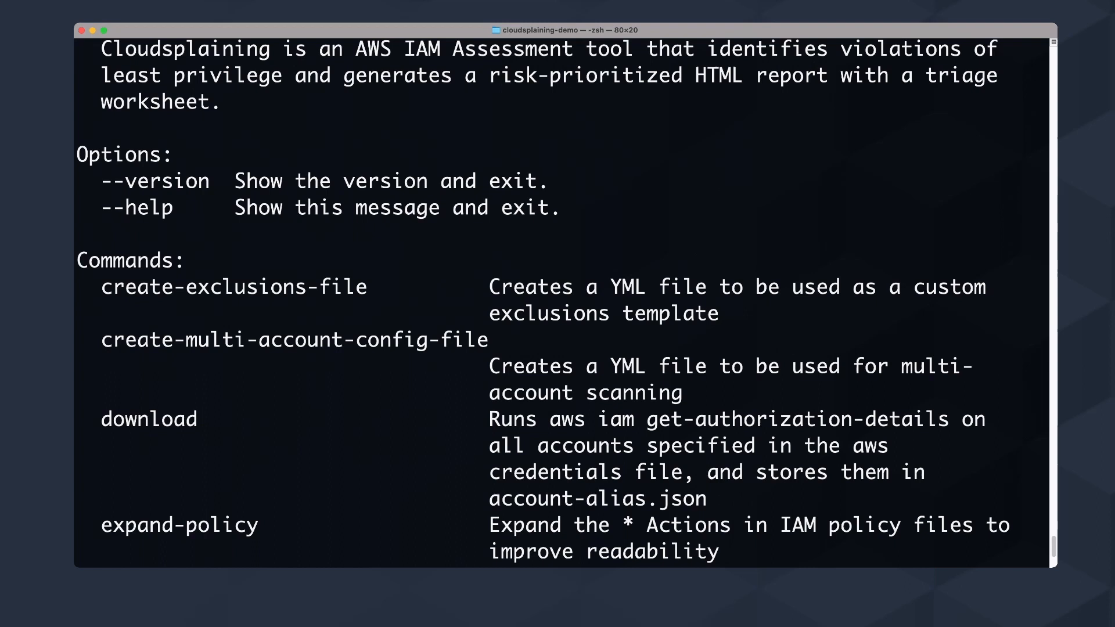
scroll("down", 3)
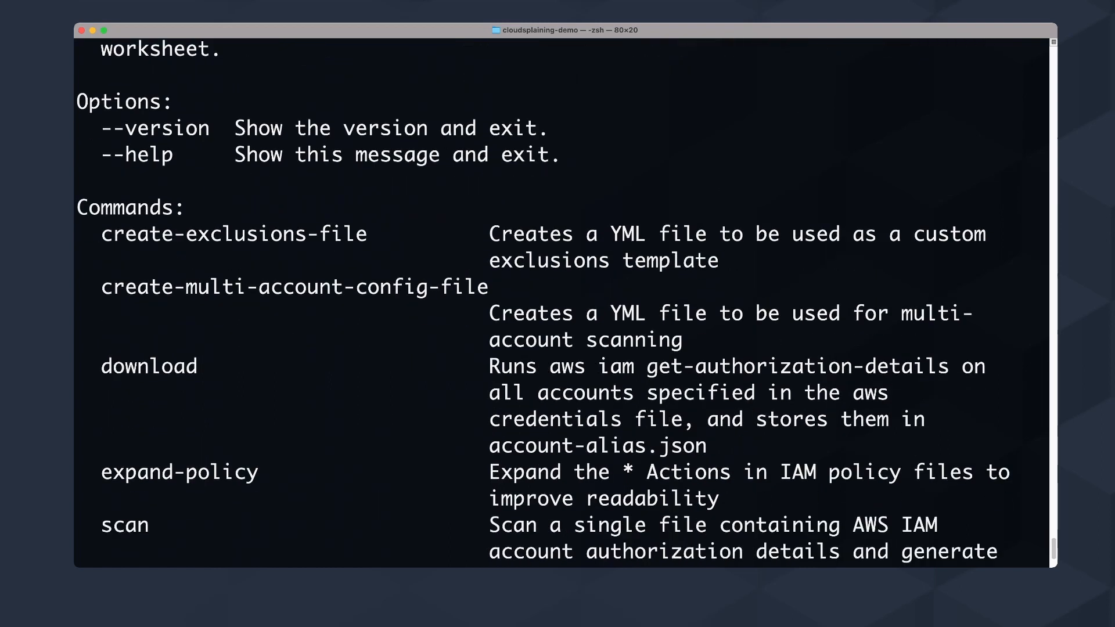
double_click(233, 234)
type("cloudsplaining create-exclusions-file")
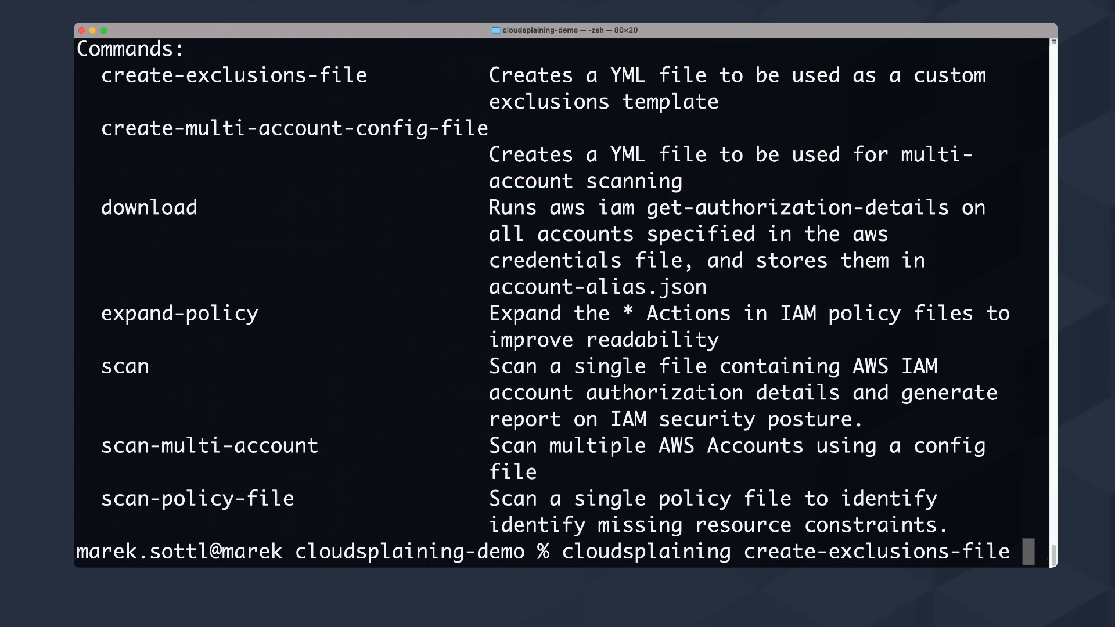
Step: Generate the exclusions.yml template and confirm it appears in the ls listing
key("Return")
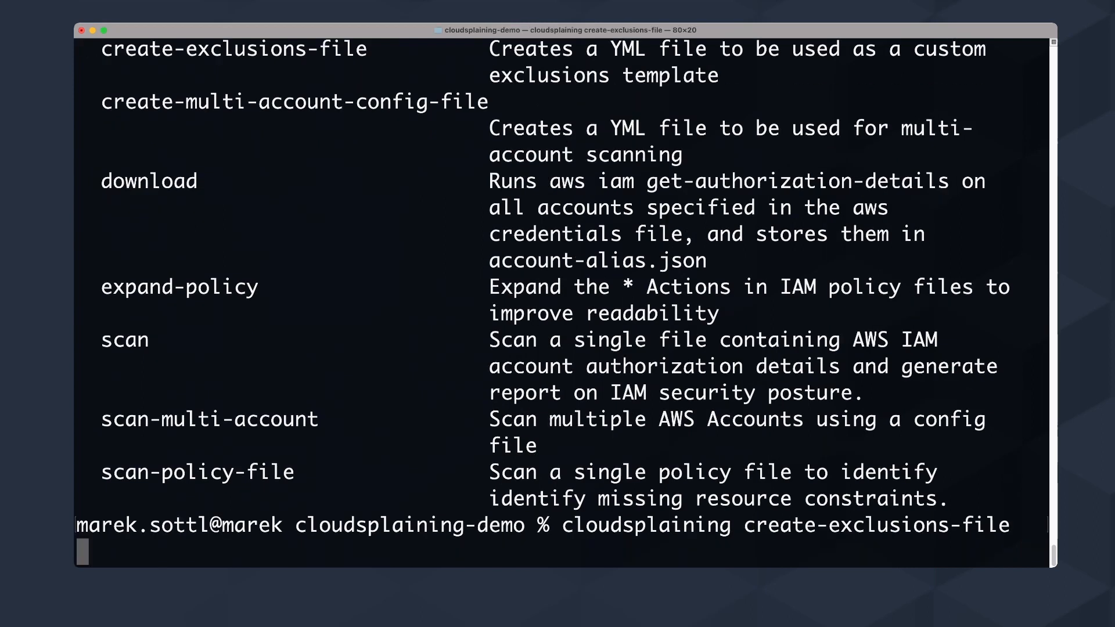
key("Return")
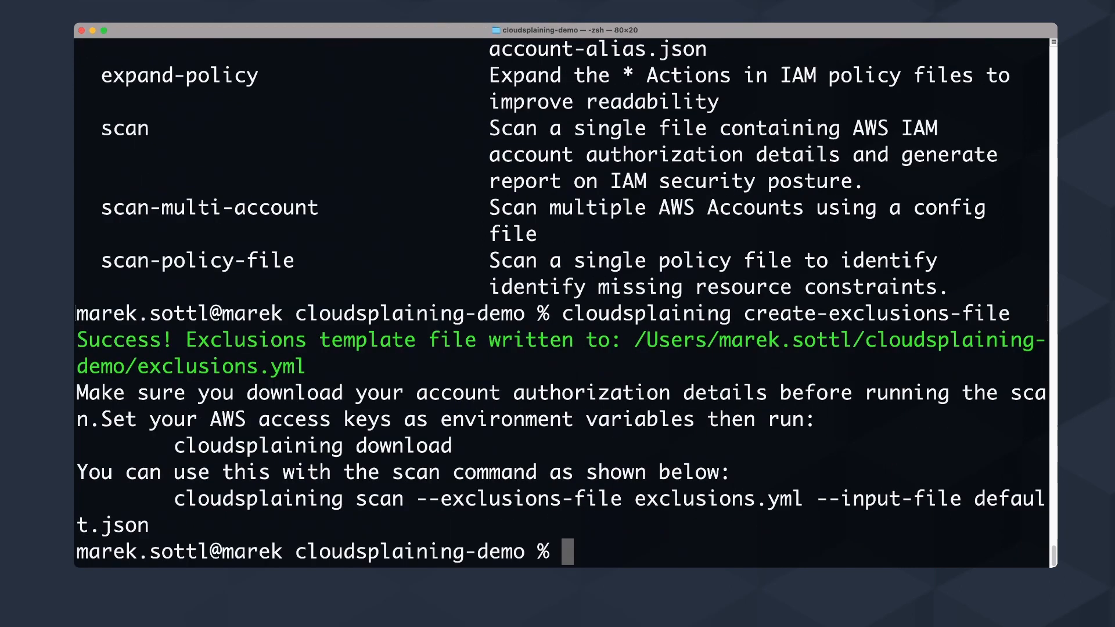
type("ls")
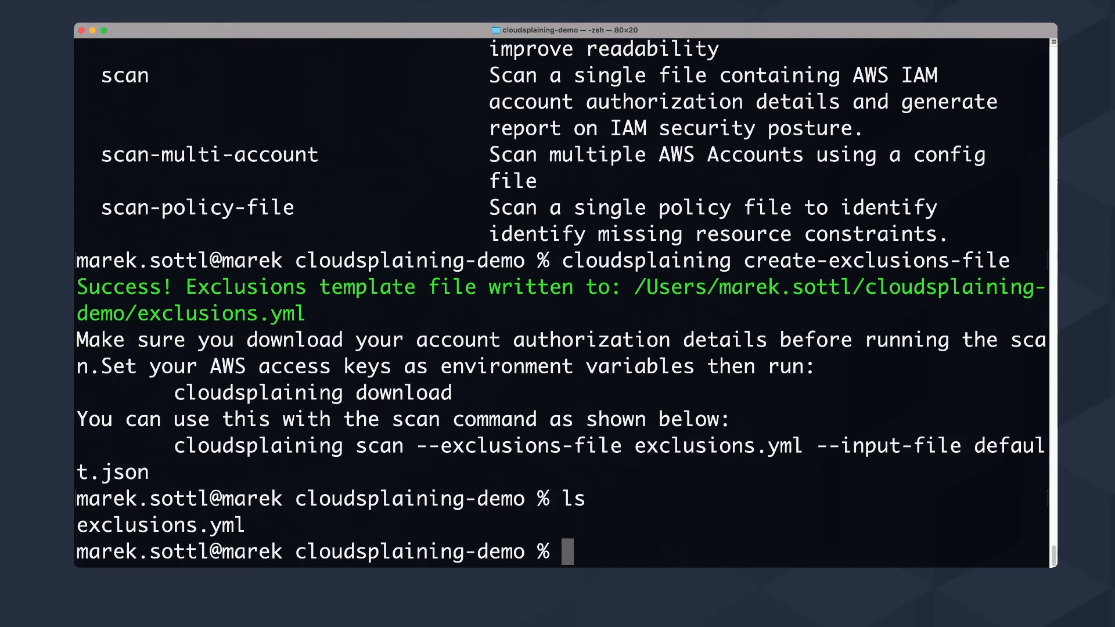
type("cat ex")
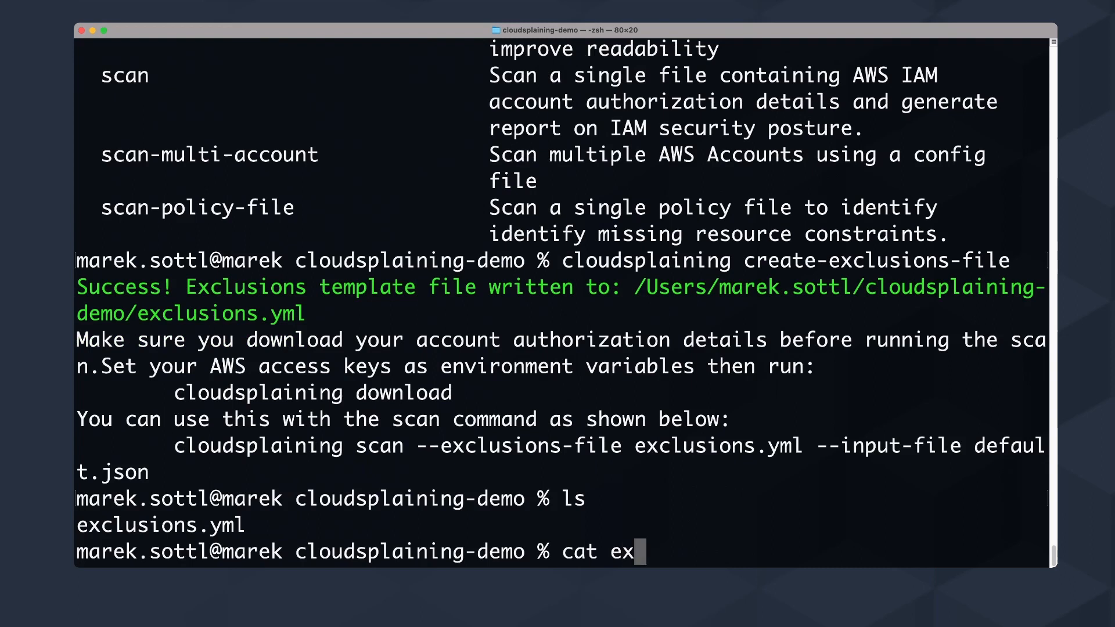
Step: Print exclusions.yml and scroll through its excluded policies, roles, users, groups and included actions
key("Return")
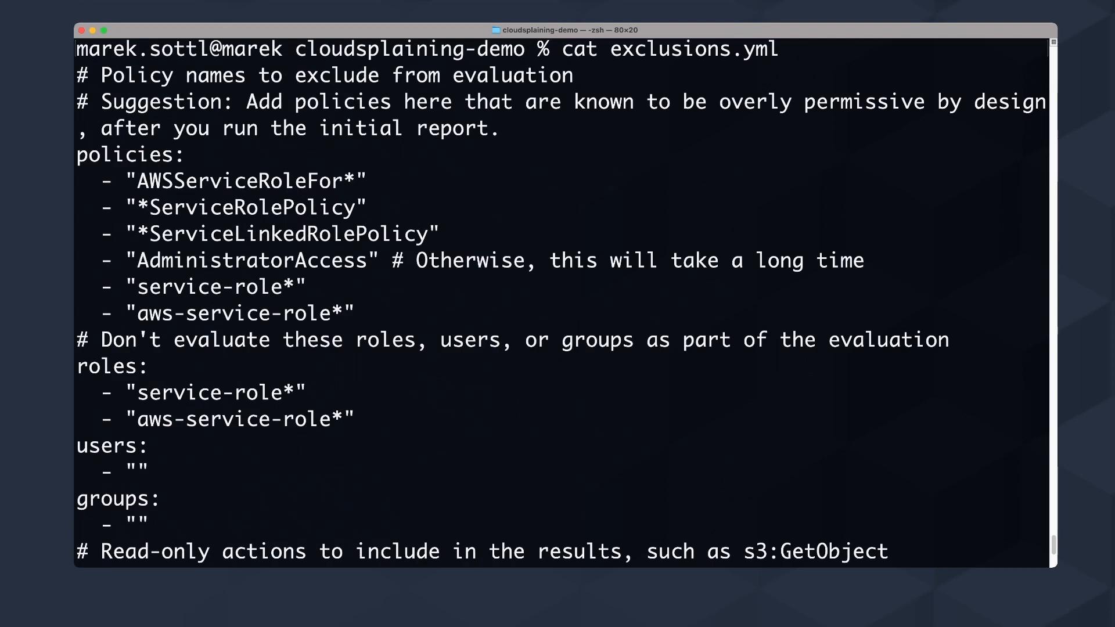
scroll("down", 3)
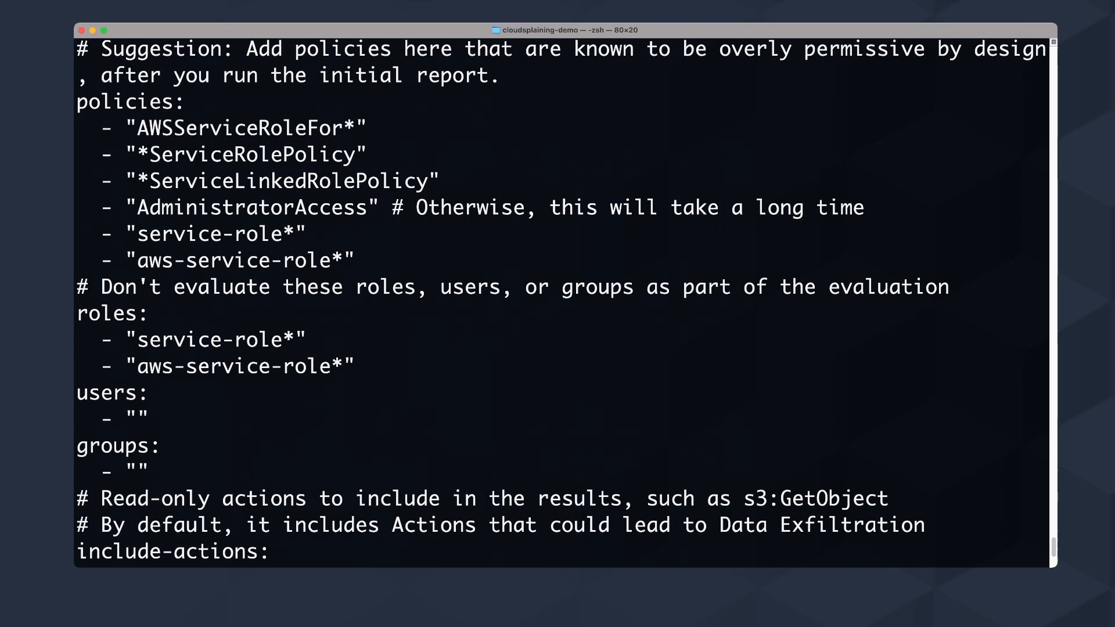
scroll("down", 3)
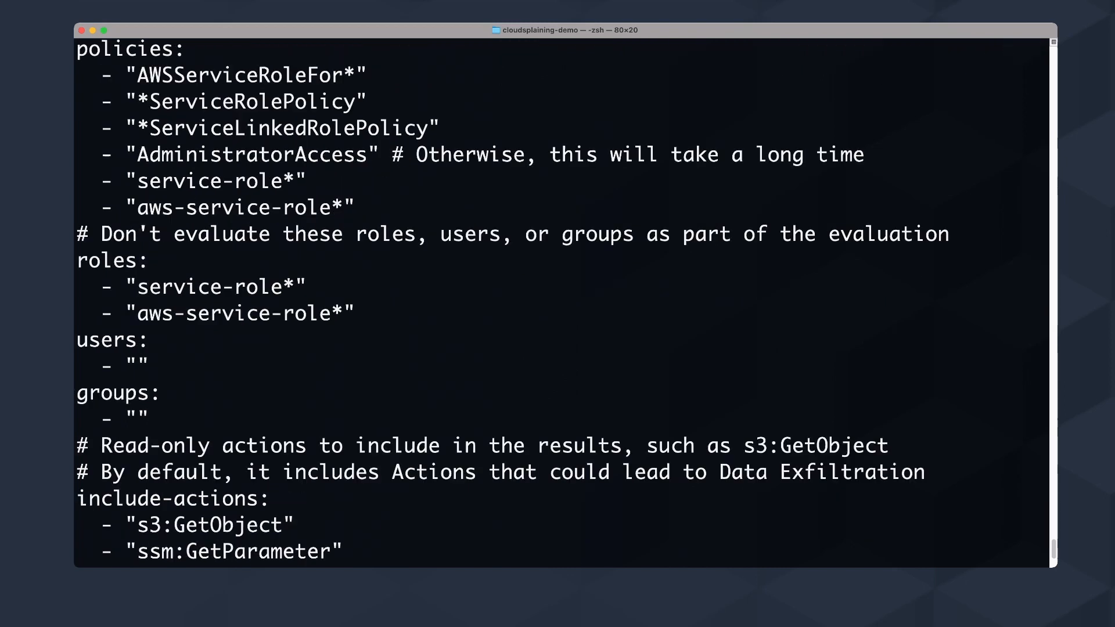
scroll("down", 3)
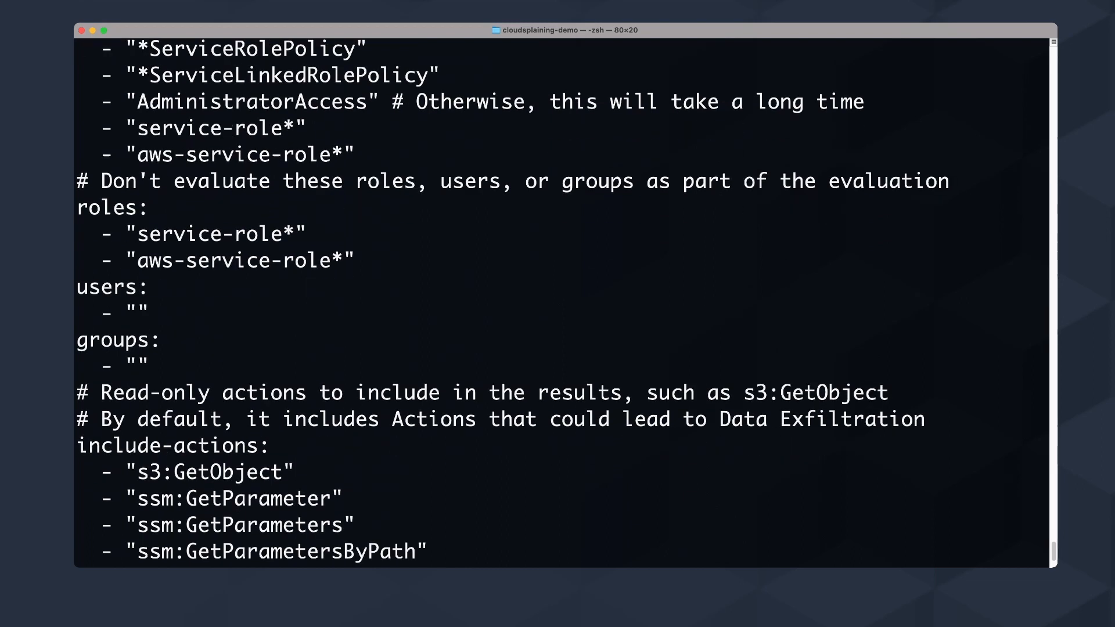
scroll("down", 3)
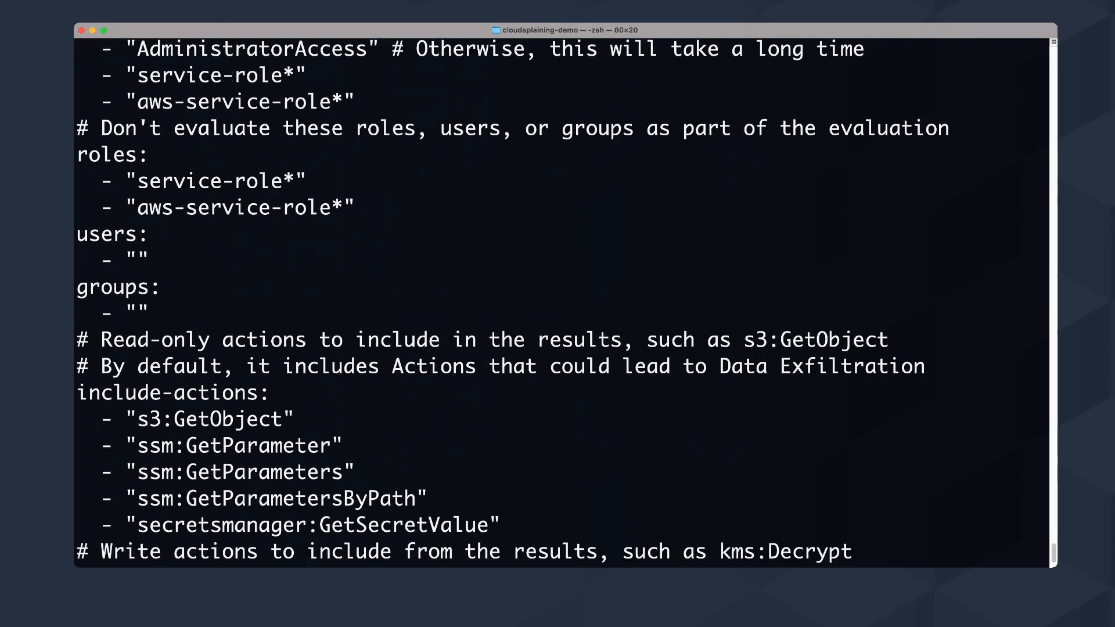
scroll("down", 3)
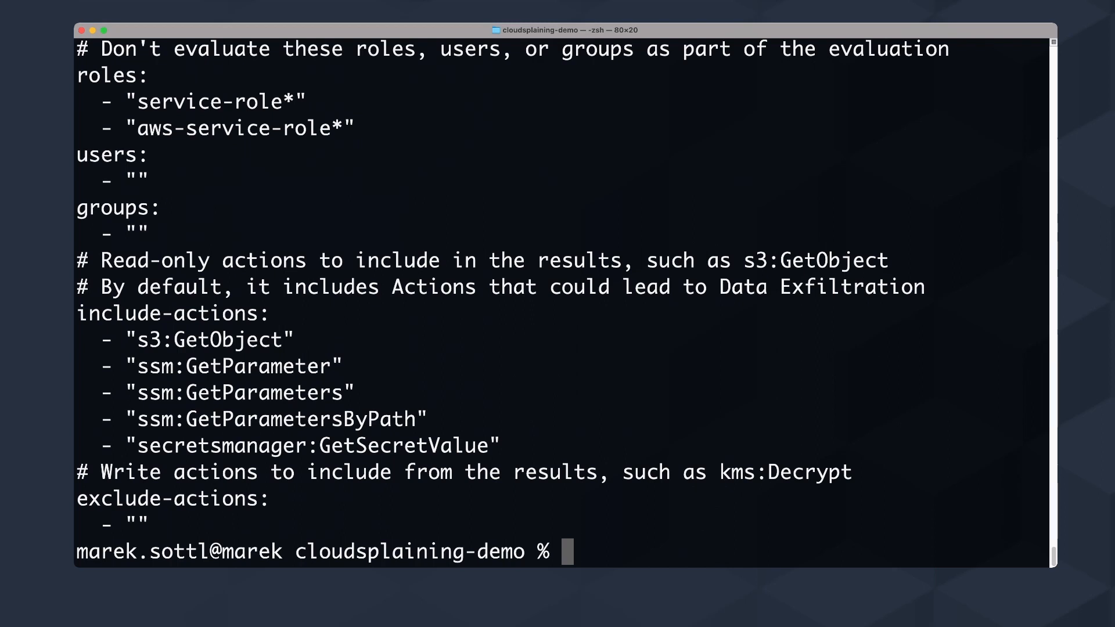
type("ls")
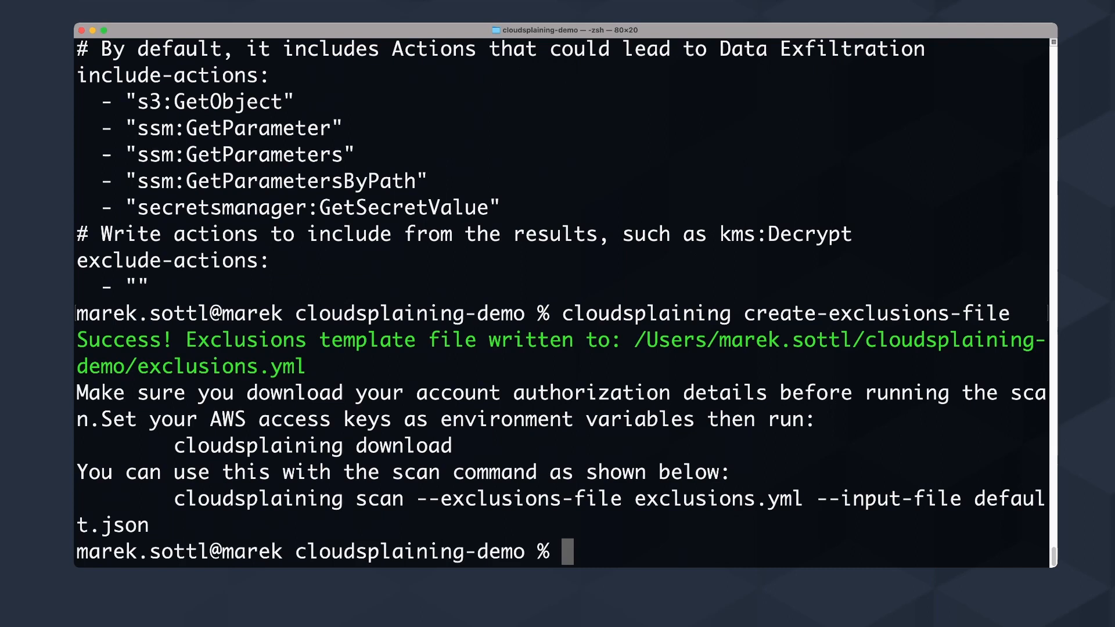
Step: Run a bare cloudsplaining scan, read the missing input-file error, and erase 'scan'
type("clouds")
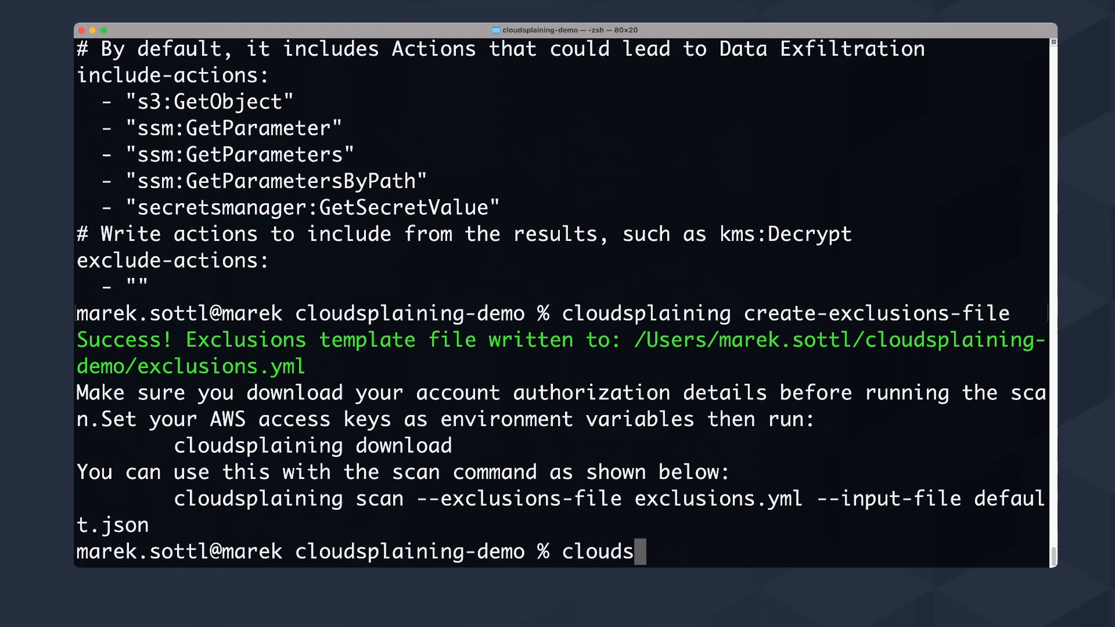
type("plaining scan")
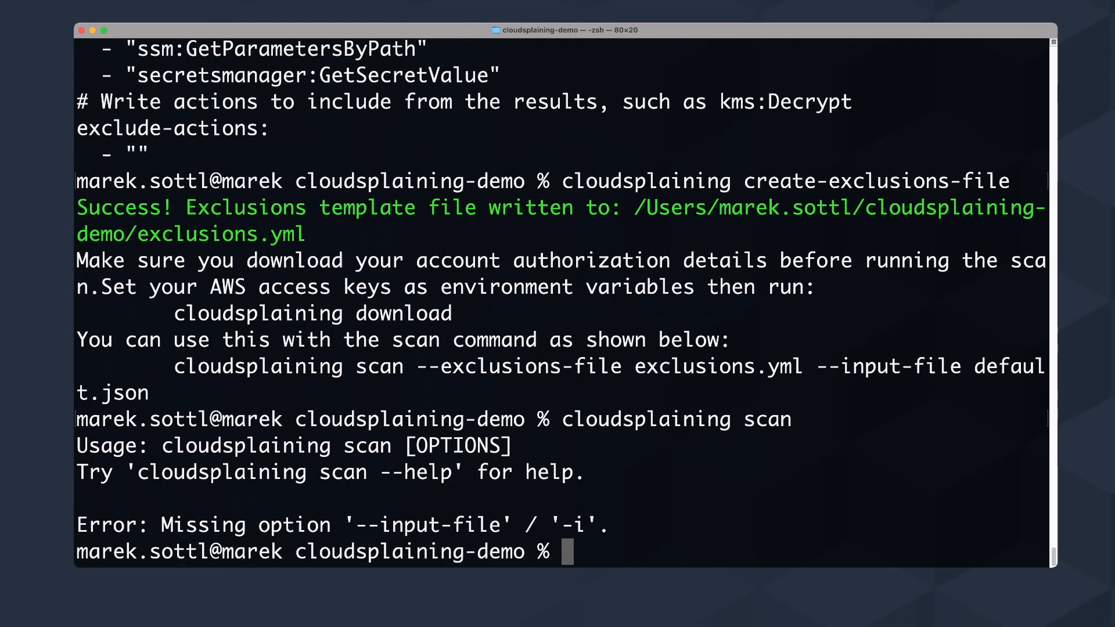
type("cloudsplaining scan")
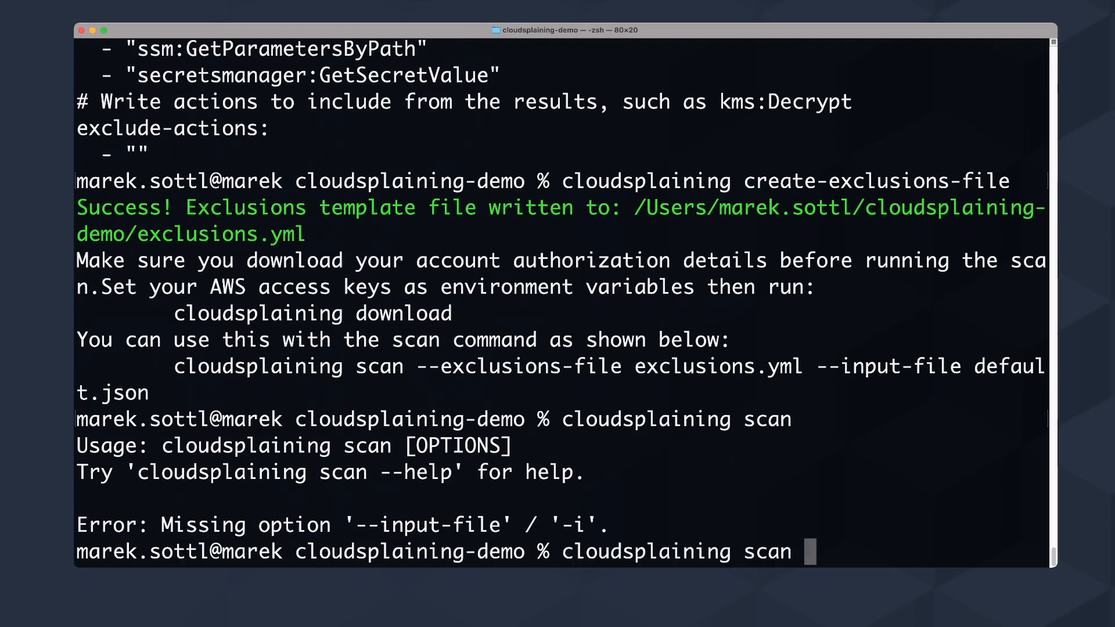
key("Backspace")
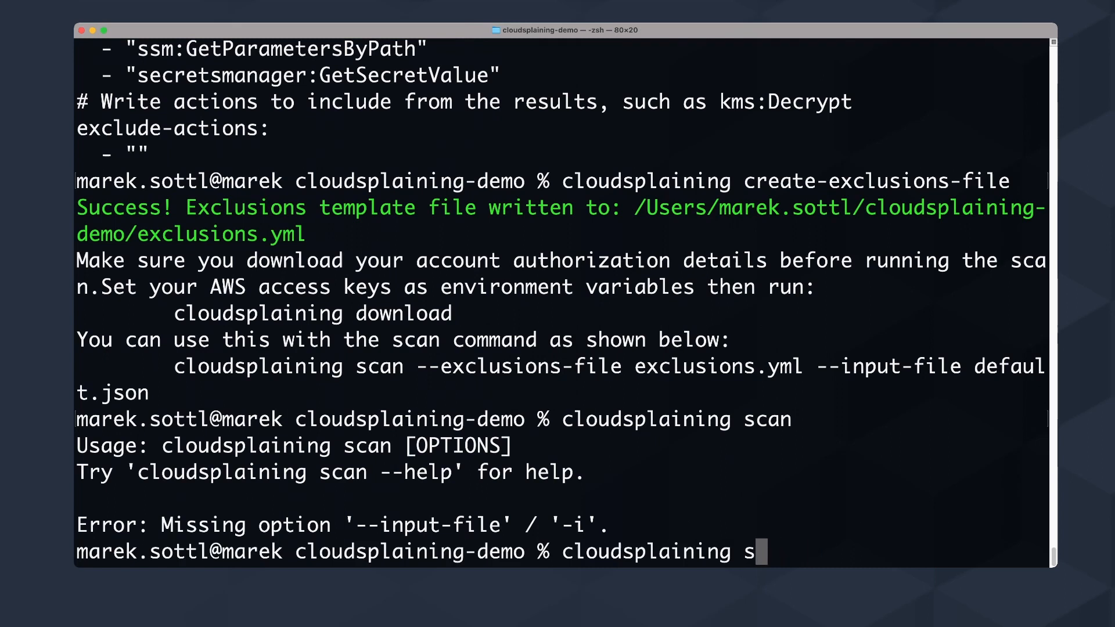
key("Backspace")
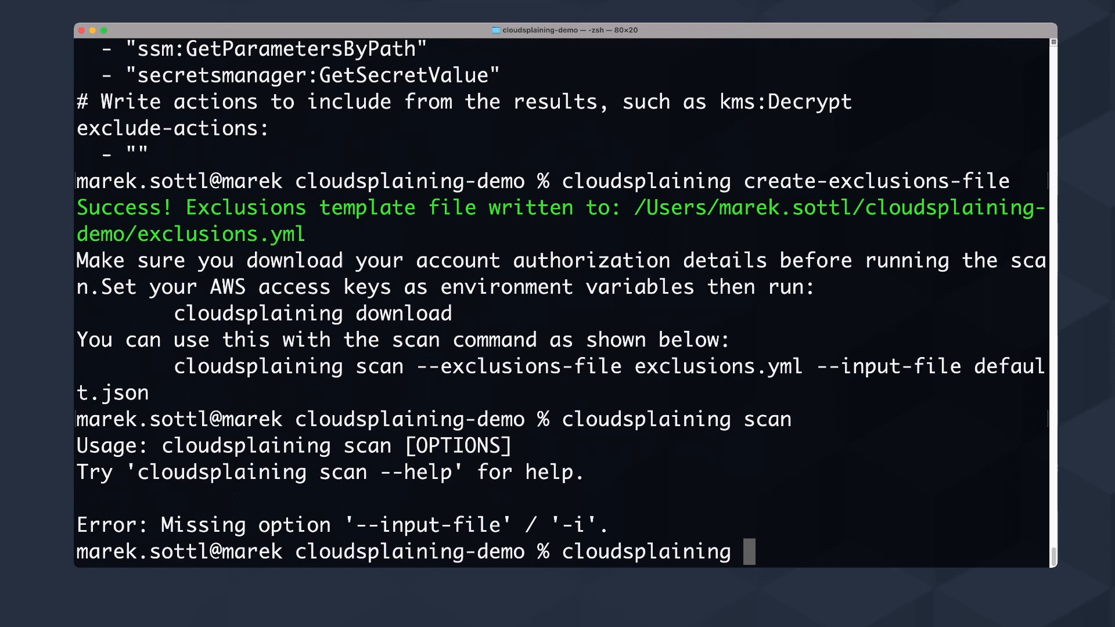
Step: Run cloudsplaining download to save the account authorization details to default.json
type("down")
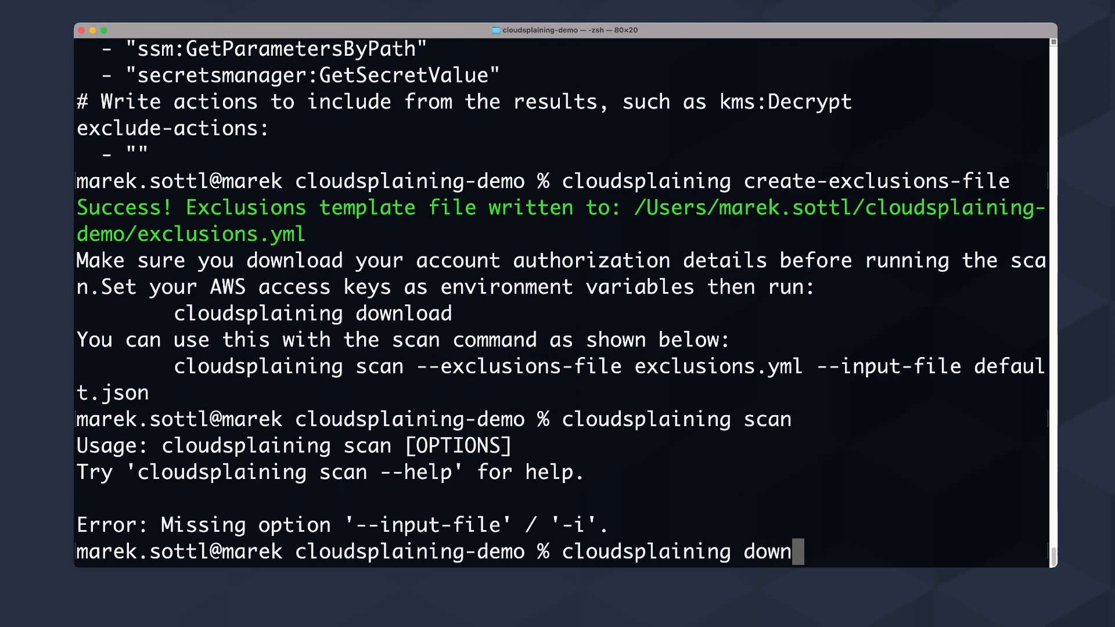
type("load")
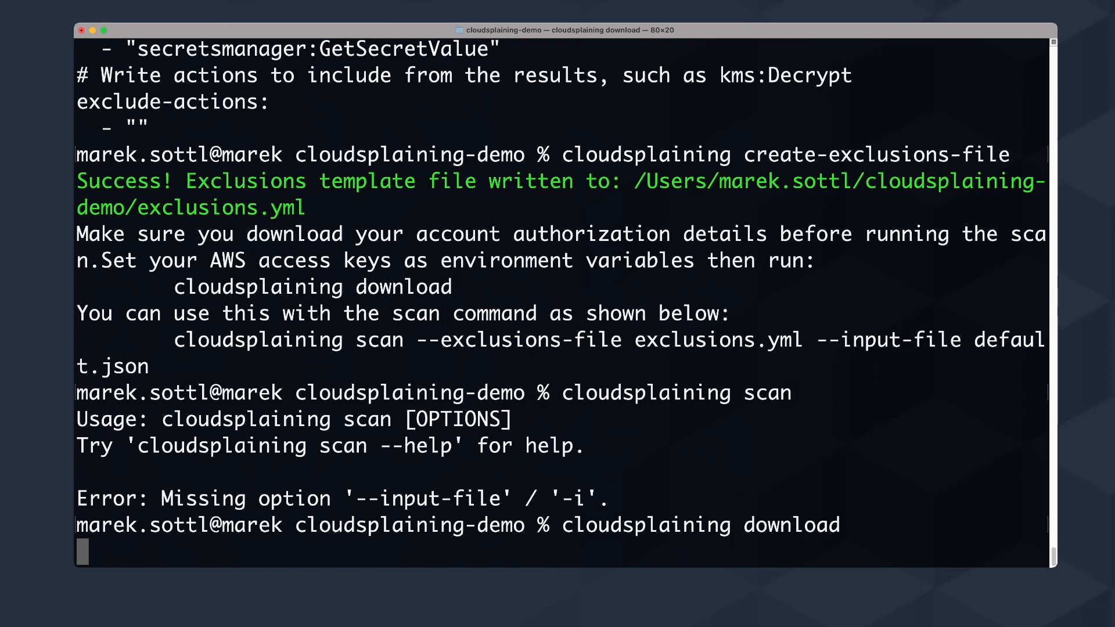
key("Return")
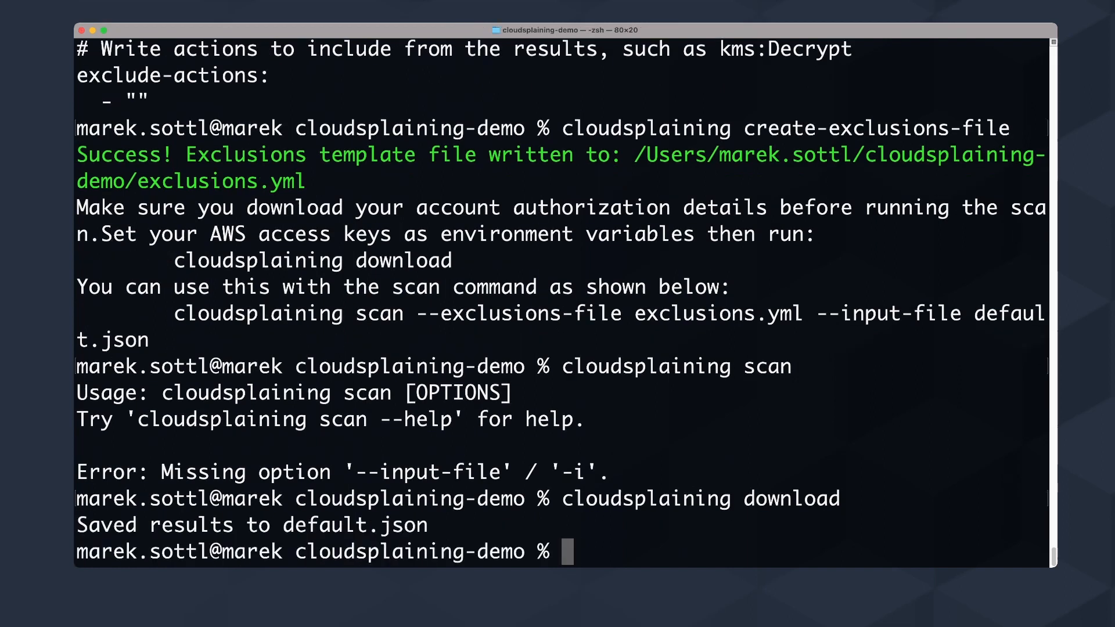
type("ca")
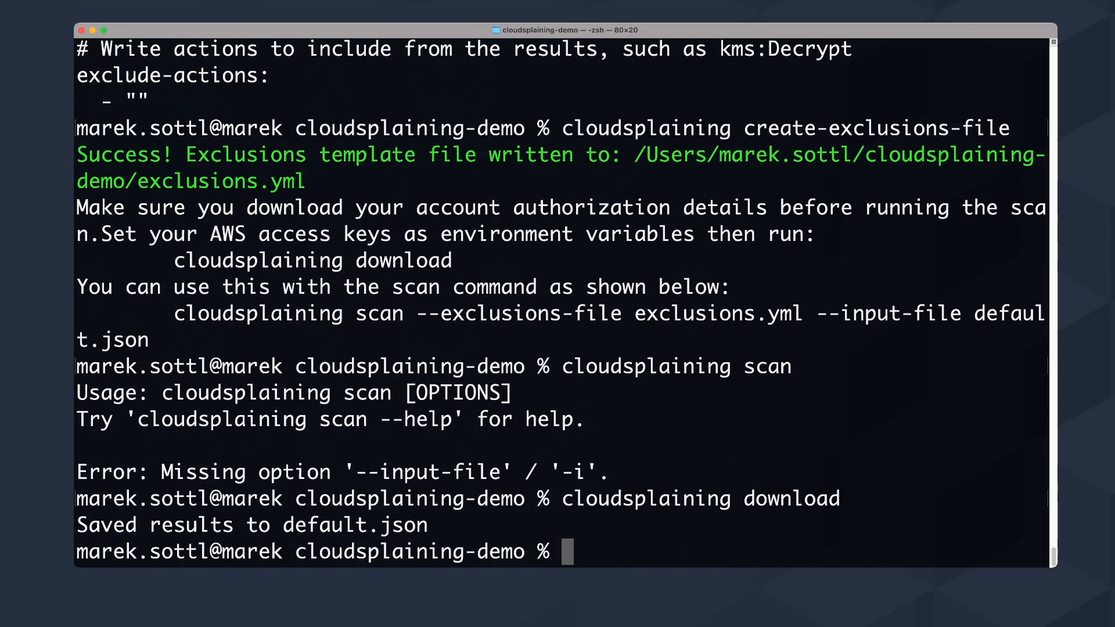
Step: Open default.json in Visual Studio Code with the code command
type("ope")
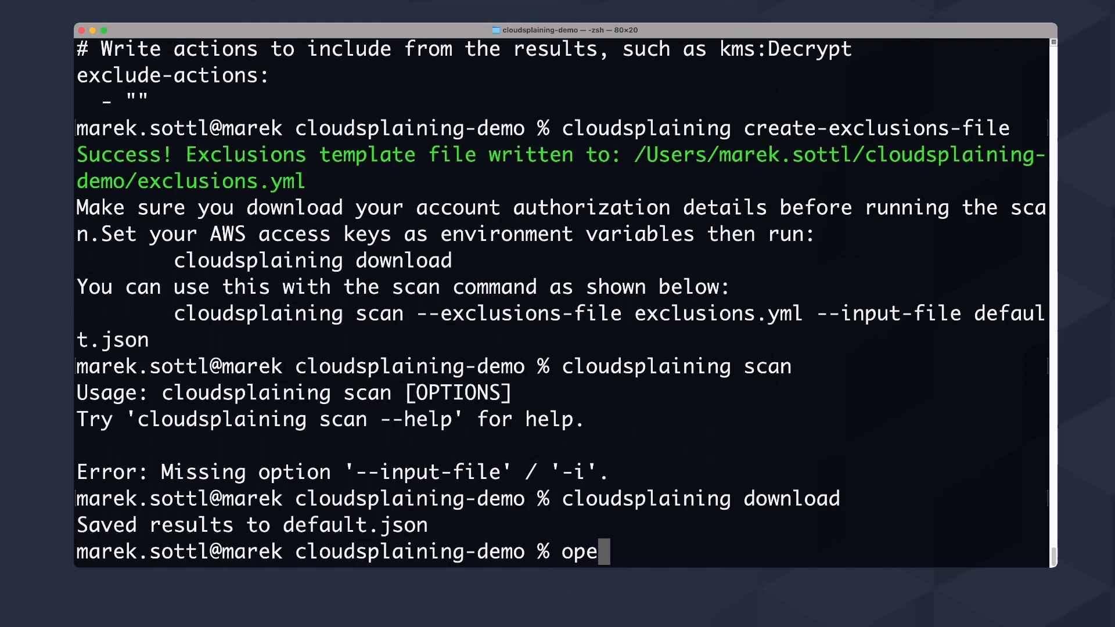
type("code default.json")
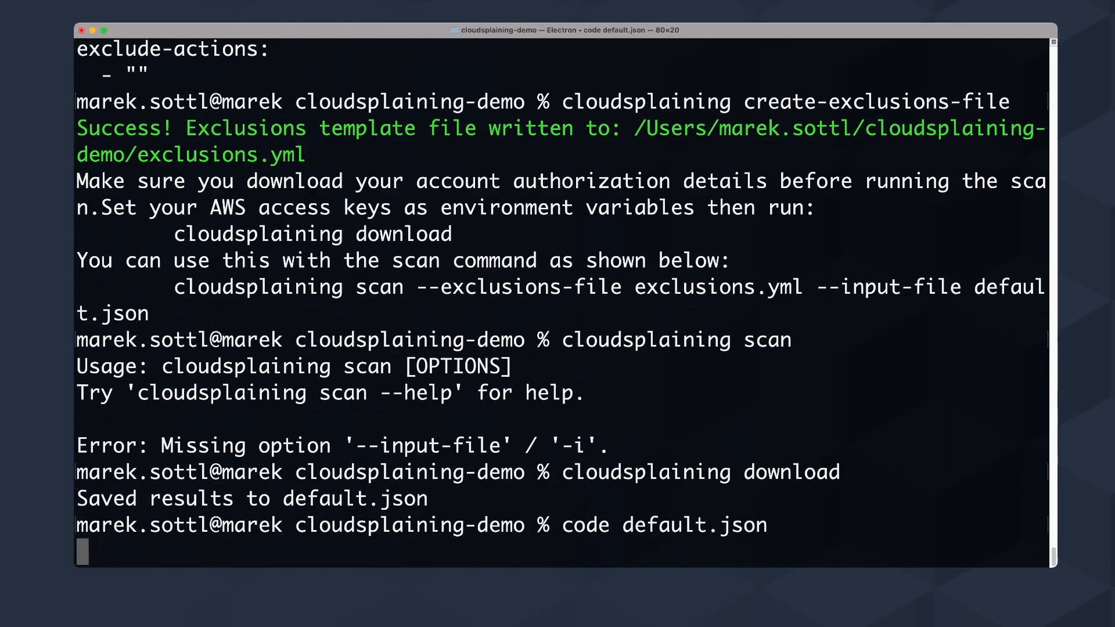
key("Return")
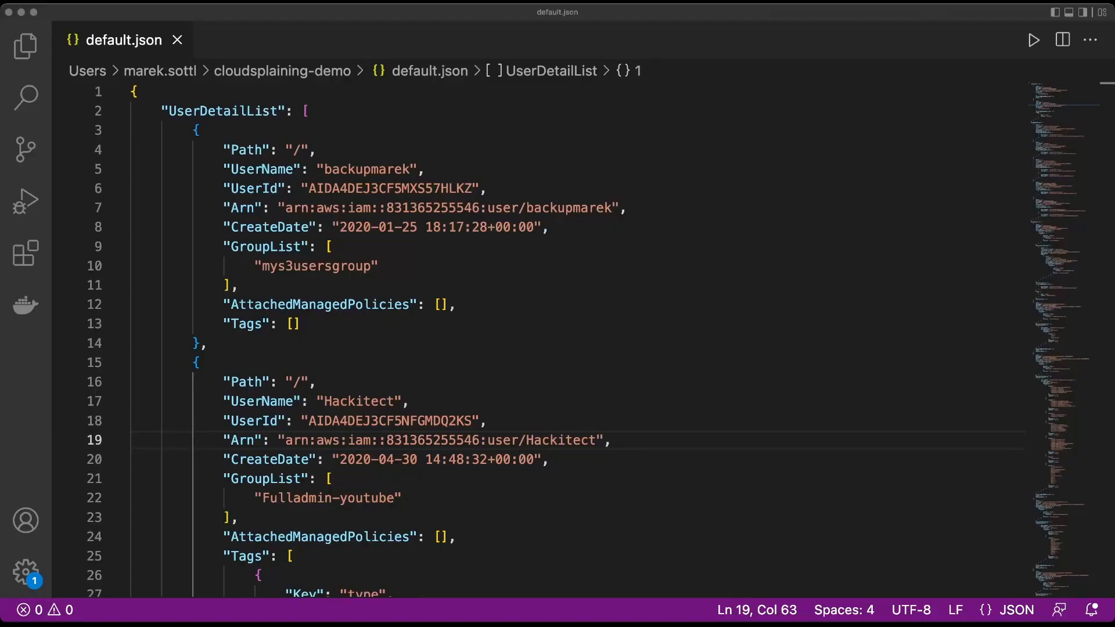
left_click(329, 247)
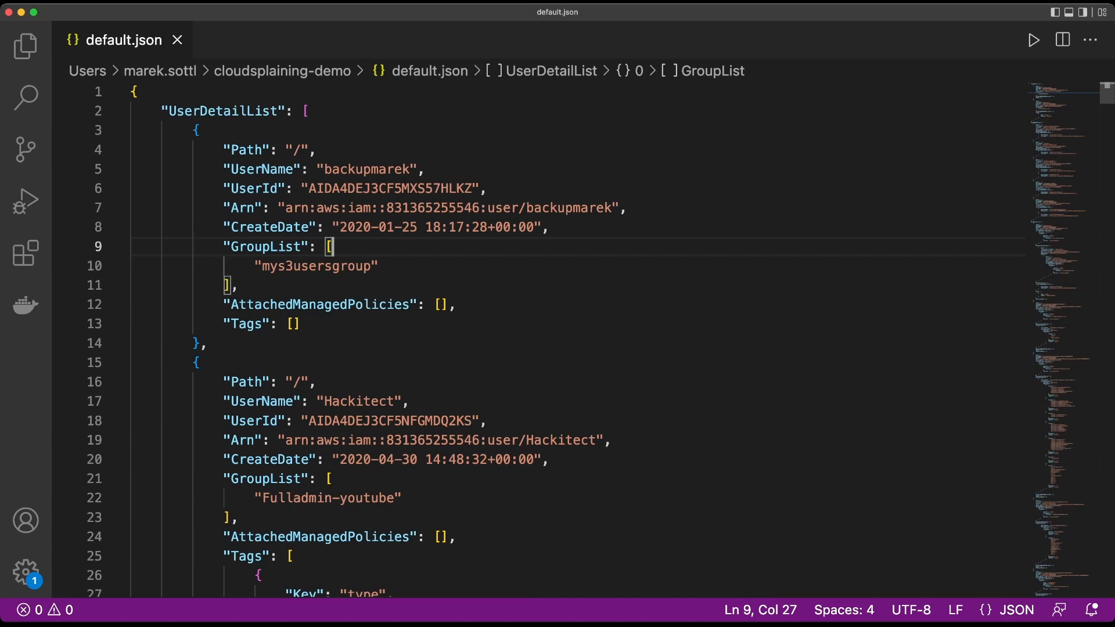
scroll("down", 3)
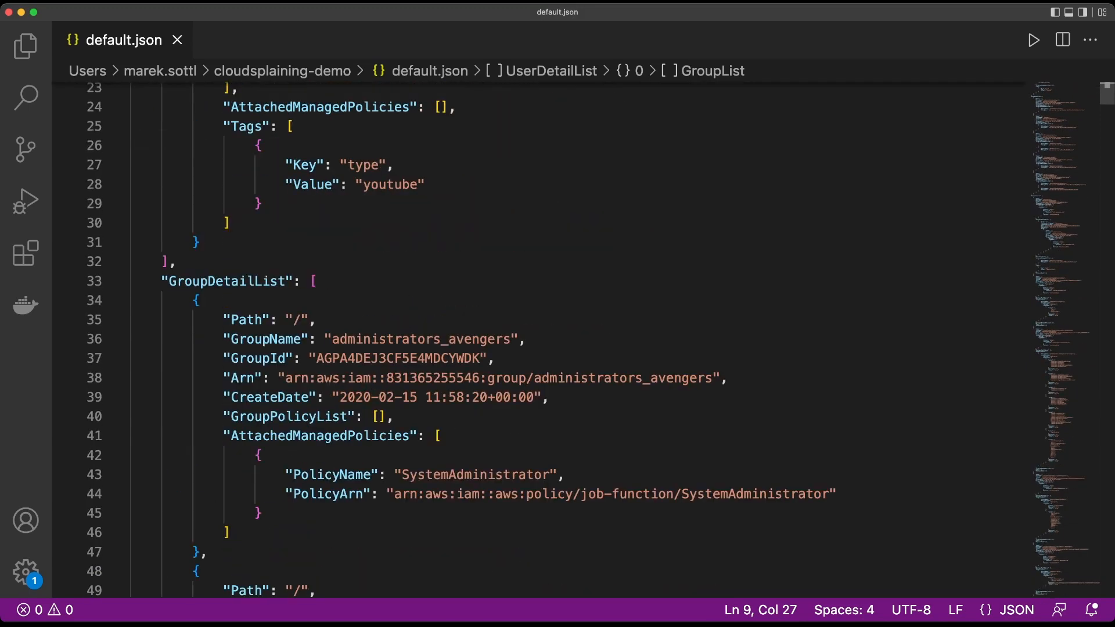
scroll("up", 3)
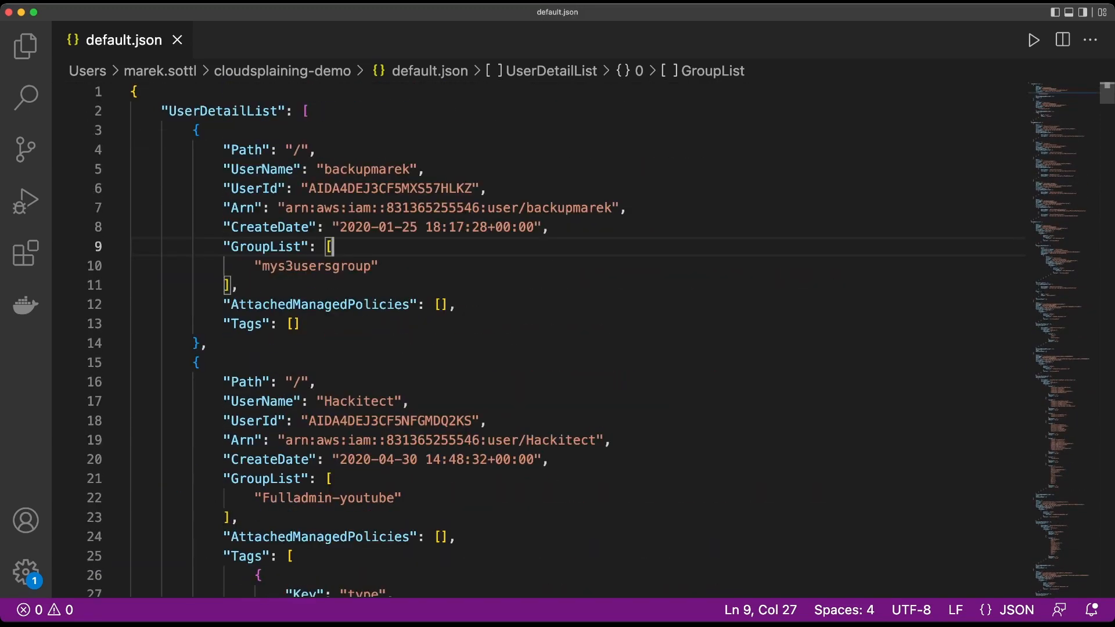
double_click(365, 169)
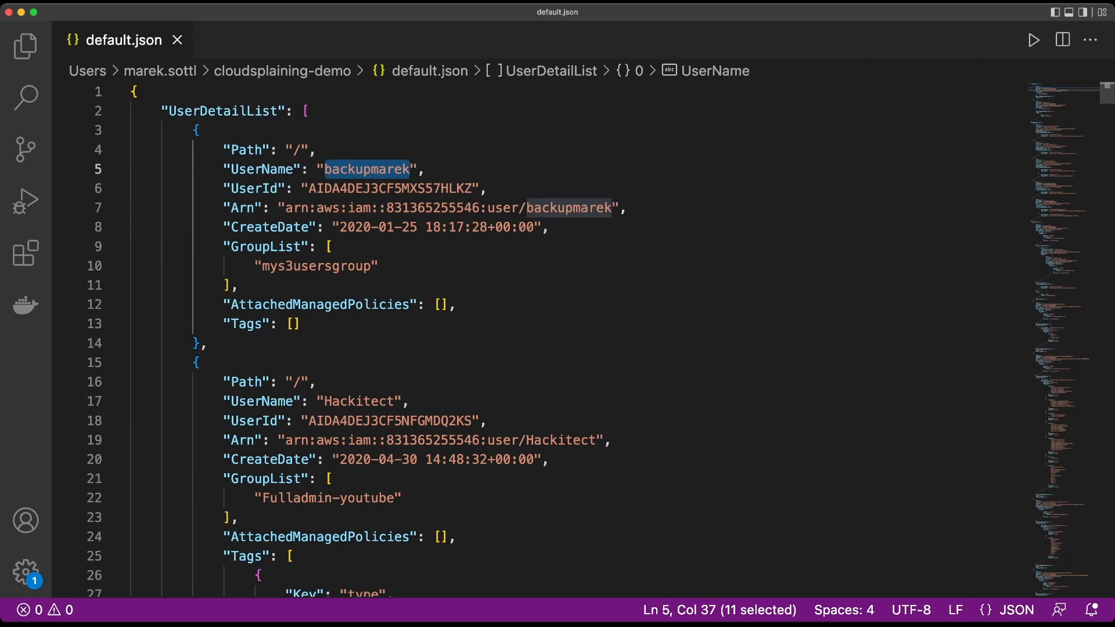
double_click(327, 208)
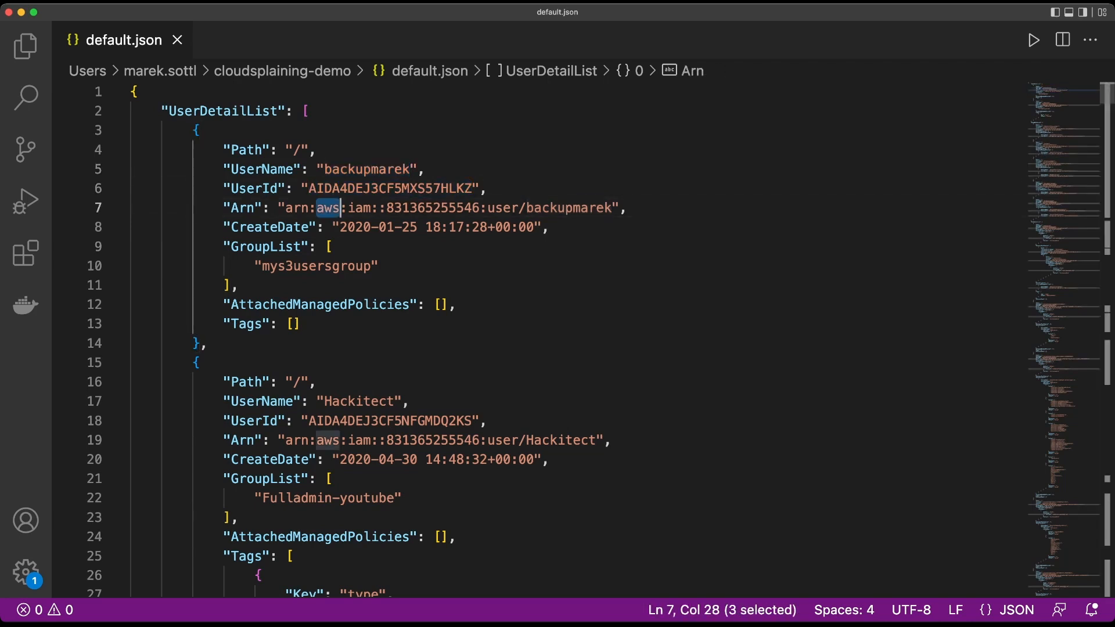
double_click(241, 208)
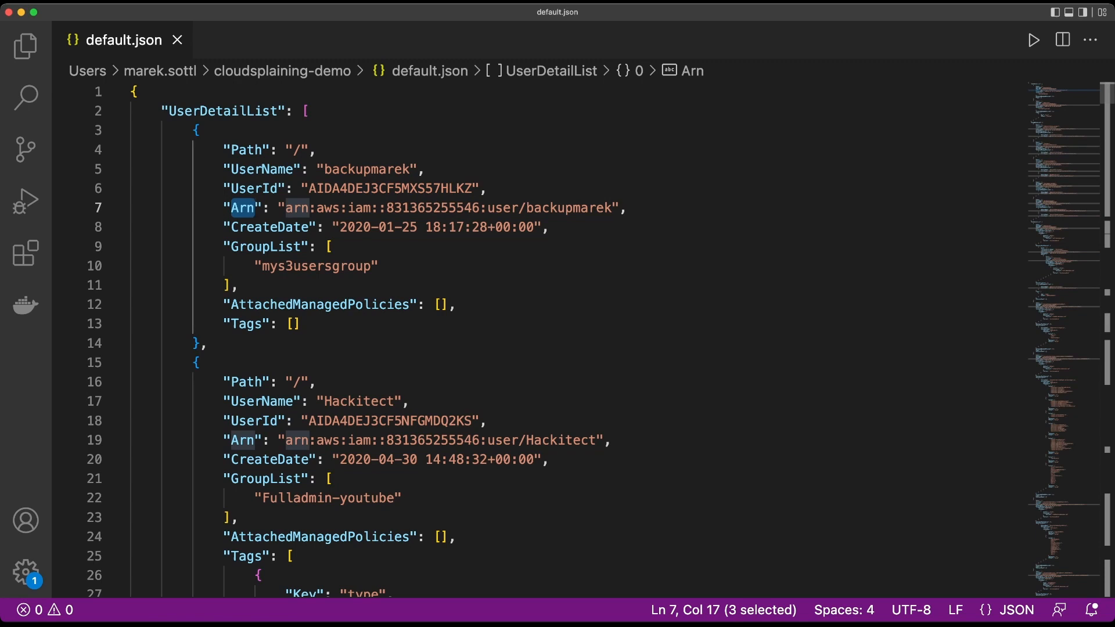
scroll("down", 3)
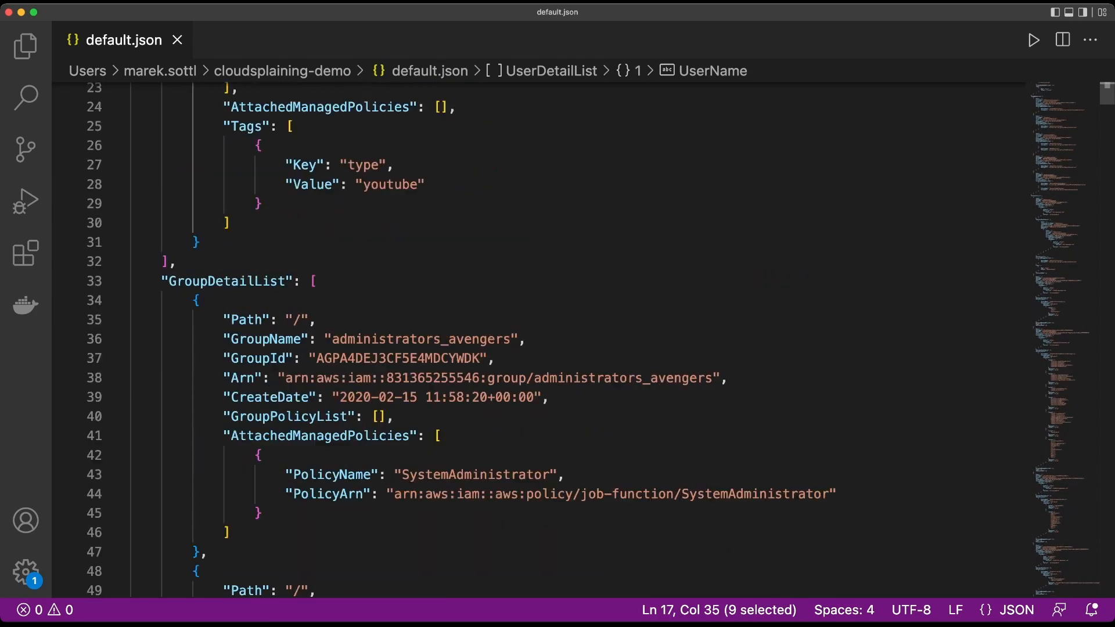
scroll("down", 3)
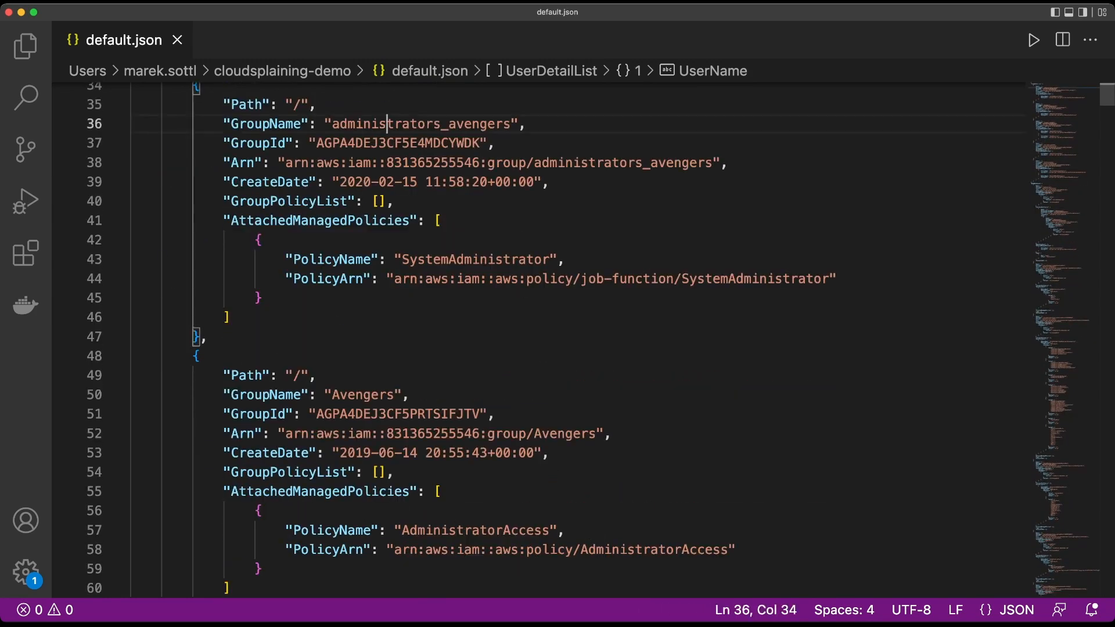
double_click(421, 124)
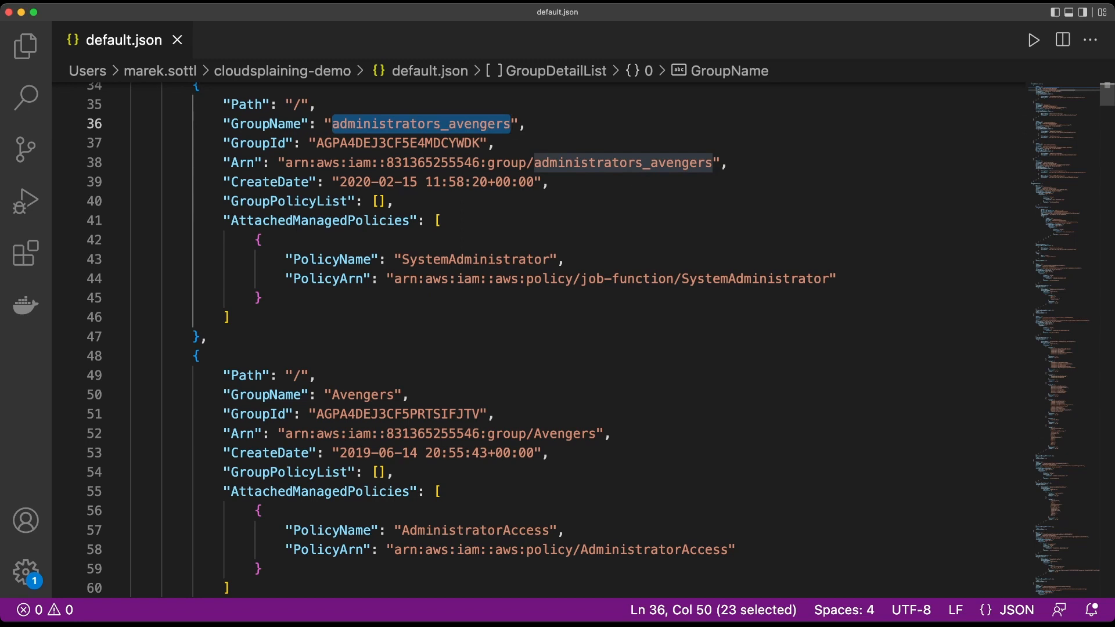
double_click(475, 259)
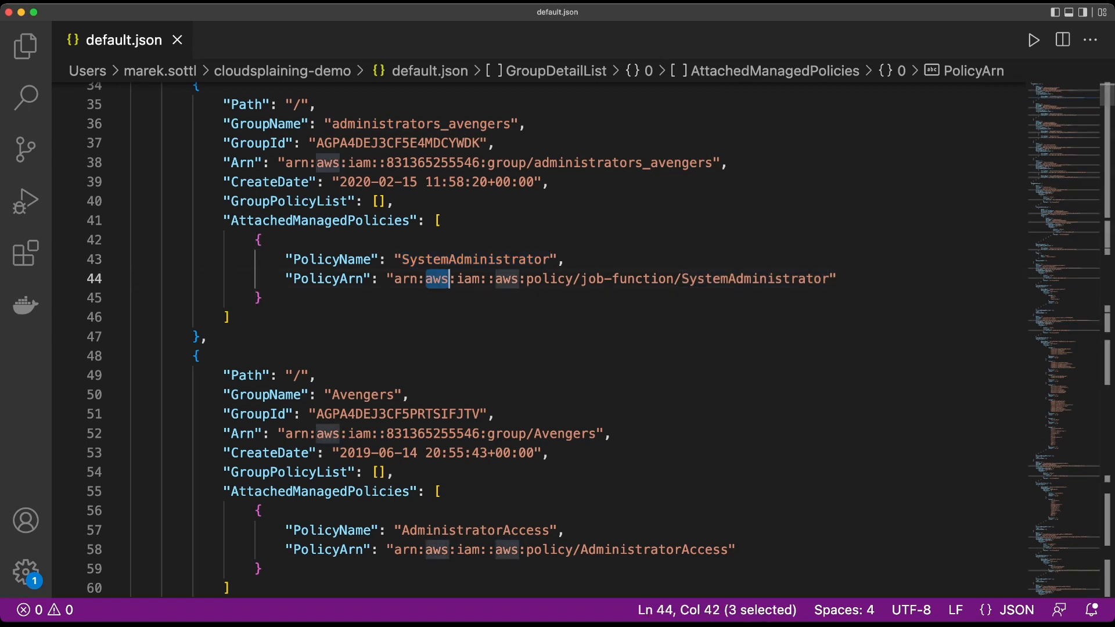
scroll("down", 3)
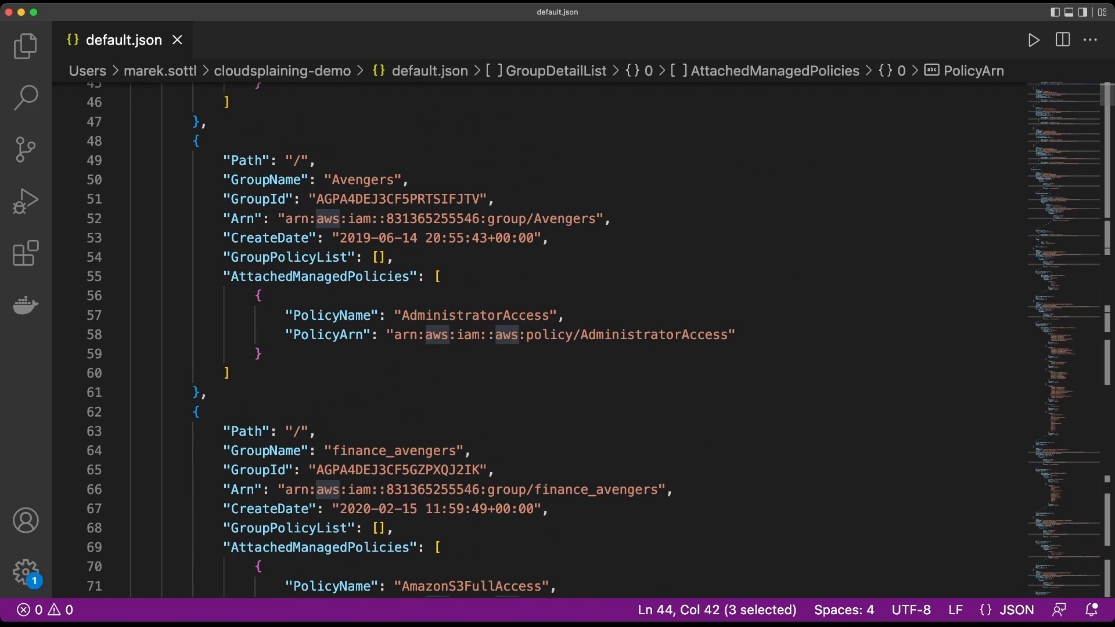
scroll("down", 3)
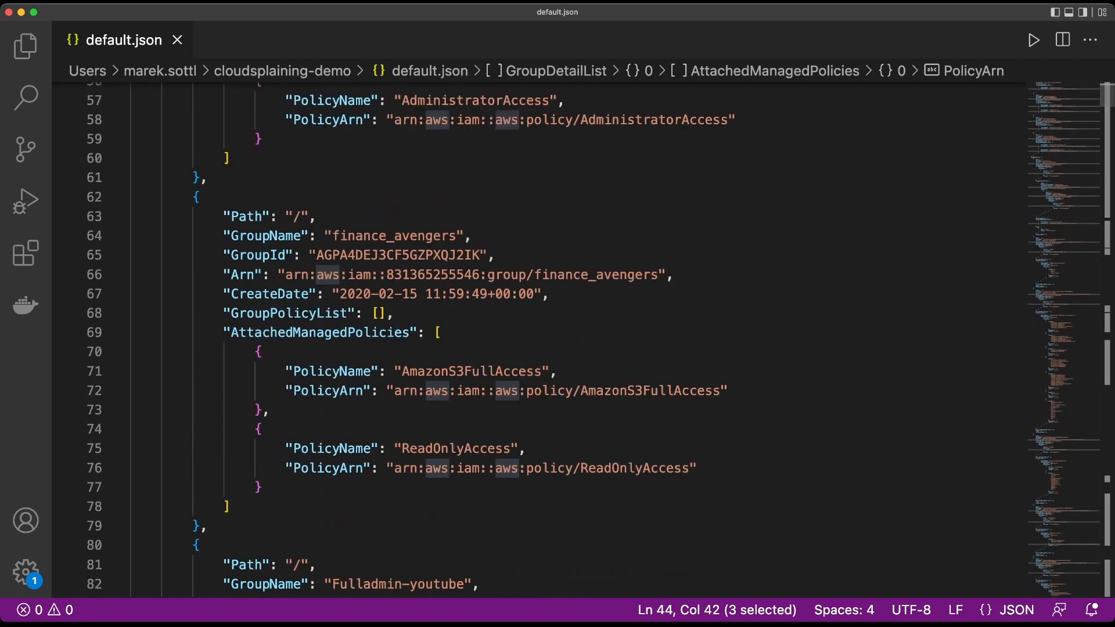
scroll("down", 3)
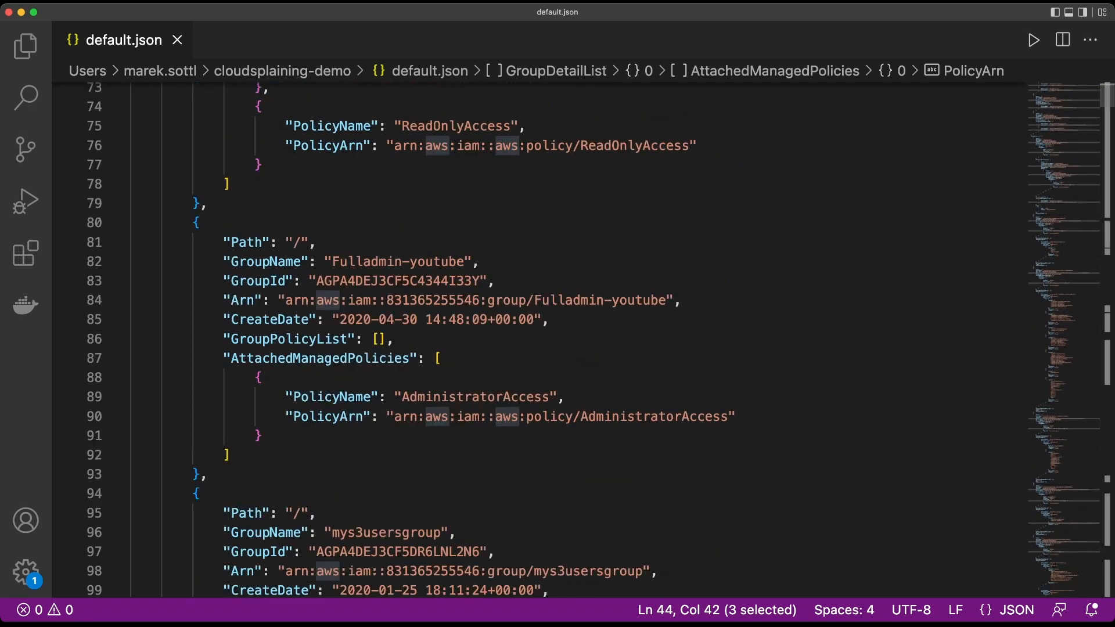
left_click(509, 299)
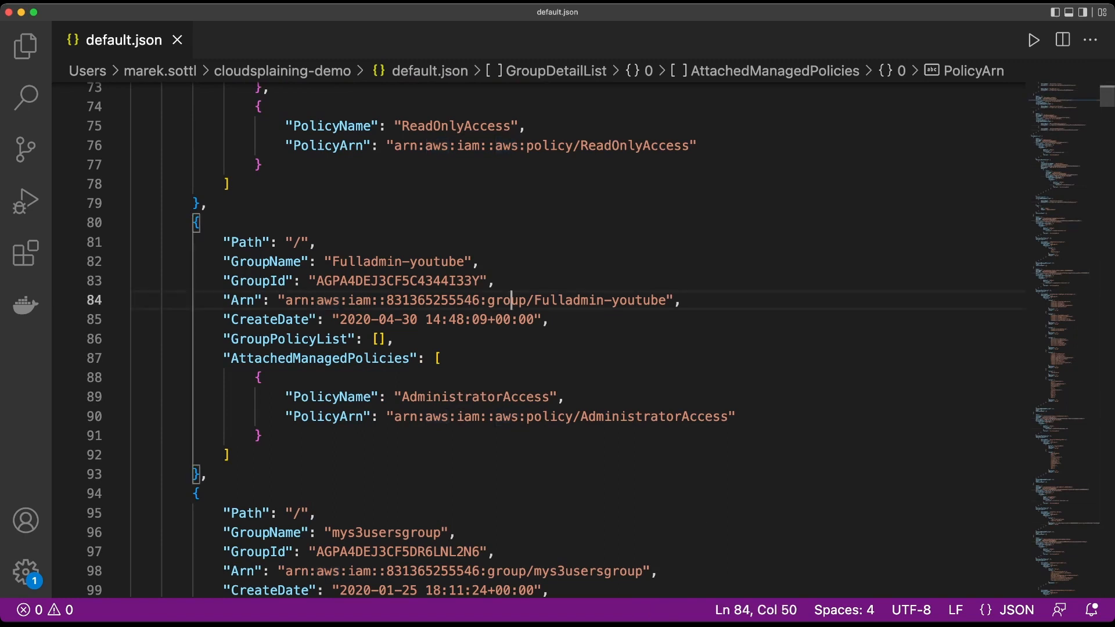
double_click(569, 300)
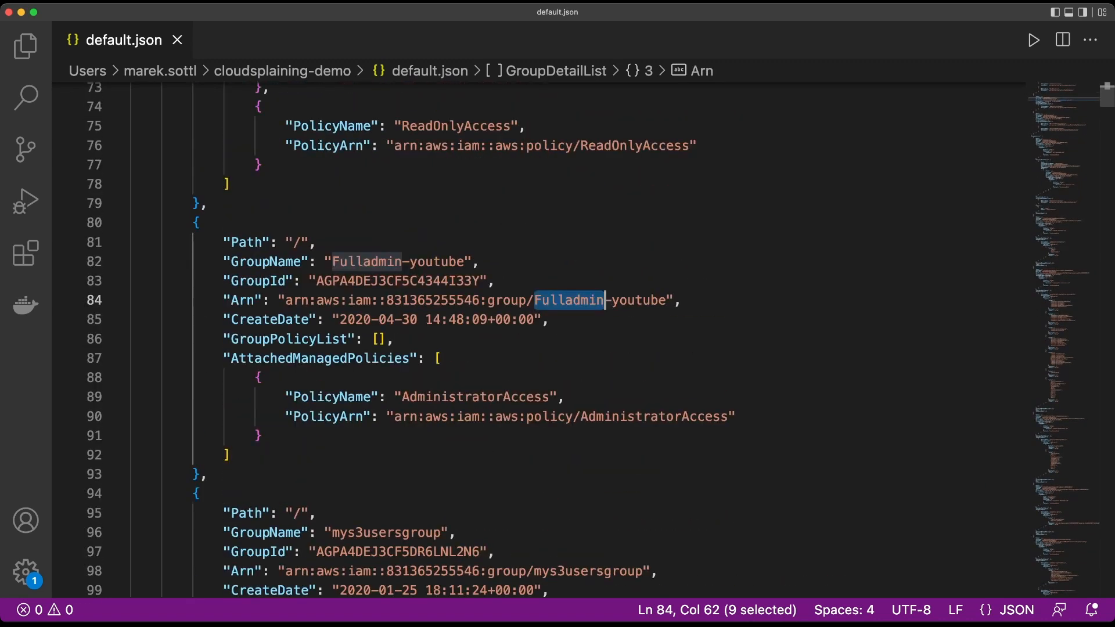
scroll("down", 3)
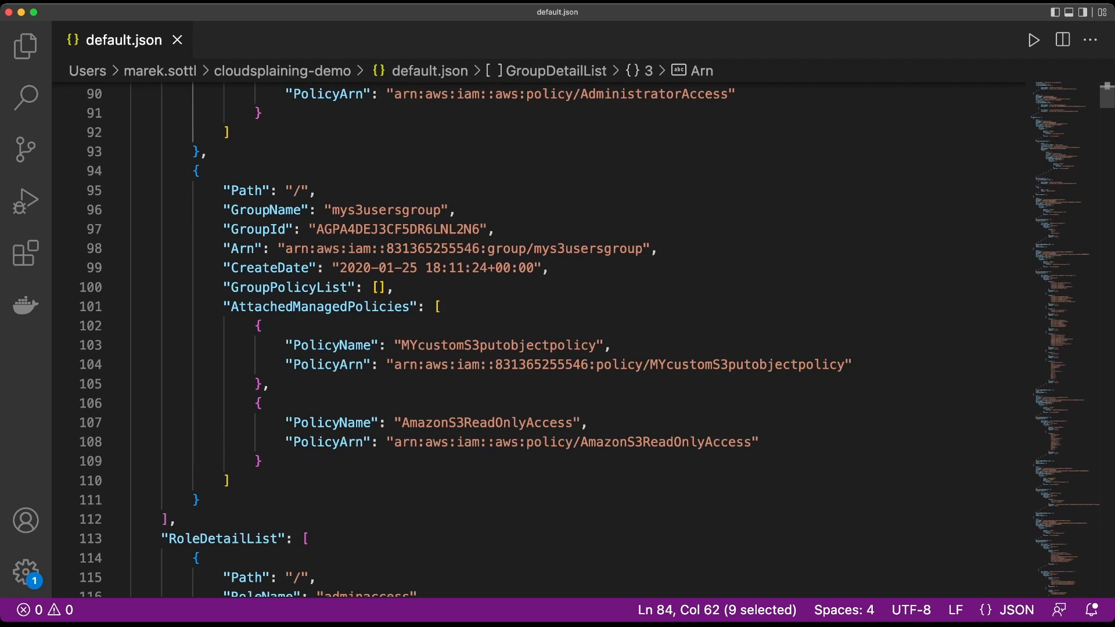
double_click(386, 209)
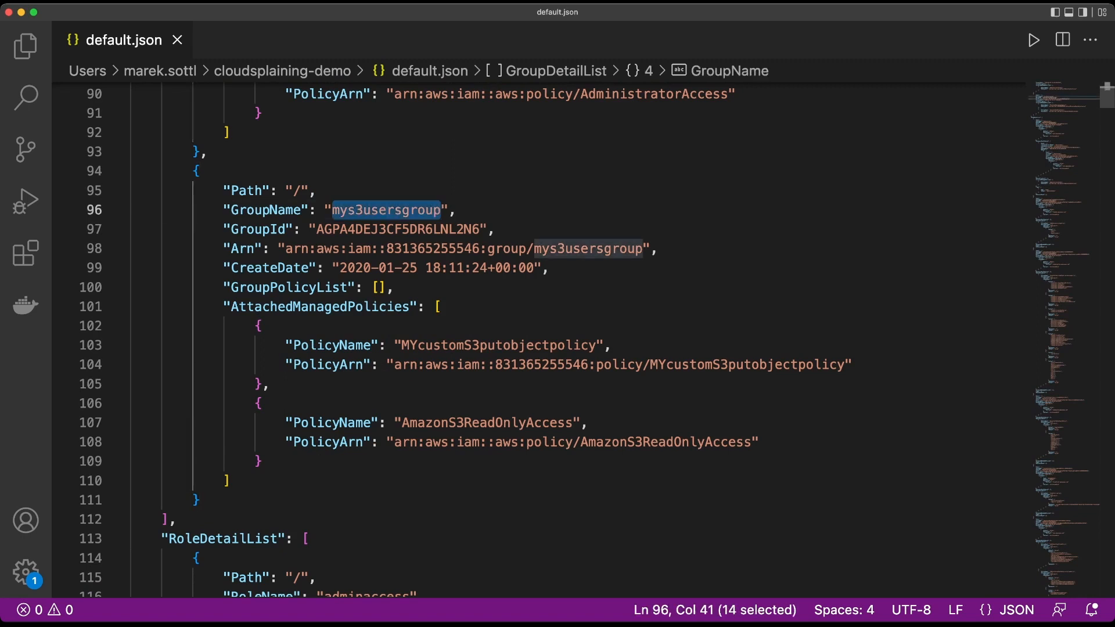
scroll("down", 3)
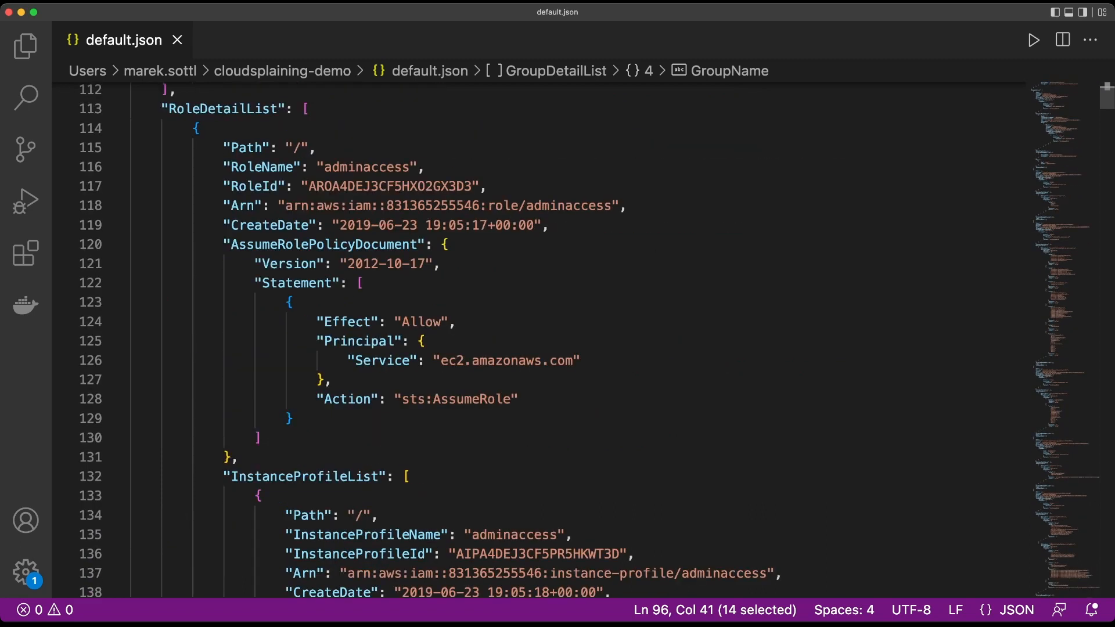
scroll("down", 3)
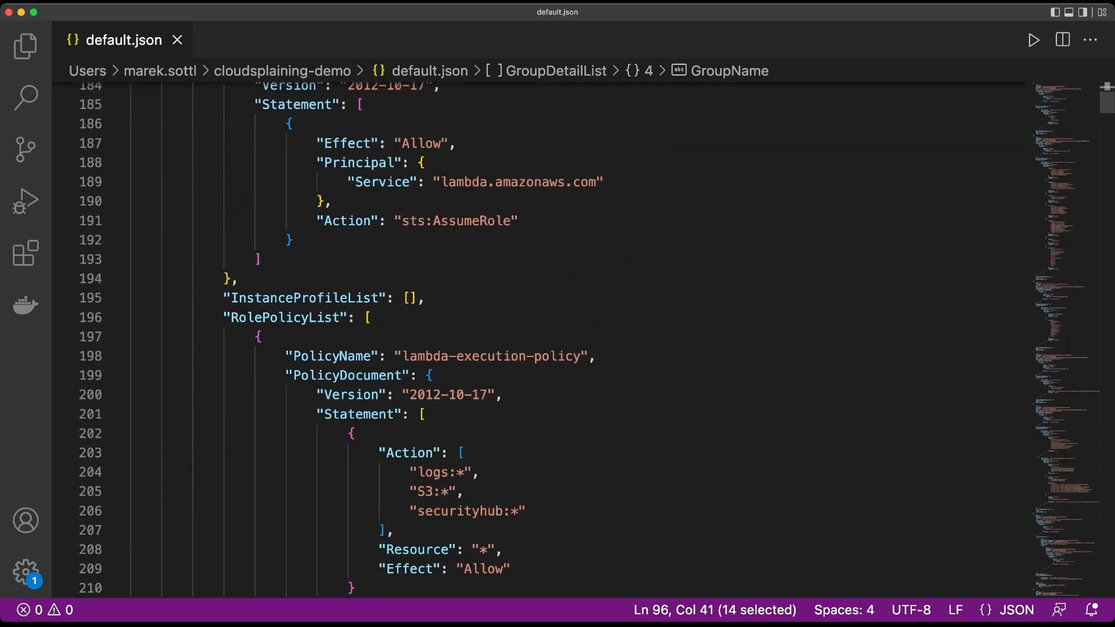
scroll("down", 3)
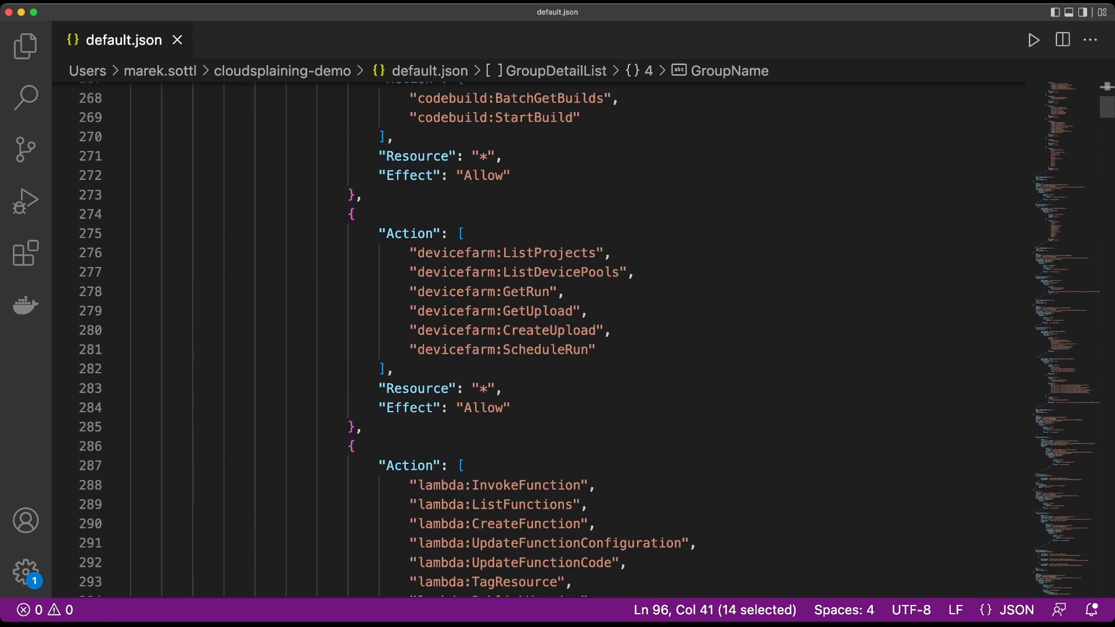
scroll("up", 3)
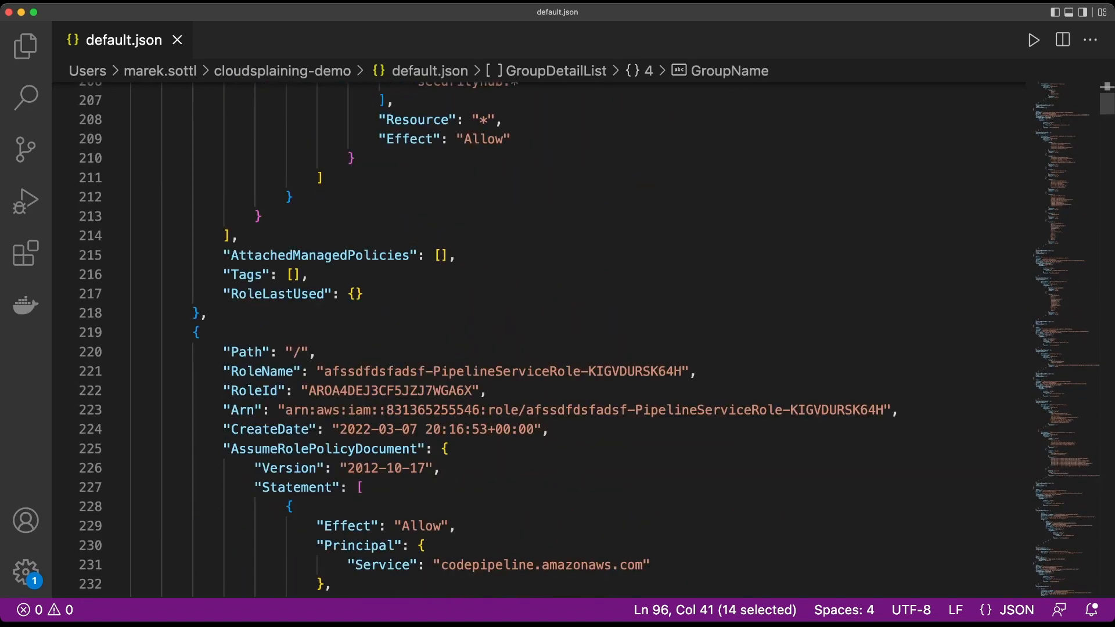
scroll("down", 3)
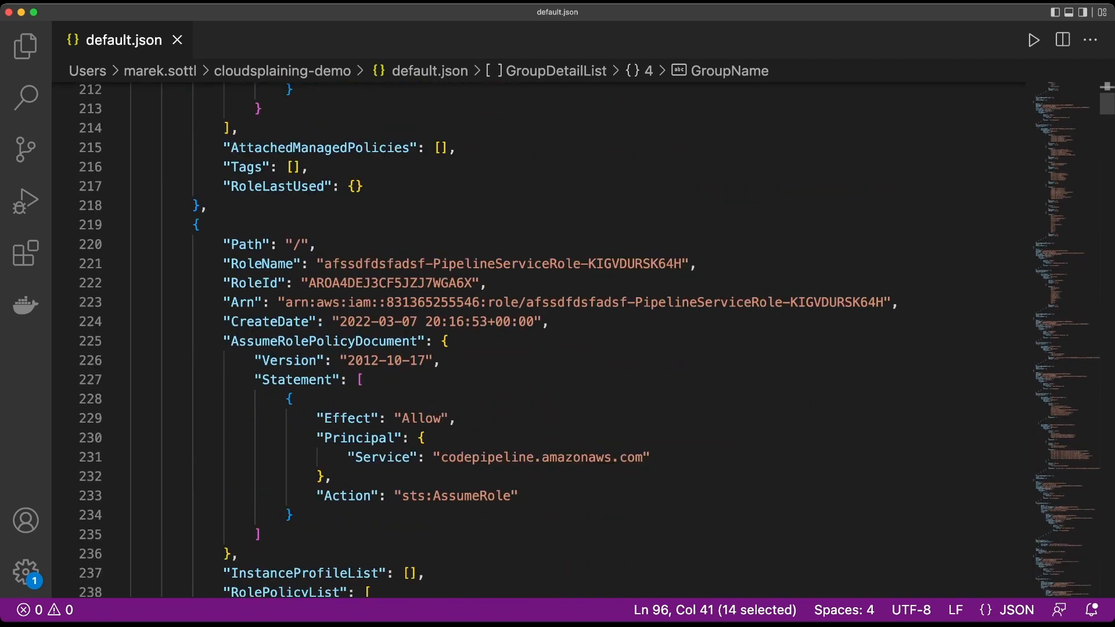
scroll("down", 3)
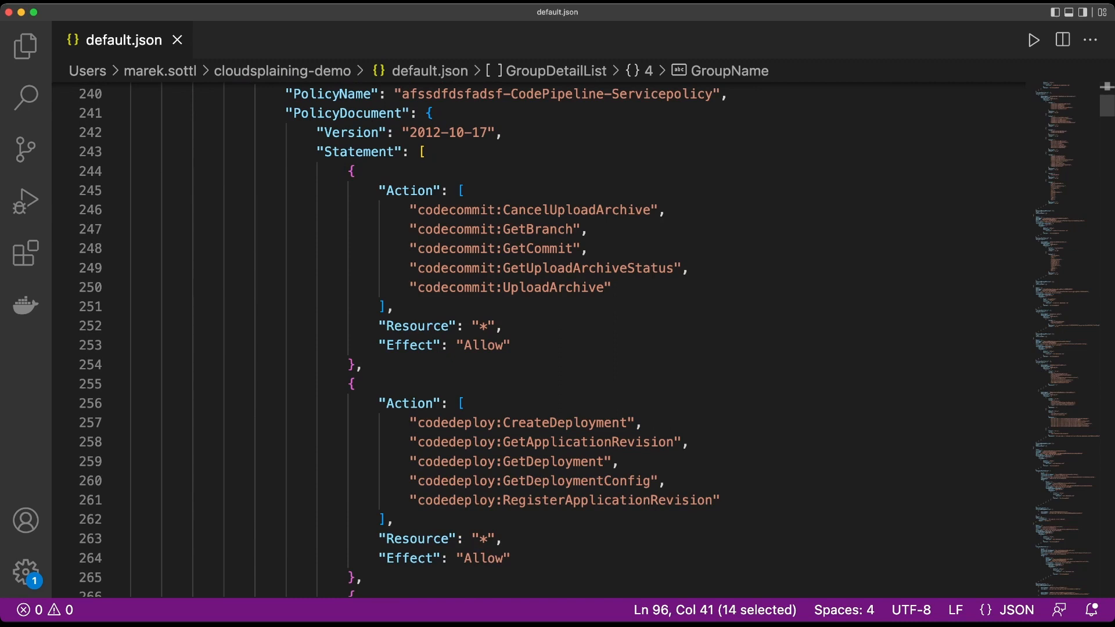
scroll("down", 3)
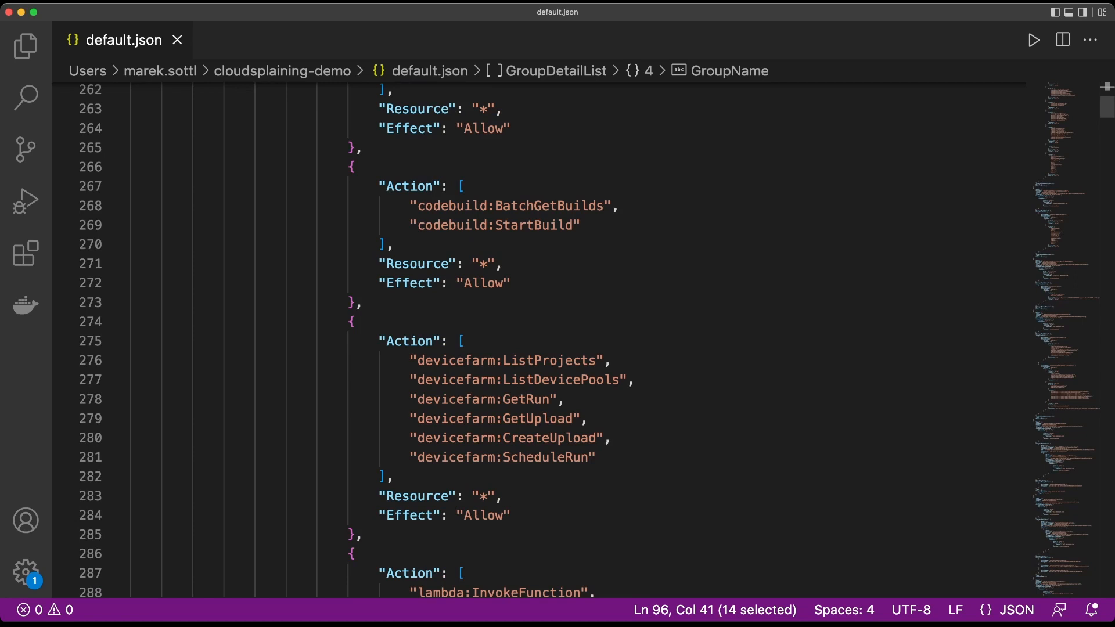
scroll("down", 3)
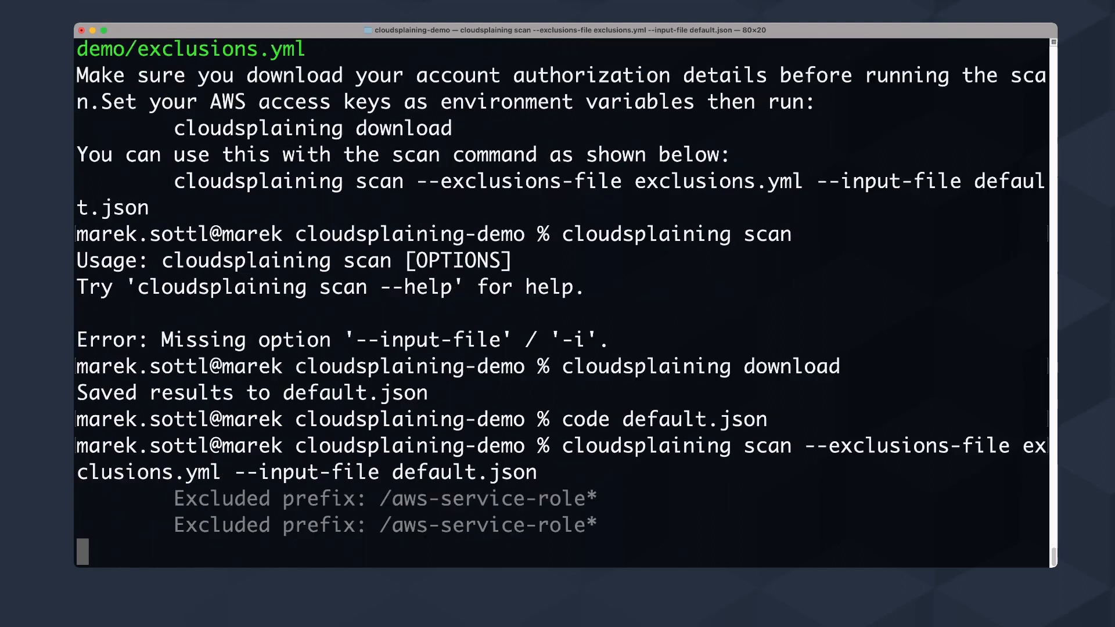
Step: Scroll through the scan output reporting the saved results, findings and HTML report
scroll("down", 3)
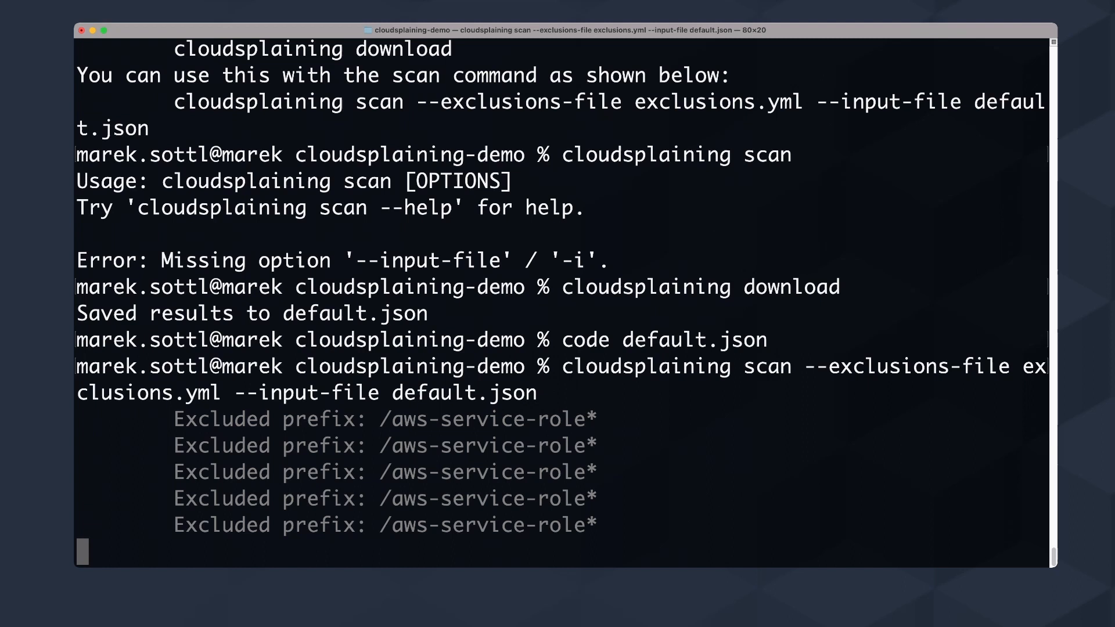
scroll("down", 3)
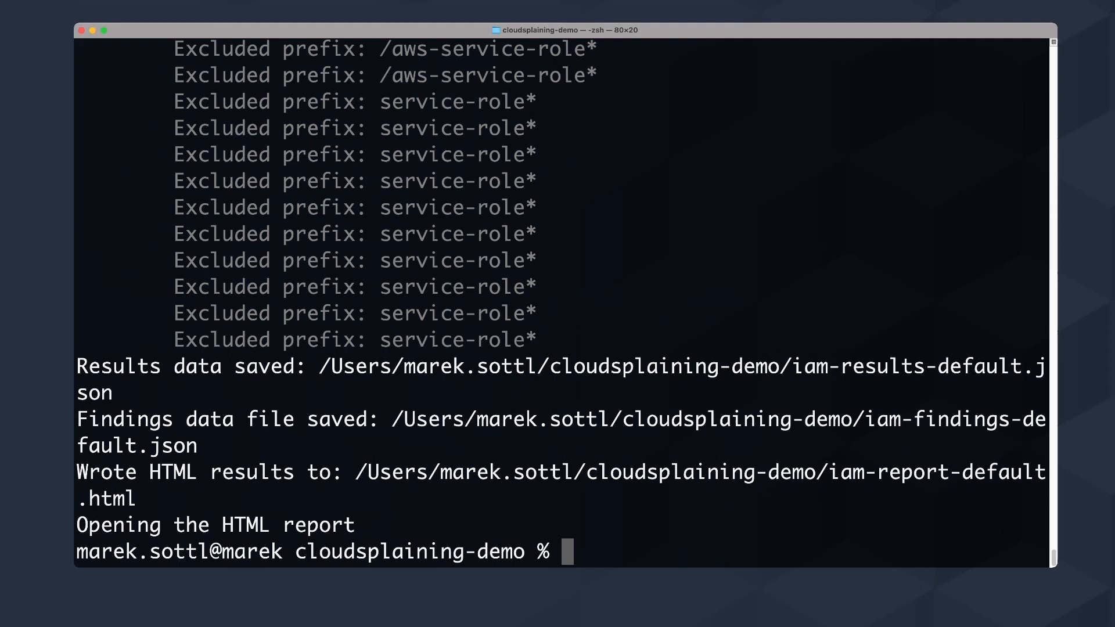
Step: Open iam-report-default.html in the browser from Terminal
type("open")
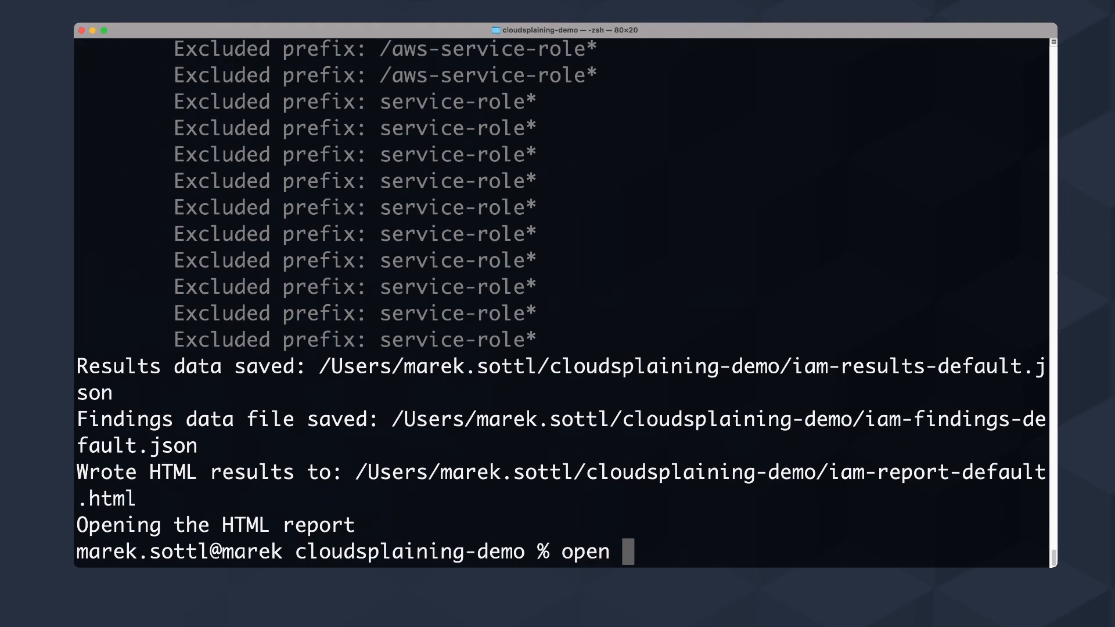
type("iam-")
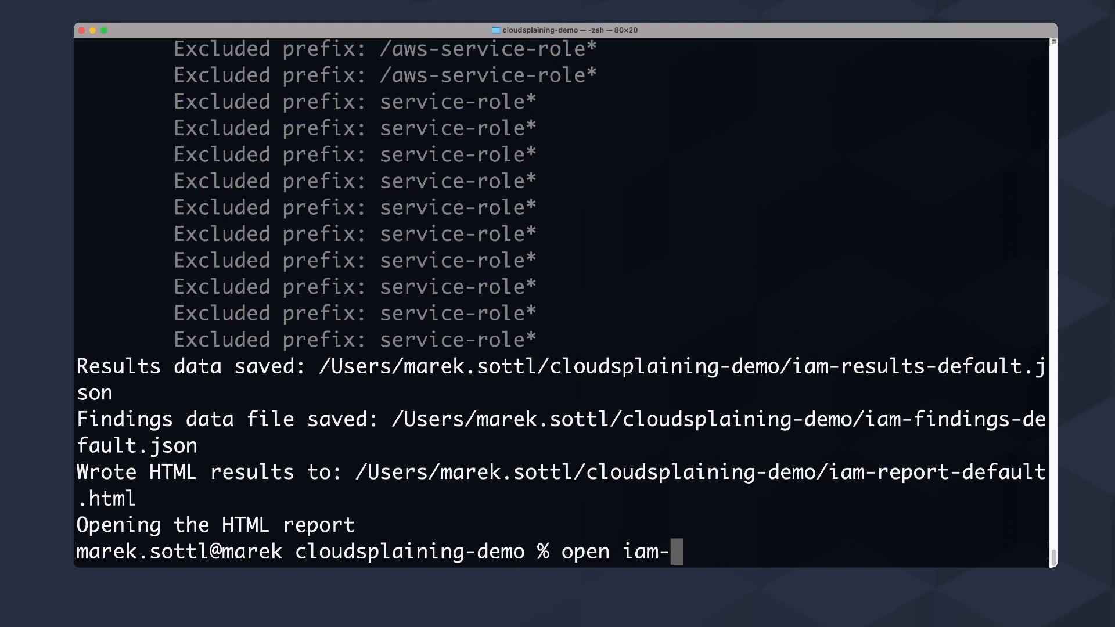
type("re")
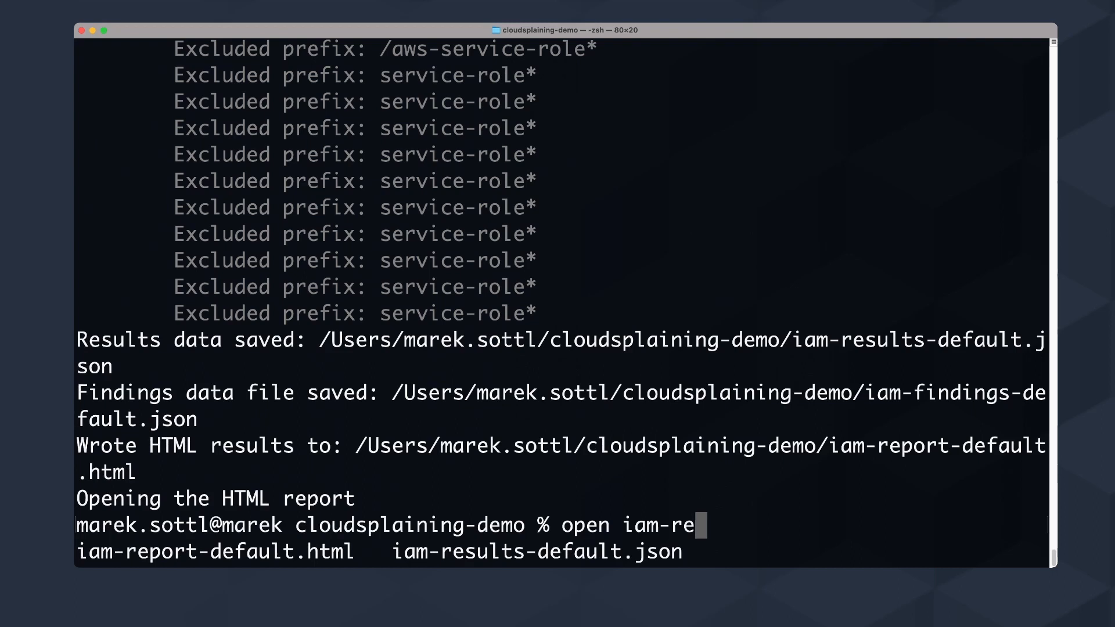
type("por")
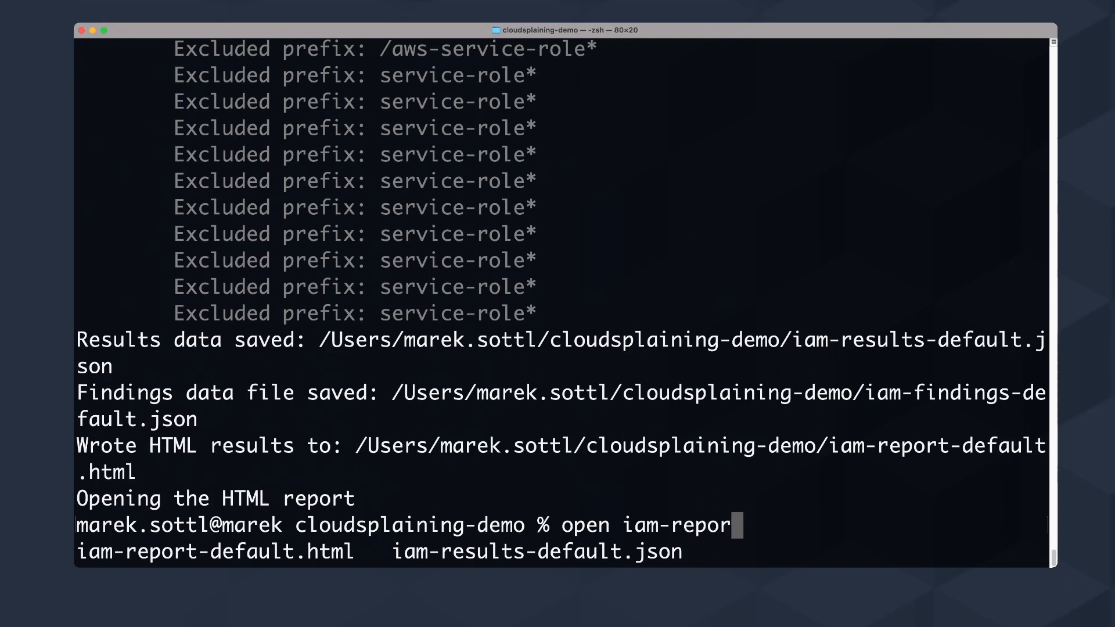
key("Return")
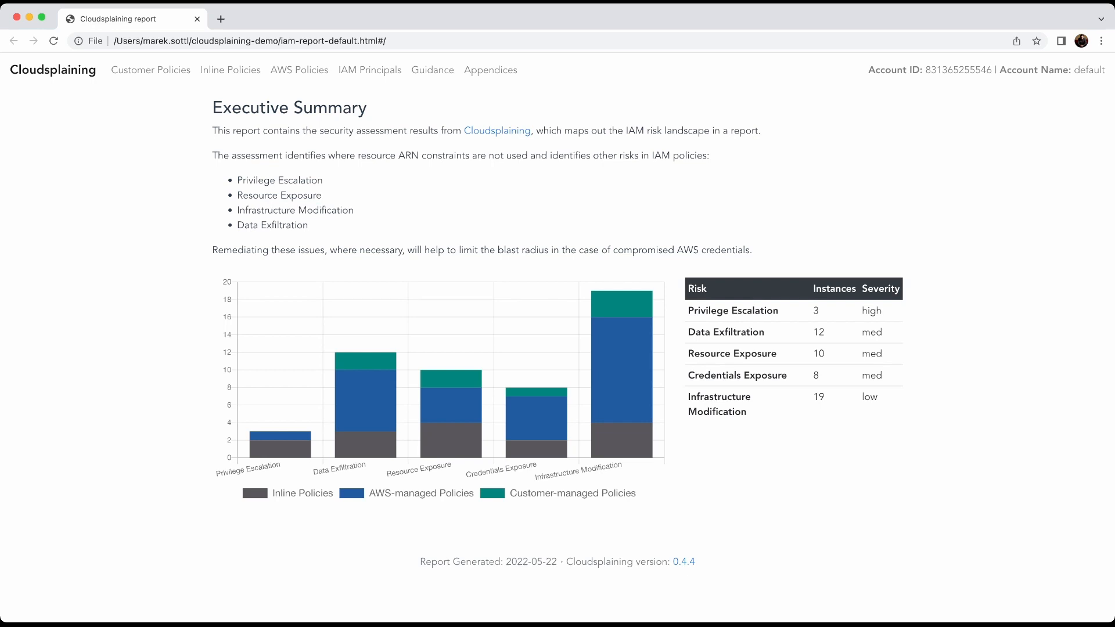
double_click(271, 225)
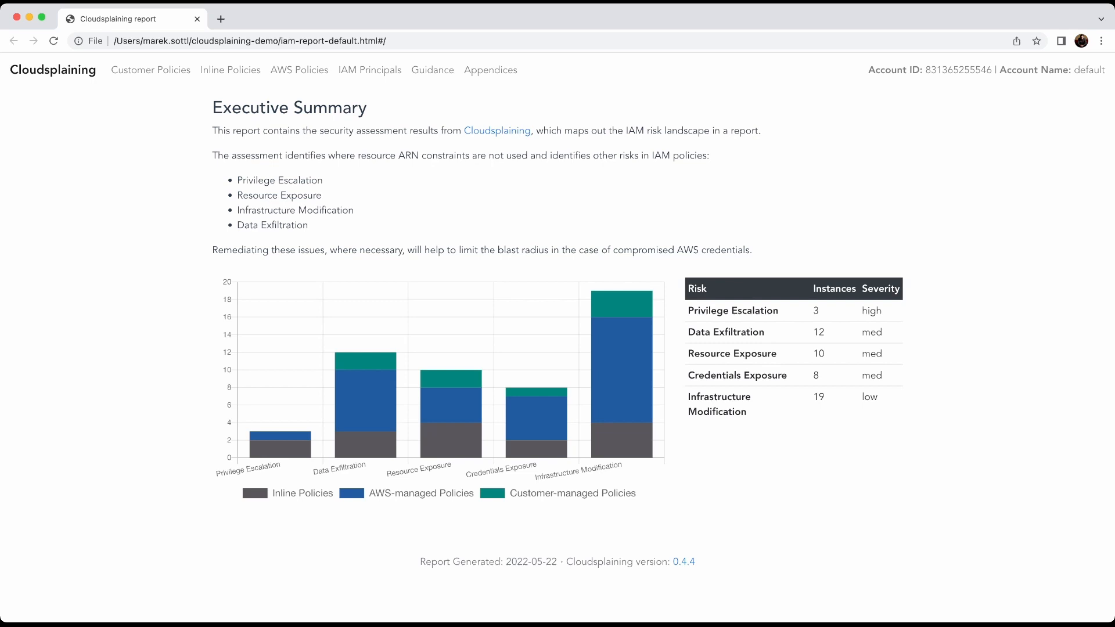
mouse_move(273, 442)
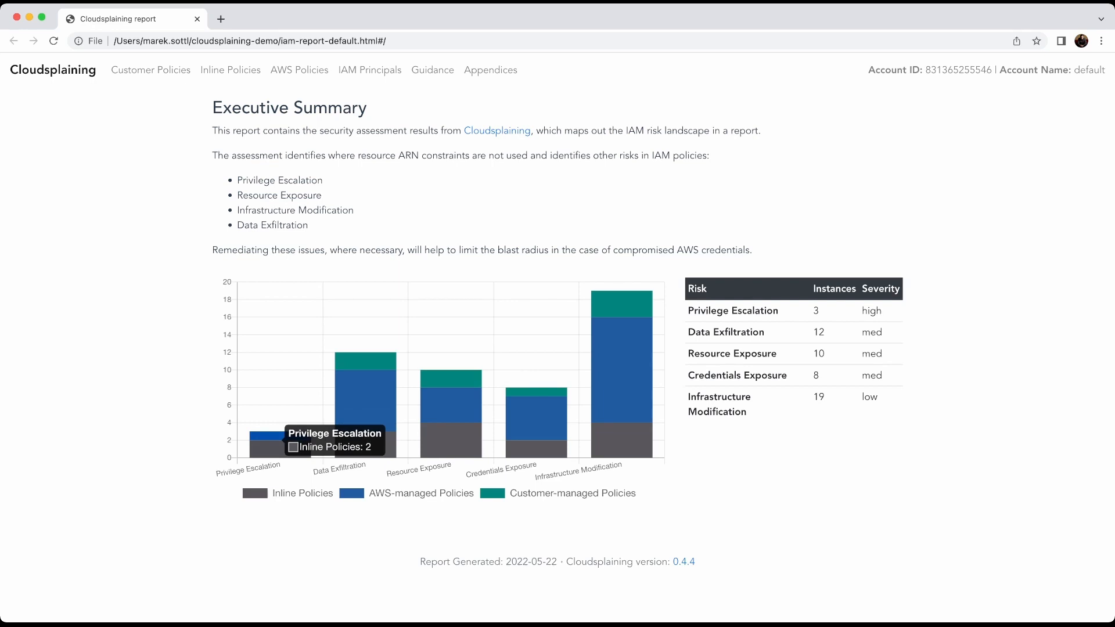
mouse_move(267, 434)
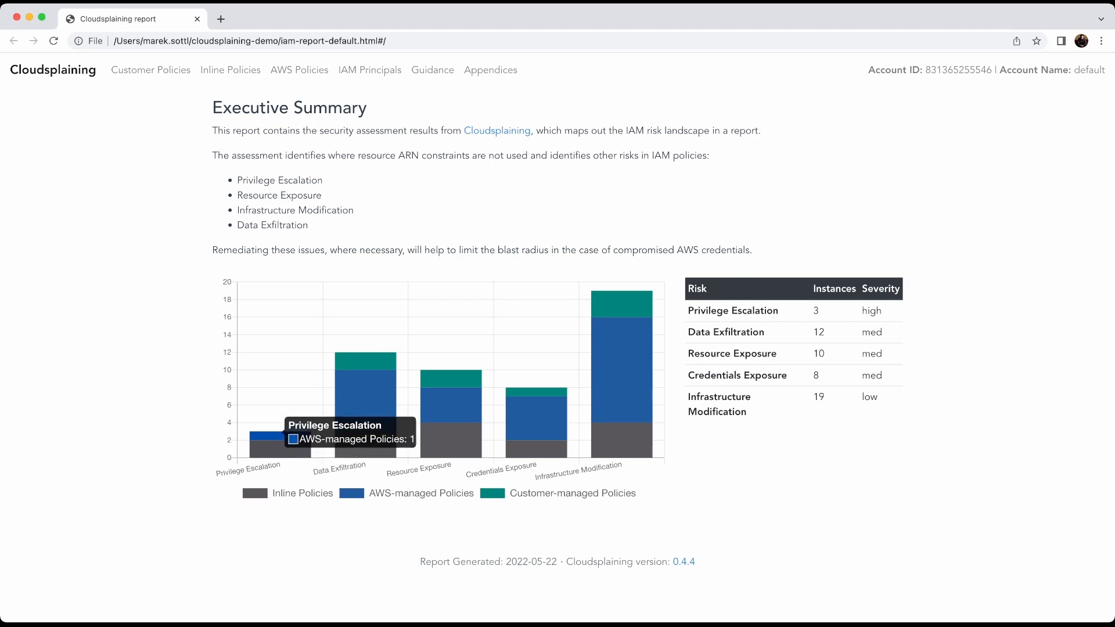
mouse_move(252, 440)
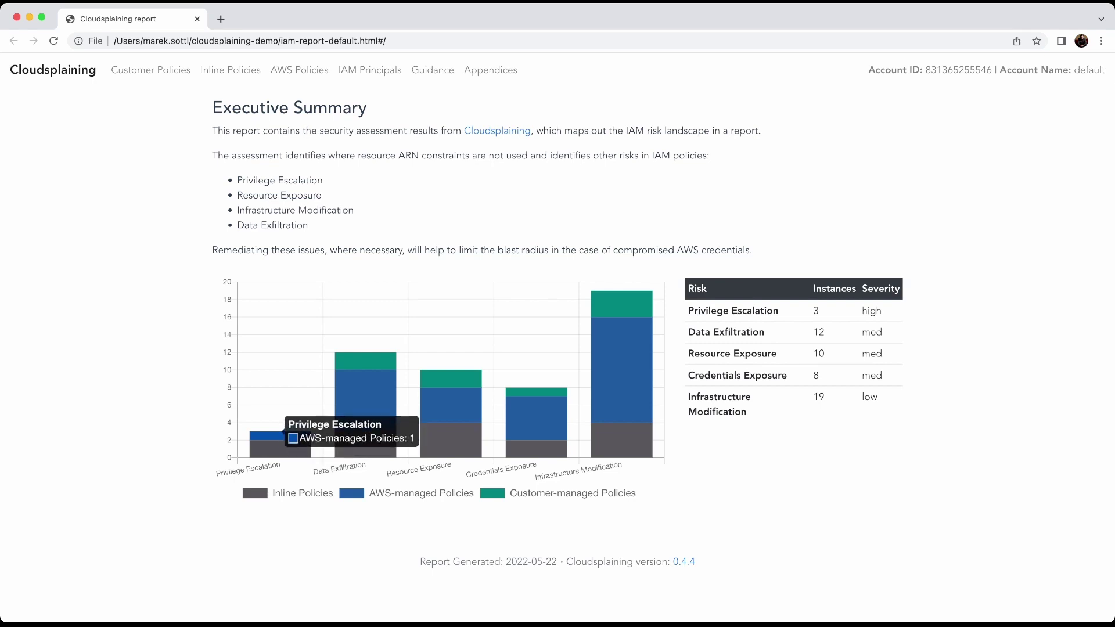
mouse_move(273, 444)
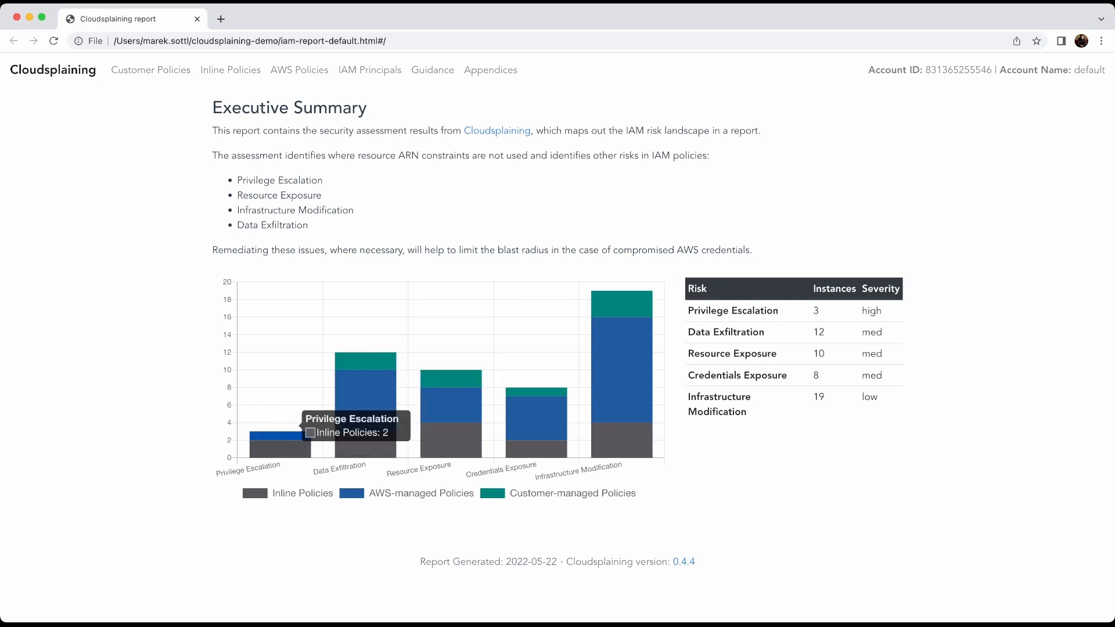
mouse_move(270, 439)
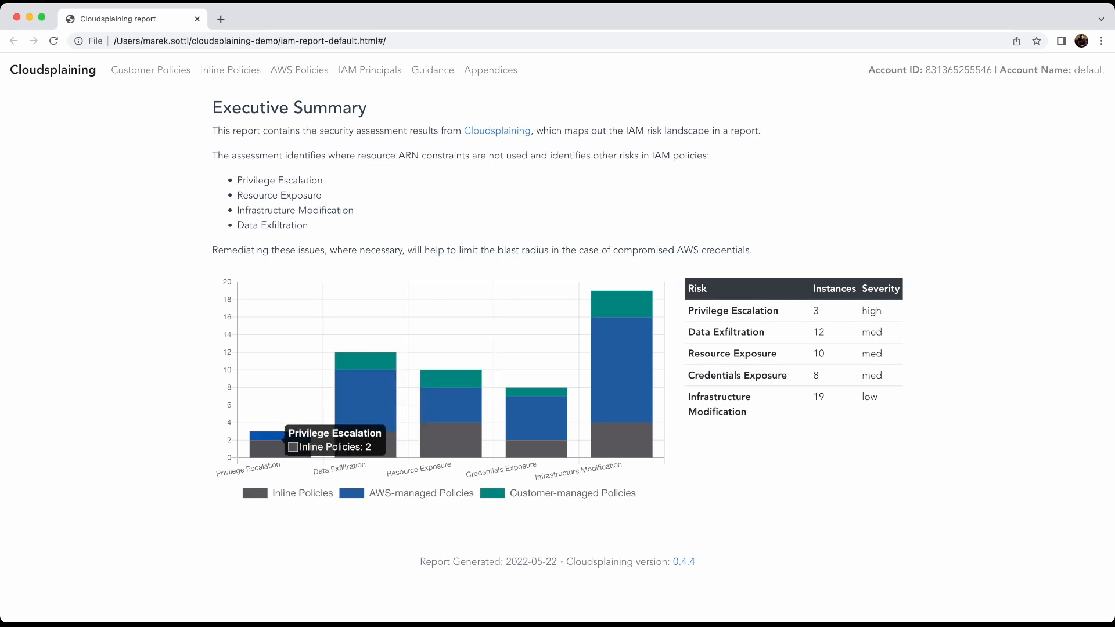
mouse_move(371, 361)
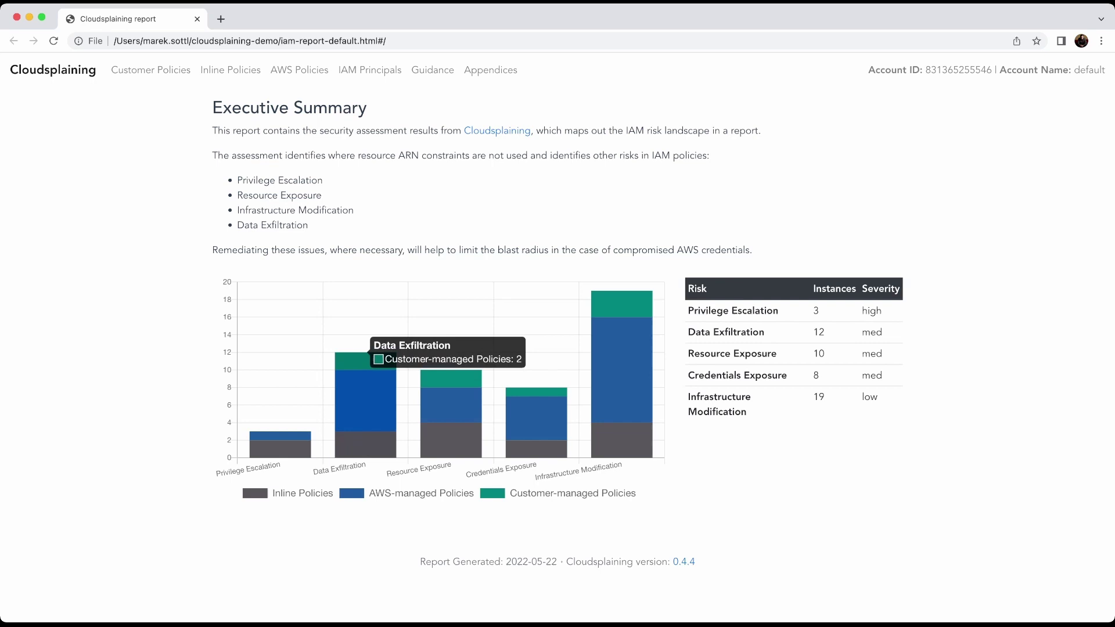
mouse_move(367, 384)
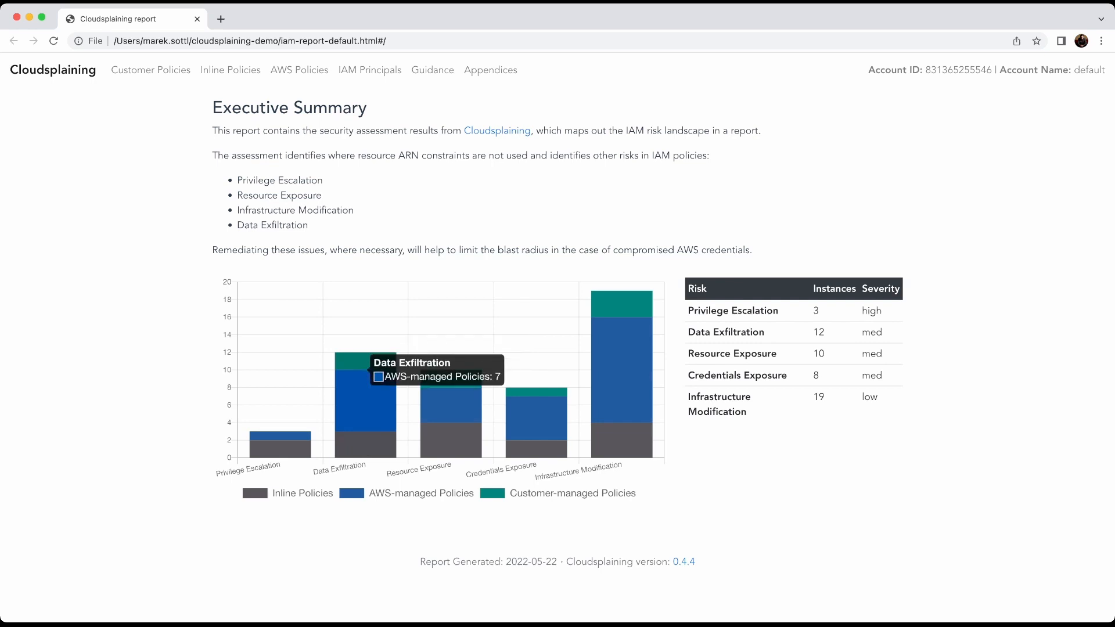
mouse_move(362, 427)
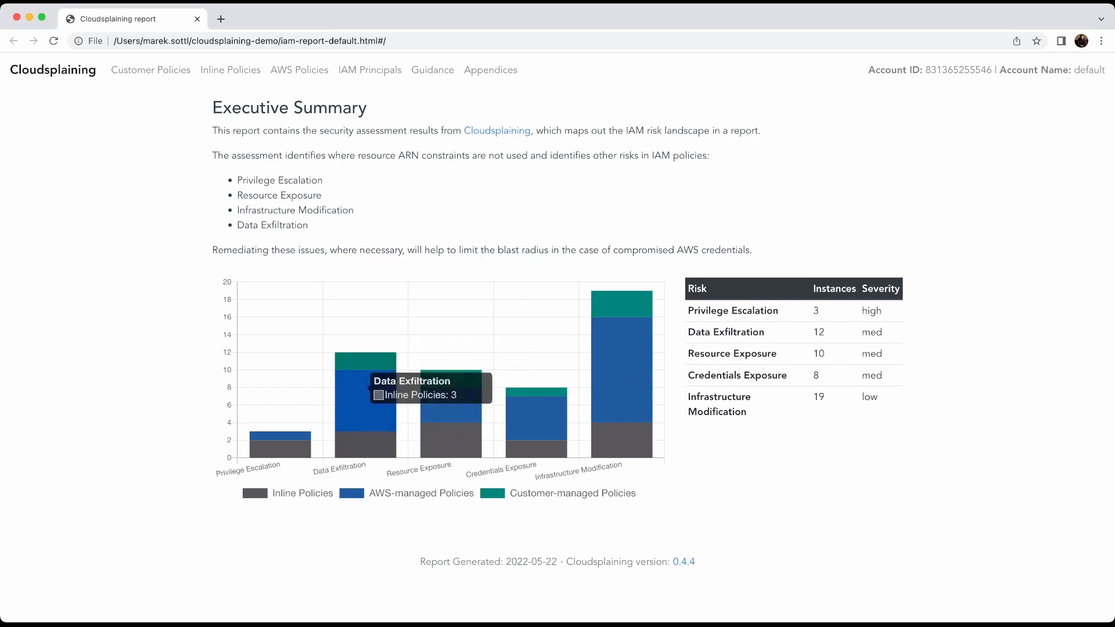
mouse_move(448, 412)
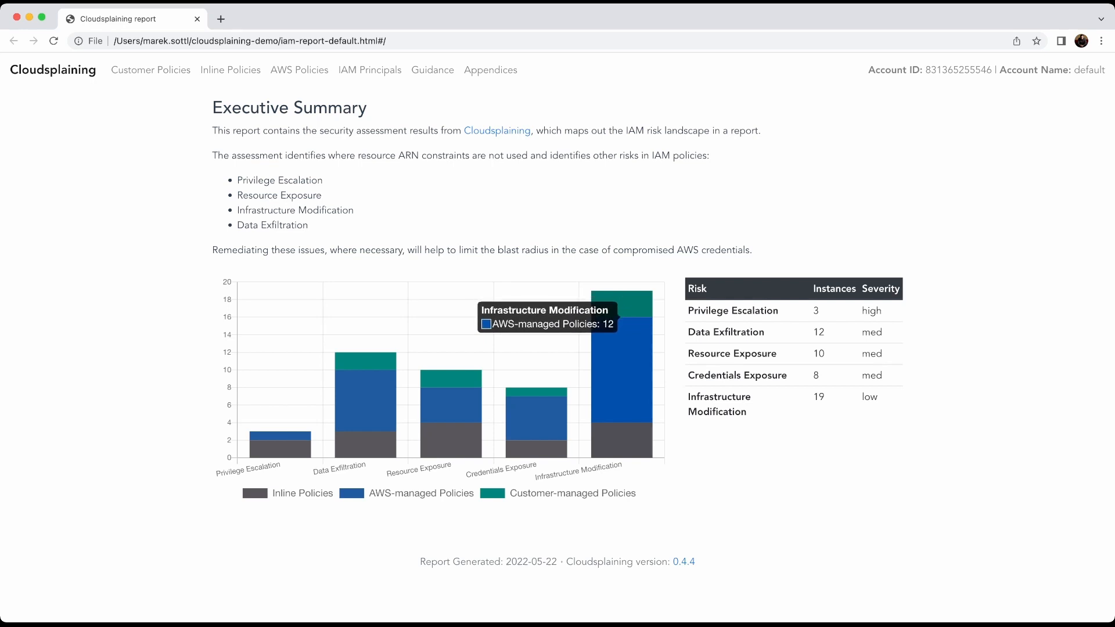
mouse_move(618, 298)
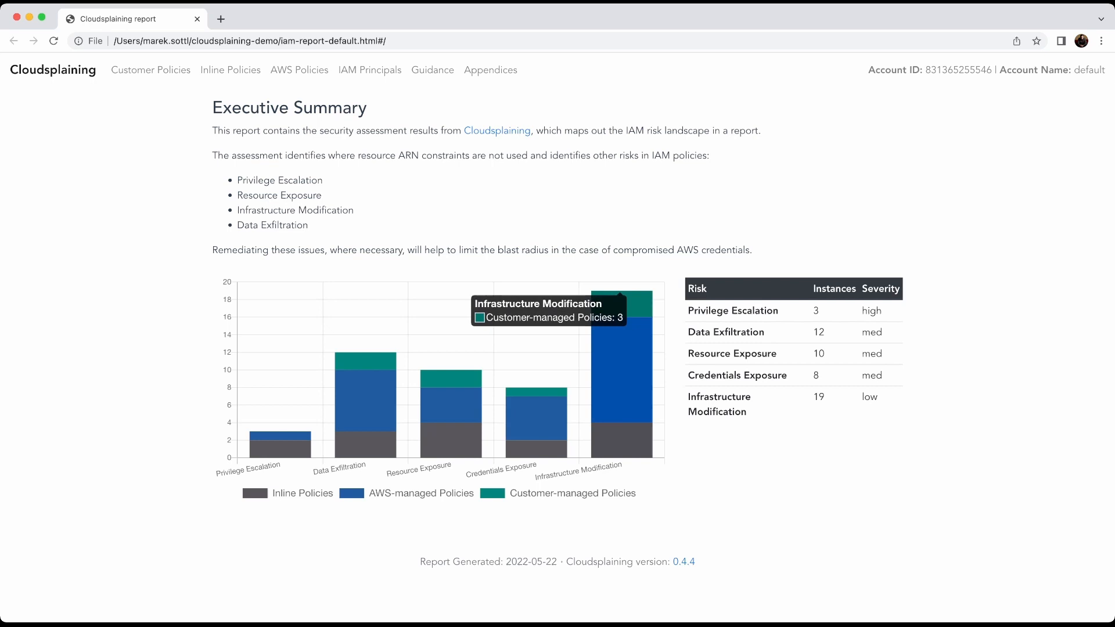
mouse_move(633, 440)
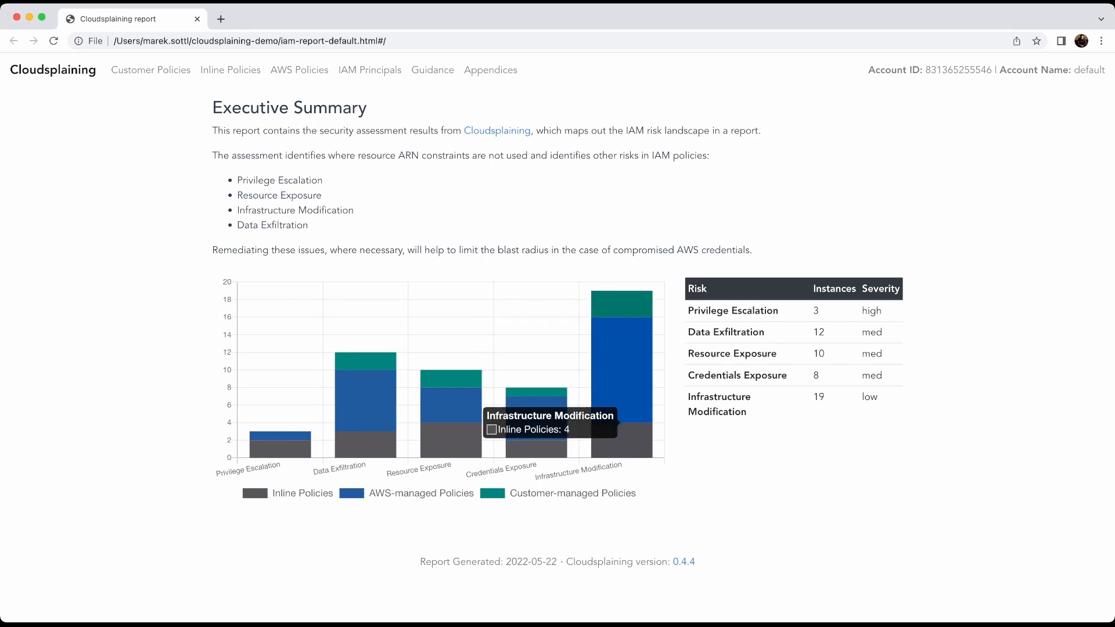
mouse_move(637, 302)
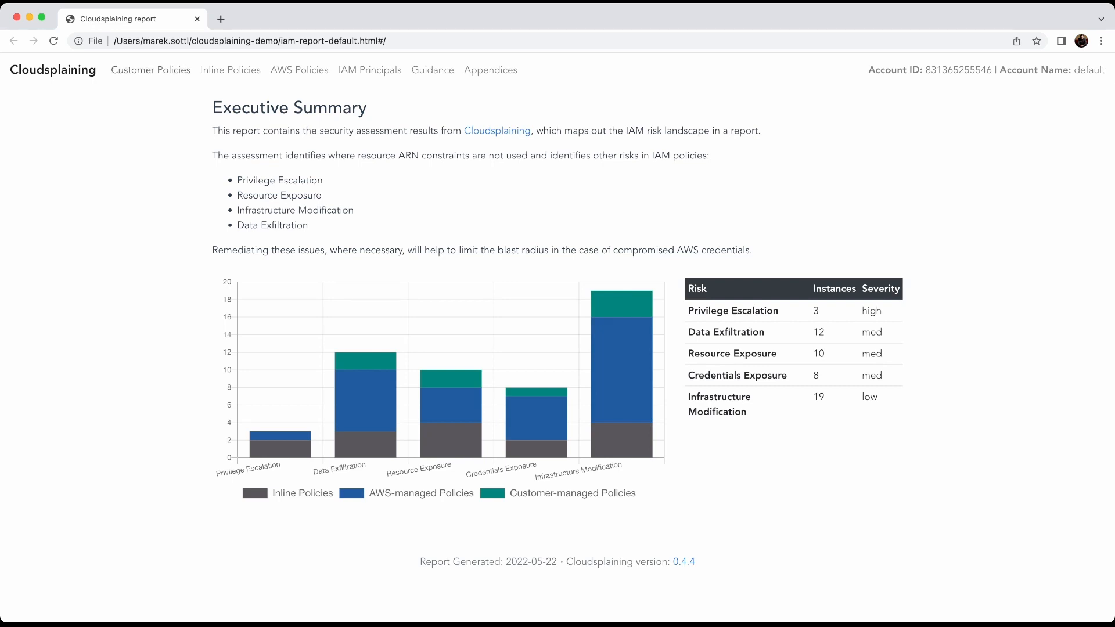
Step: Show Customer Policies and expand mysecretpolicy-test's policy document allowing s3:* on all resources
left_click(149, 70)
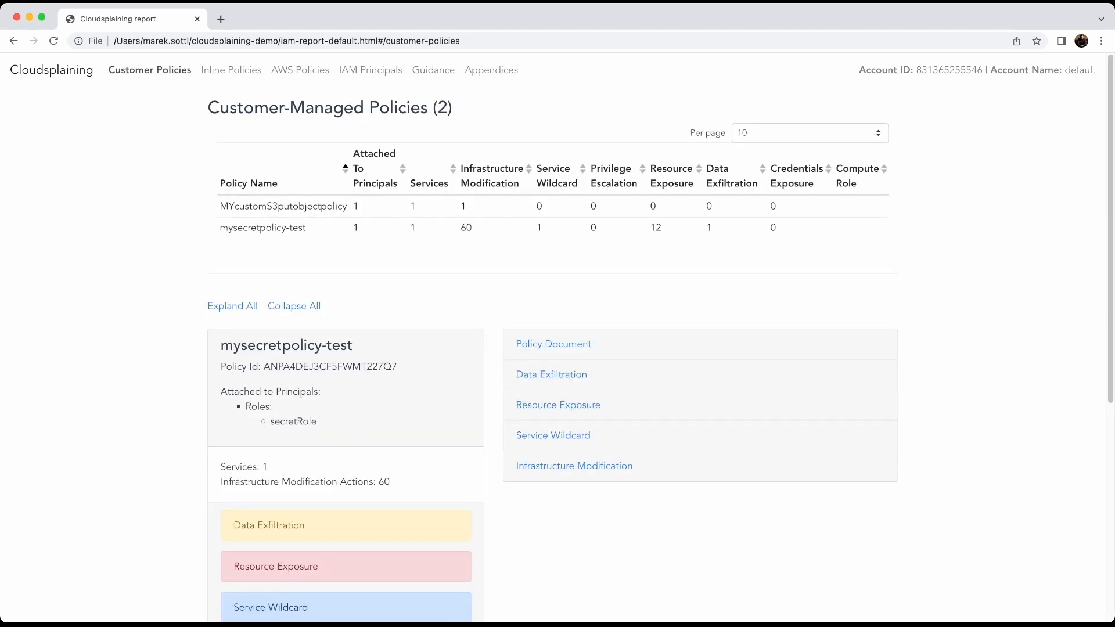
scroll("down", 3)
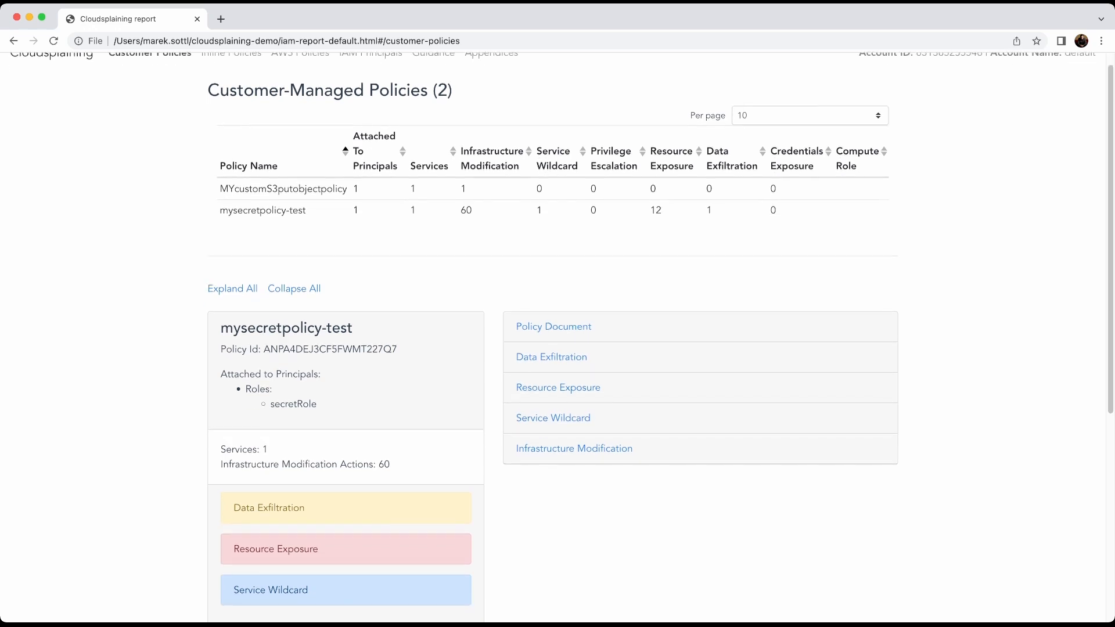
scroll("down", 3)
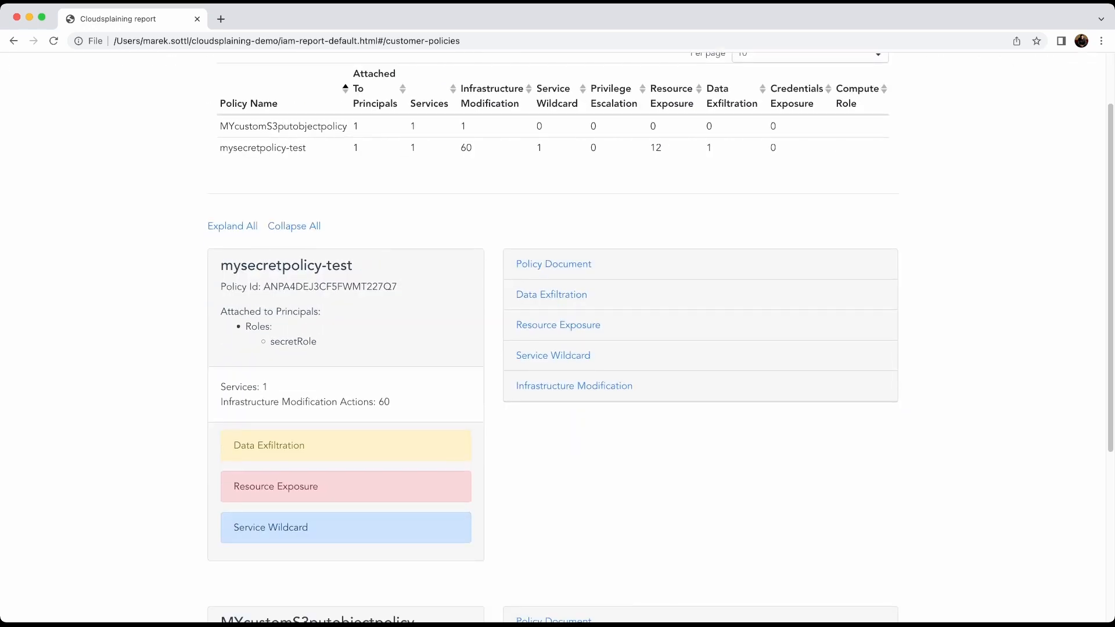
left_click(553, 264)
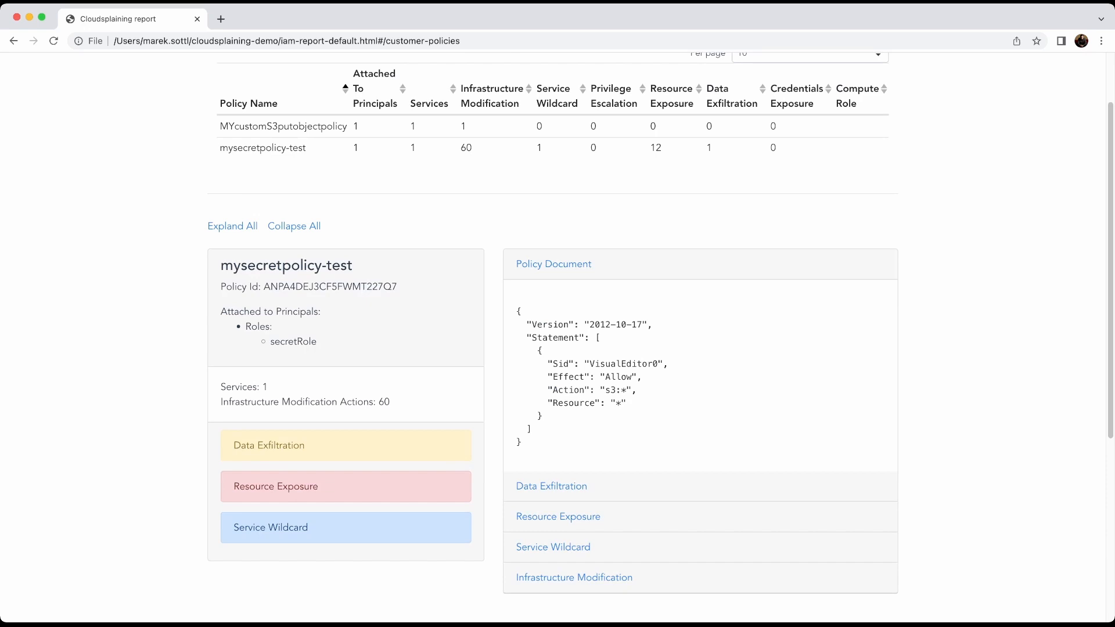
double_click(583, 324)
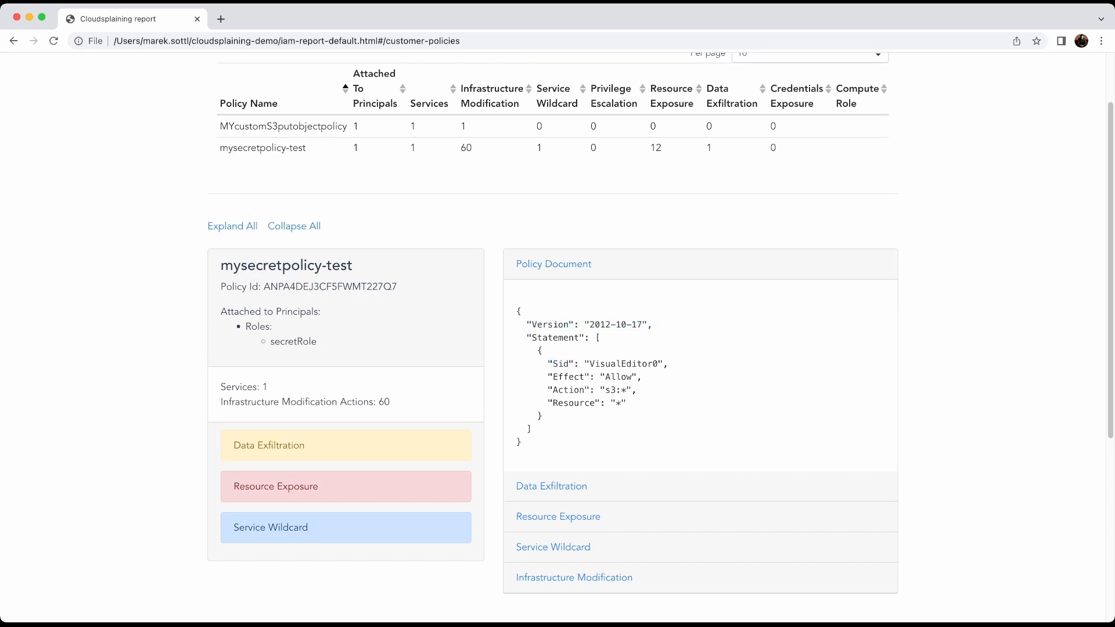
double_click(626, 364)
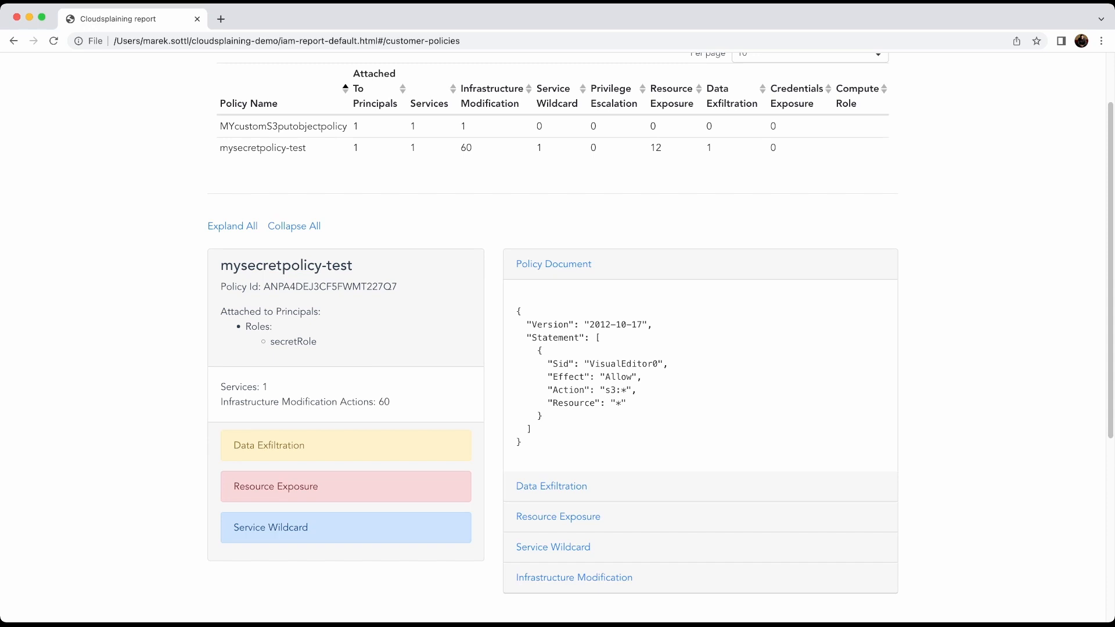
scroll("down", 3)
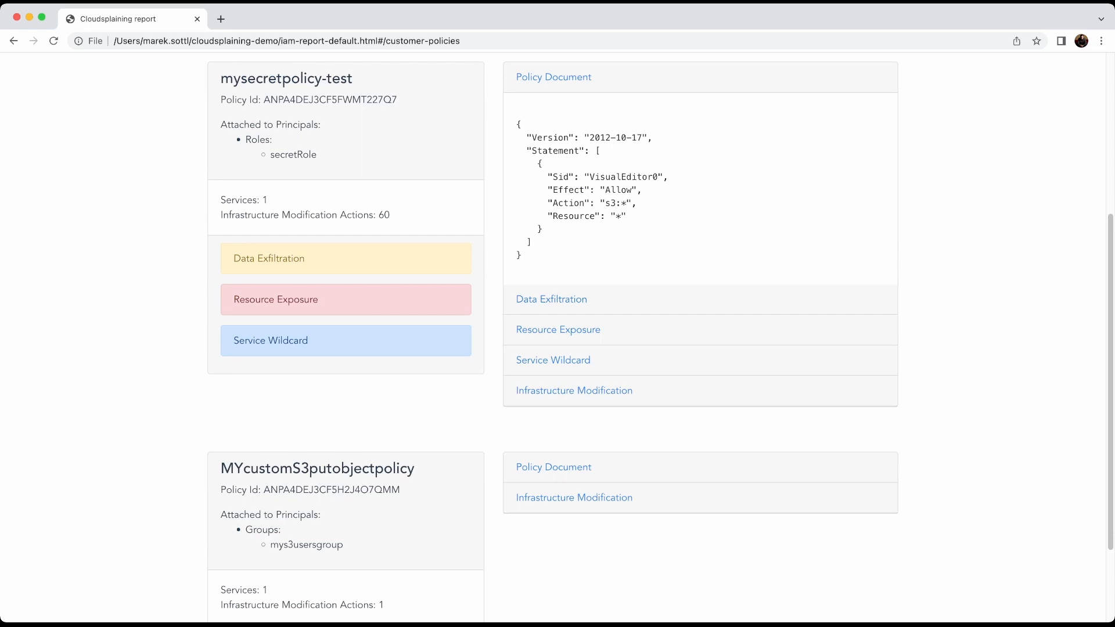
left_click(551, 299)
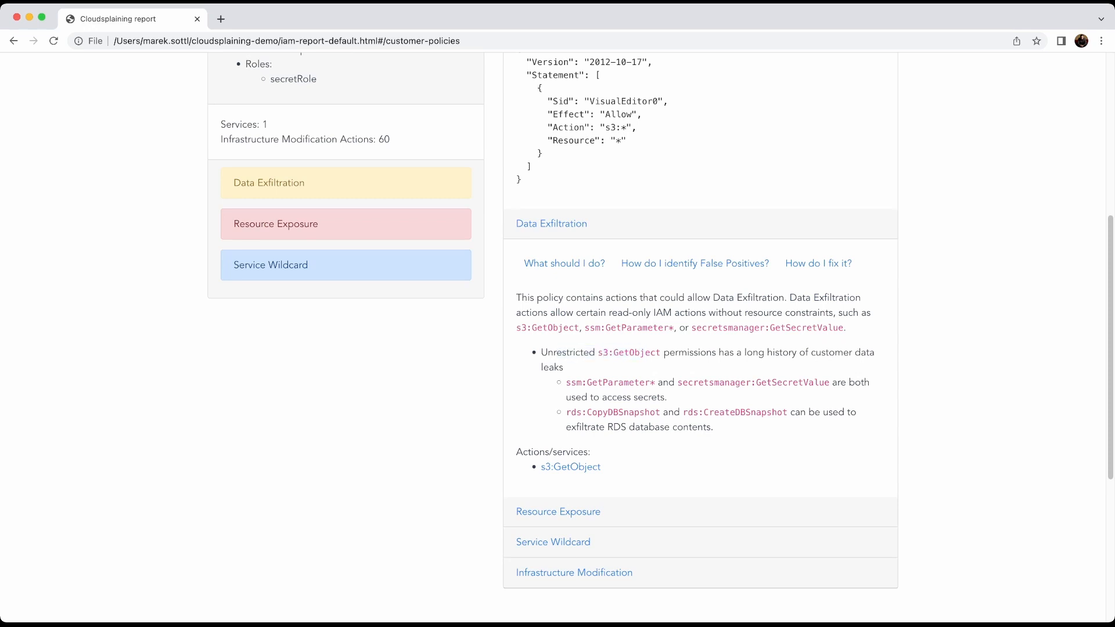
left_click(564, 263)
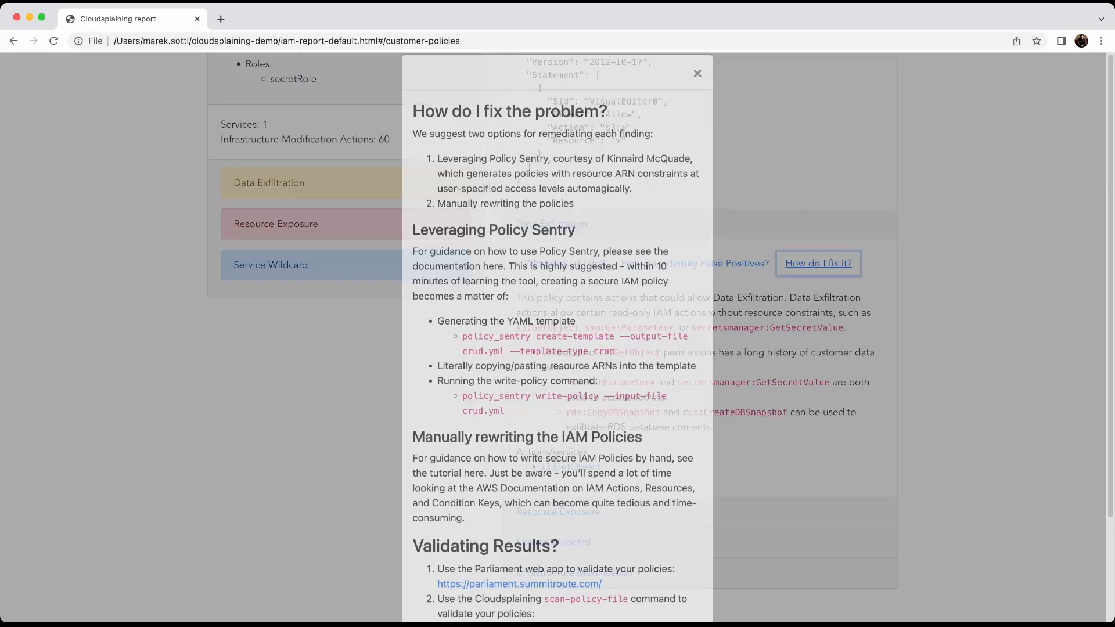
scroll("down", 3)
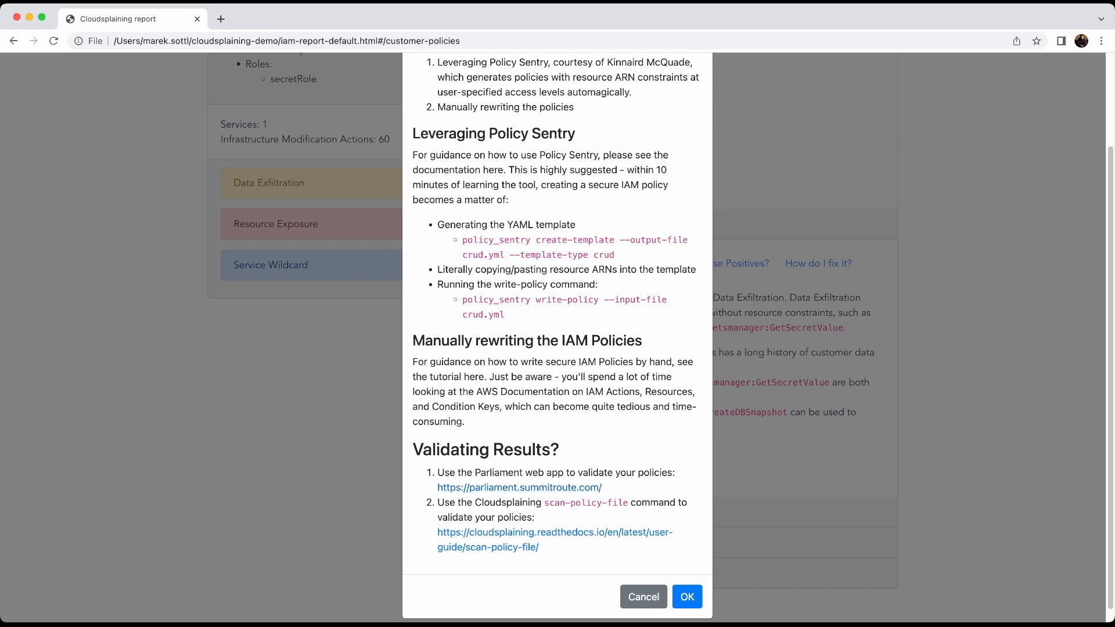
left_click(685, 597)
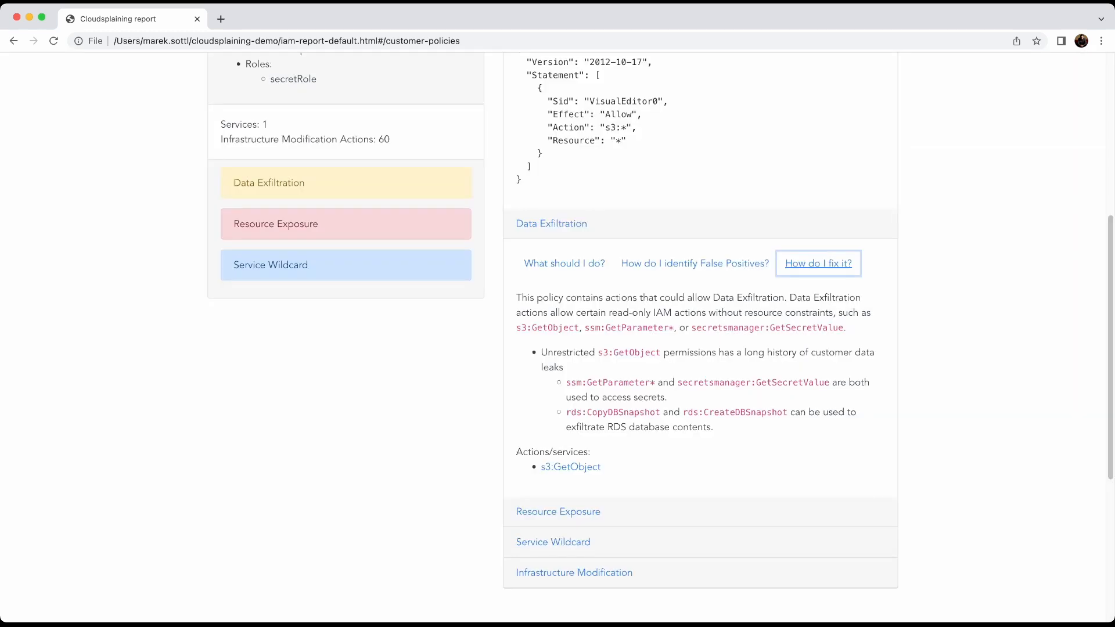
Step: Expand mysecretpolicy-test's Service Wildcard and Infrastructure Modification findings, then scroll back up
scroll("down", 3)
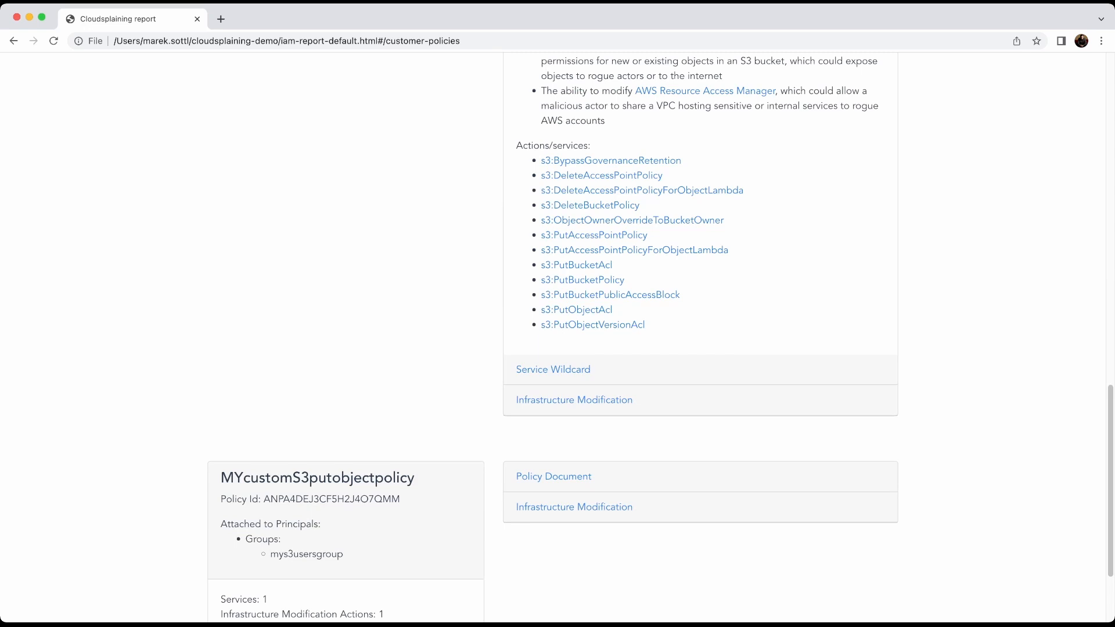
left_click(553, 369)
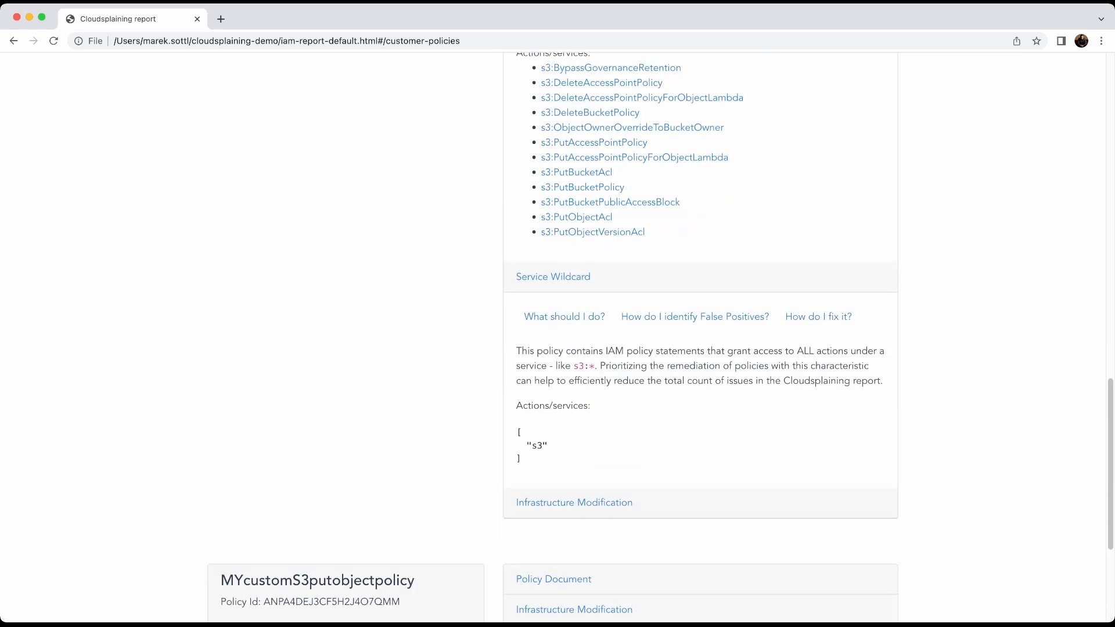
scroll("down", 3)
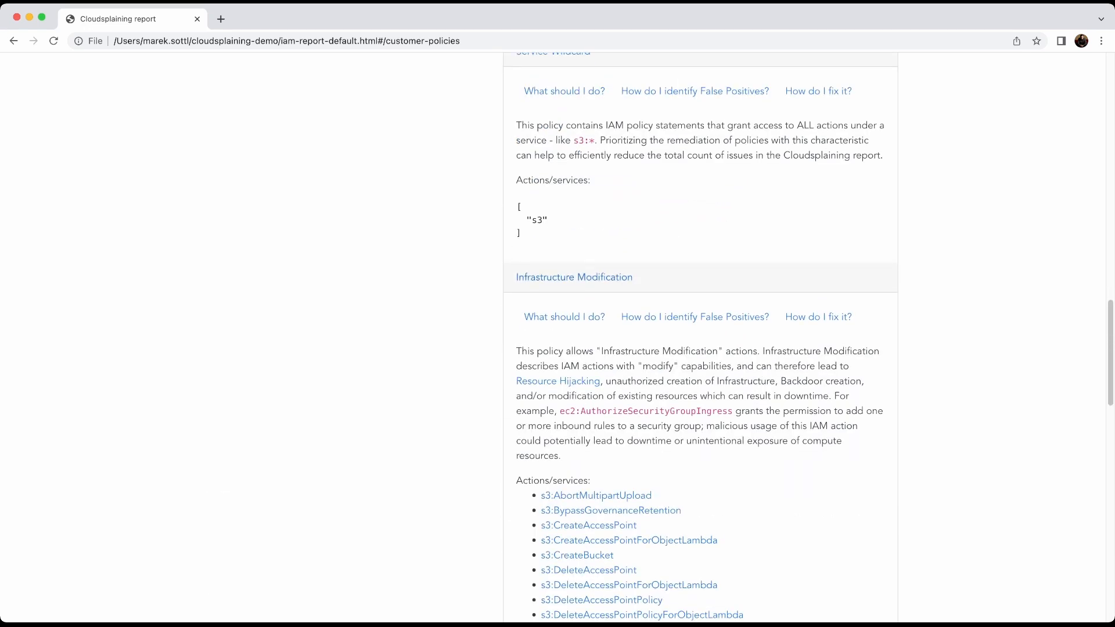
scroll("up", 3)
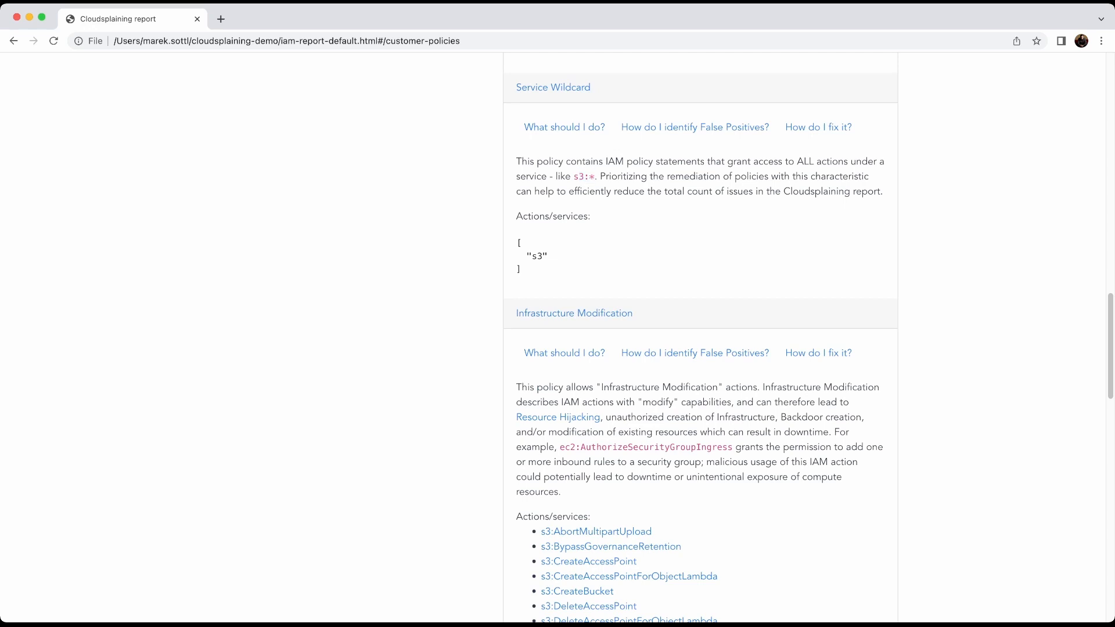
scroll("up", 3)
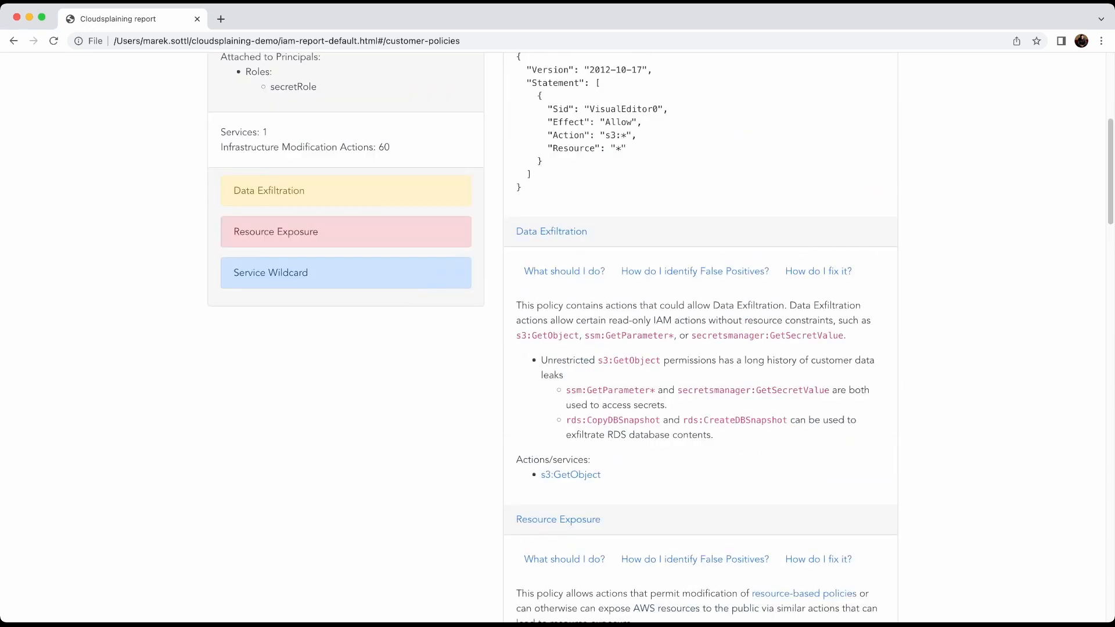
scroll("up", 3)
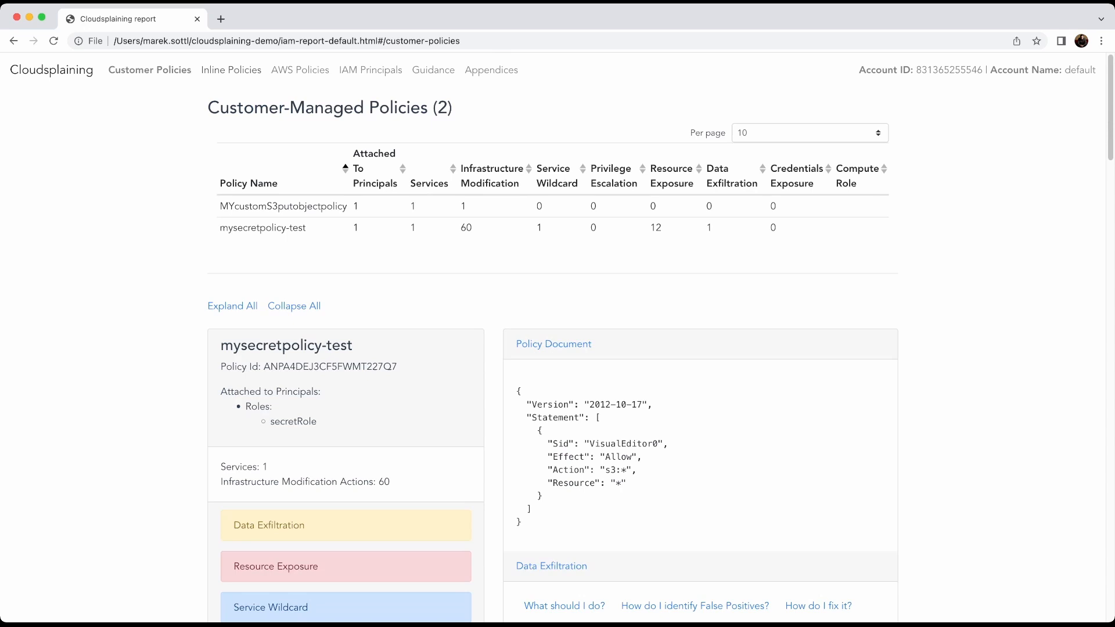
Step: Switch to the Inline Policies list and scroll through its policies
left_click(229, 70)
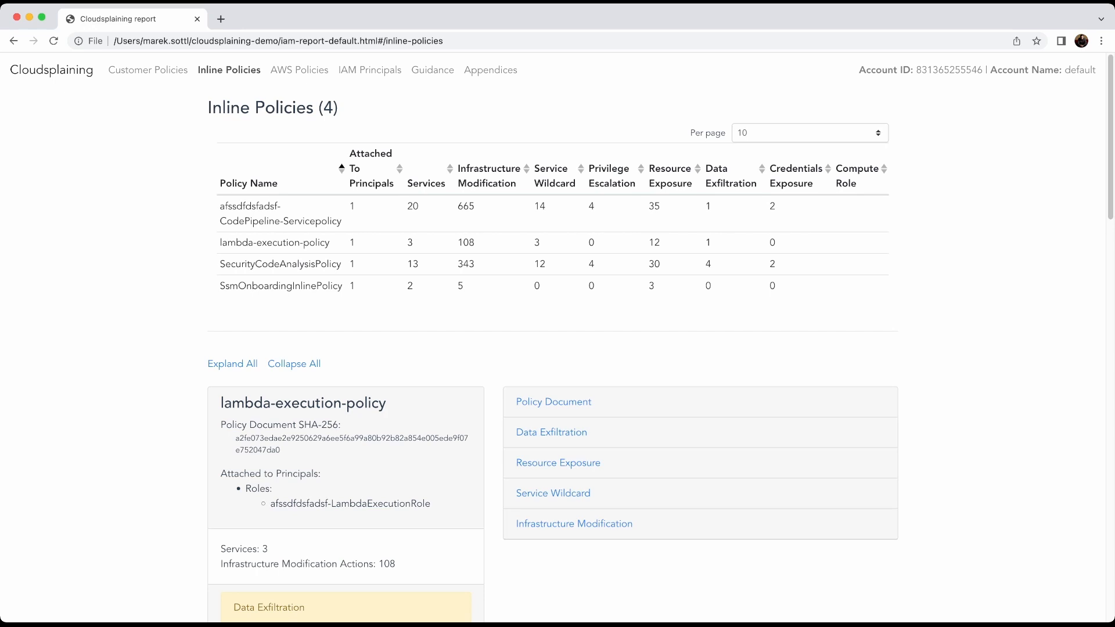
scroll("up", 3)
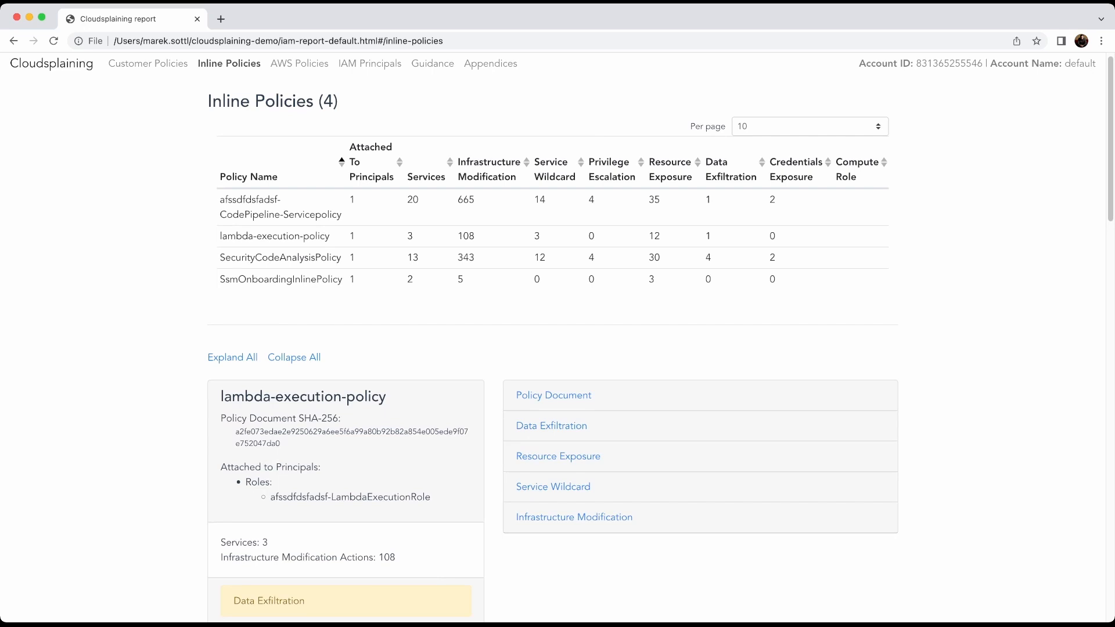
scroll("down", 3)
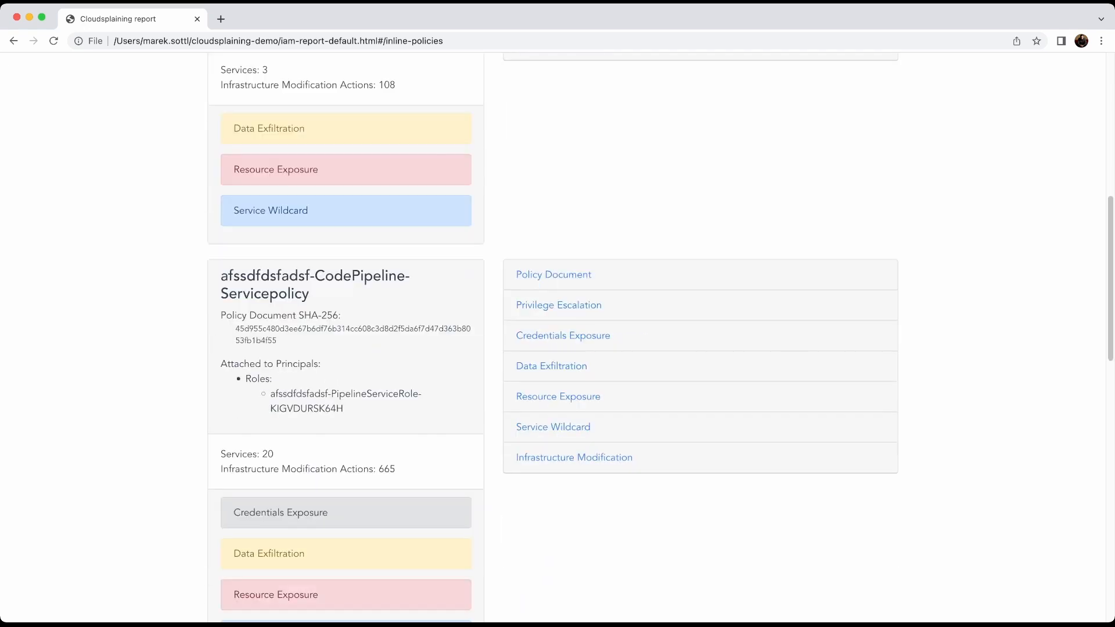
scroll("down", 3)
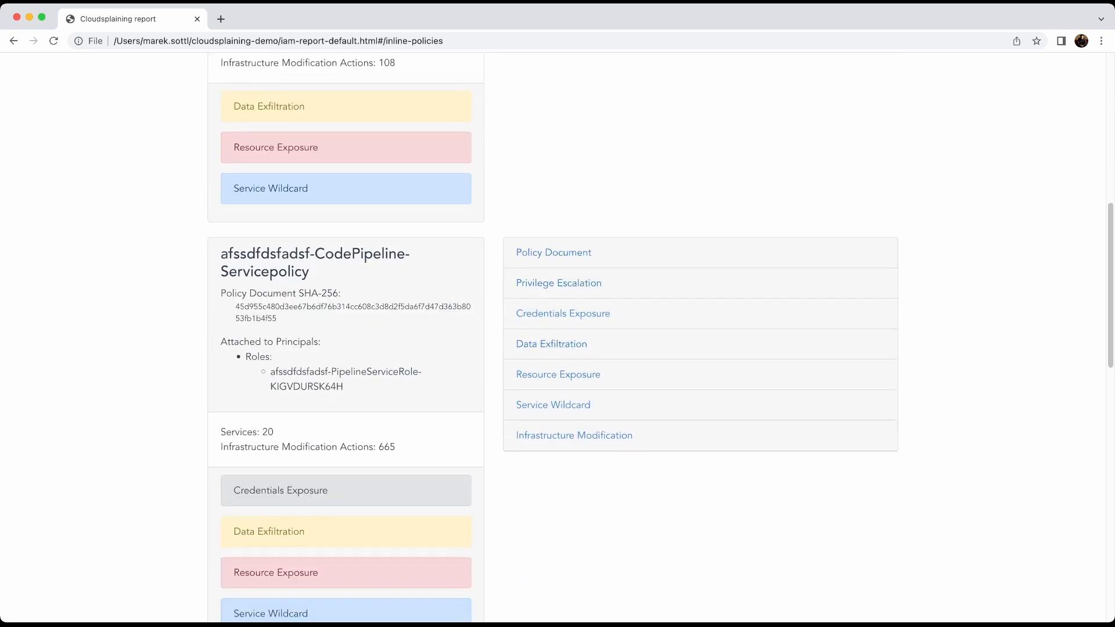
Step: Expand the CodePipeline policy's Credentials Exposure finding, then show the AWS-Managed Policies list
left_click(563, 313)
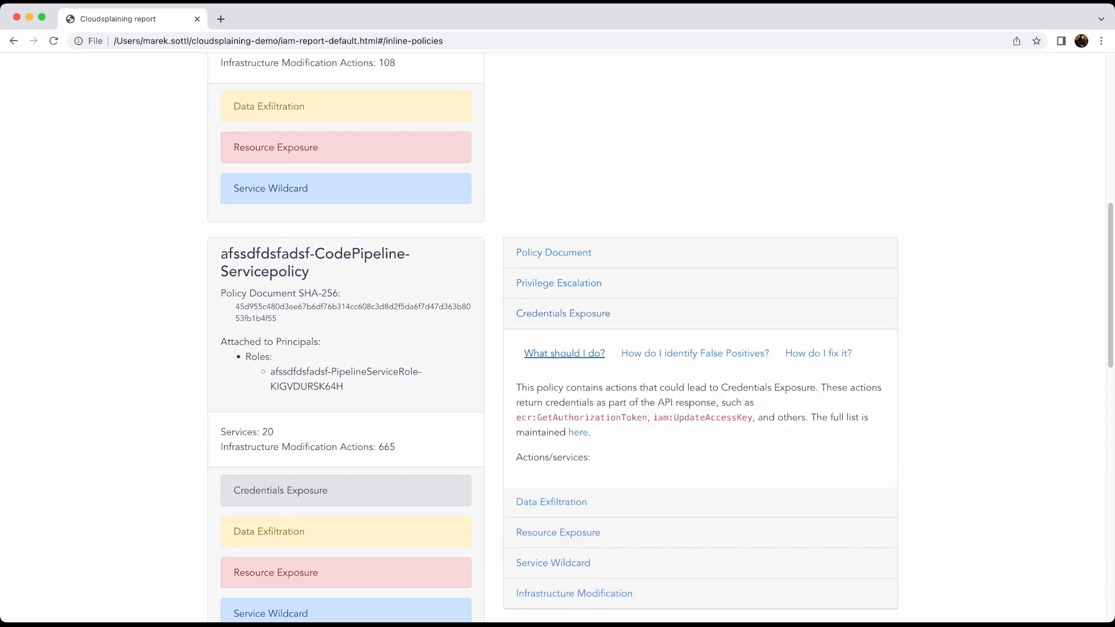
scroll("down", 3)
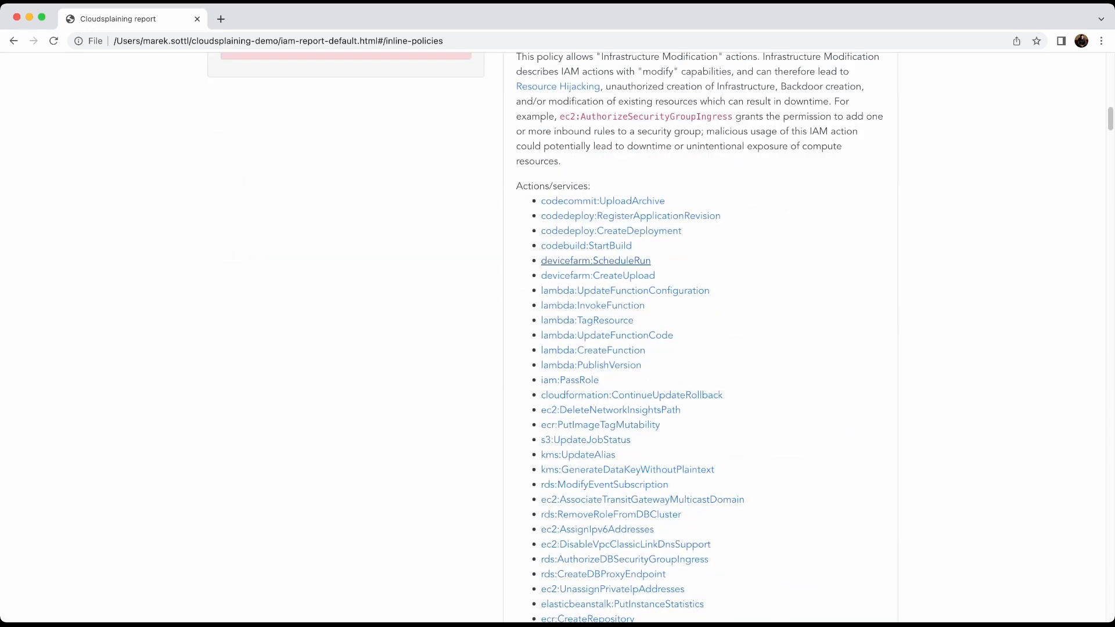
mouse_move(604, 484)
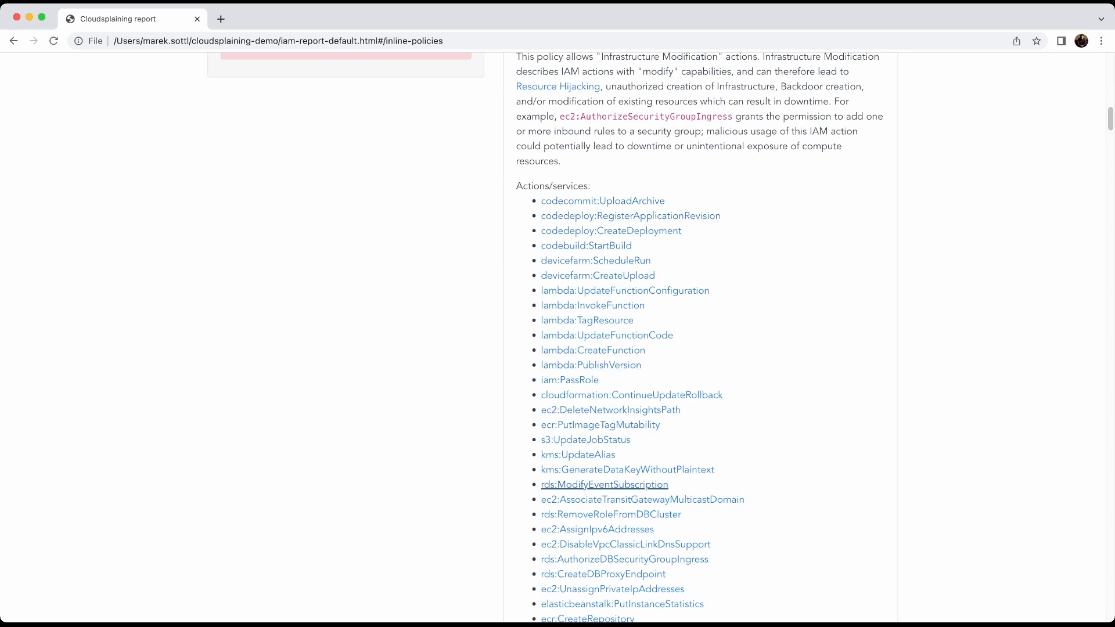
scroll("up", 3)
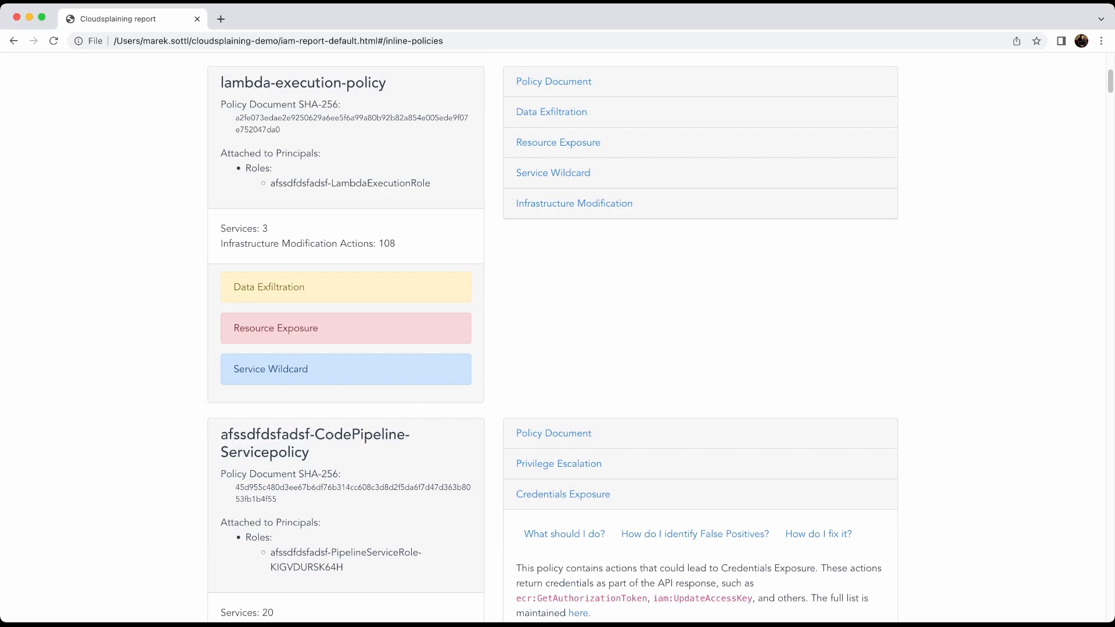
scroll("up", 3)
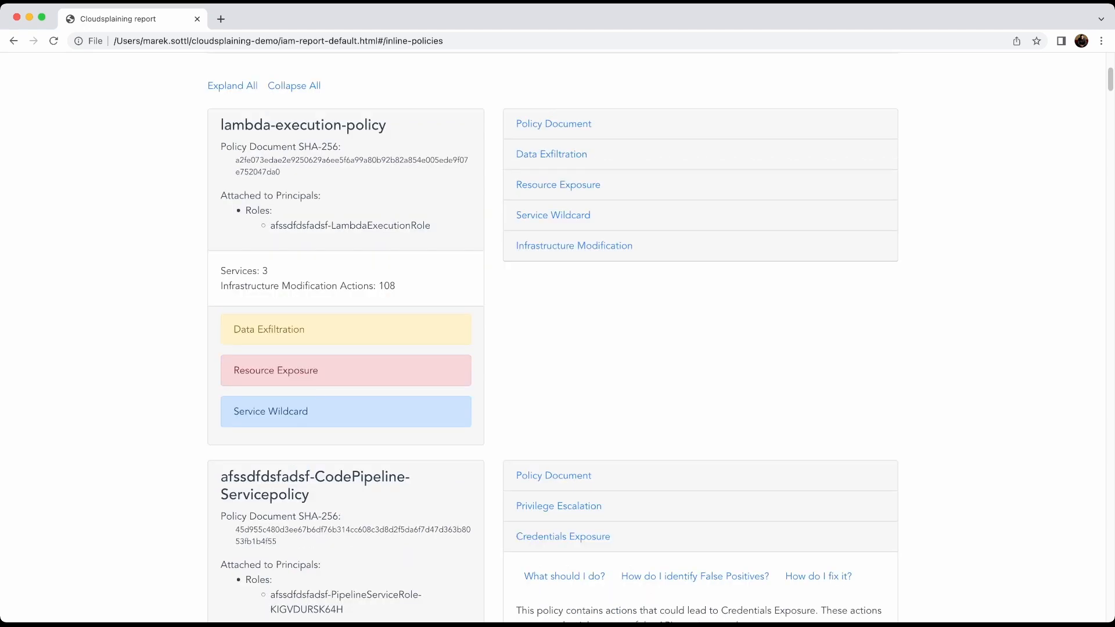
scroll("up", 3)
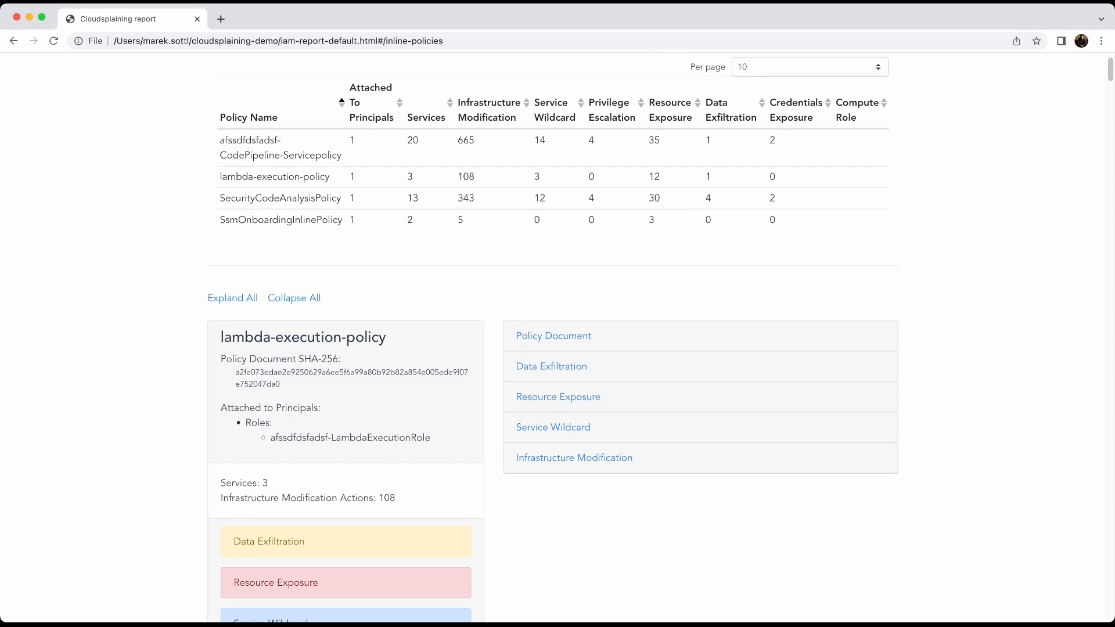
scroll("up", 3)
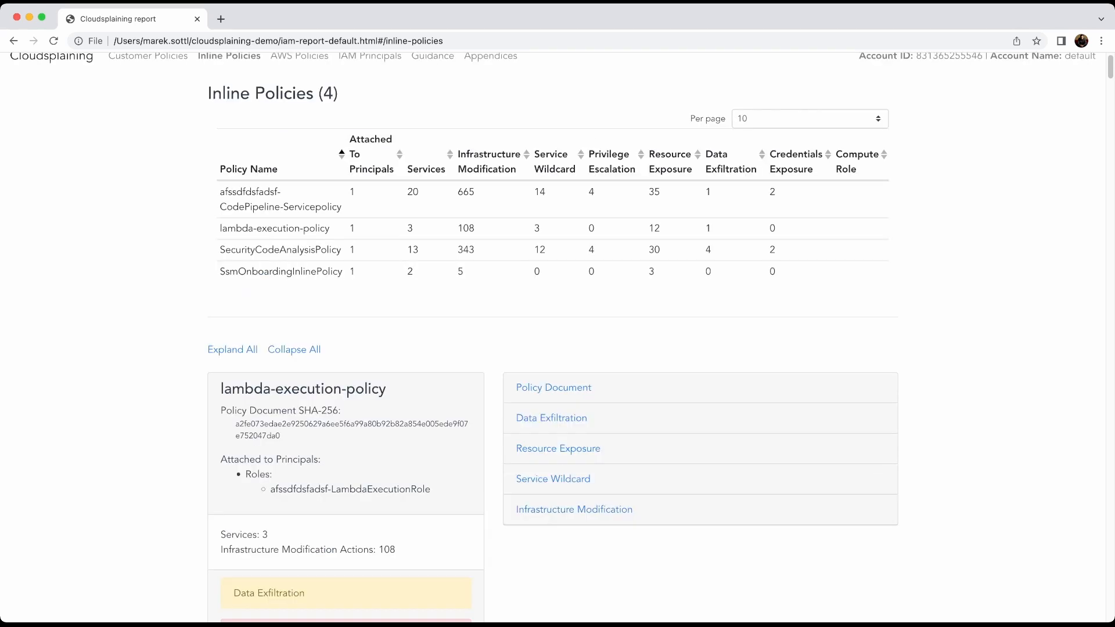
left_click(298, 69)
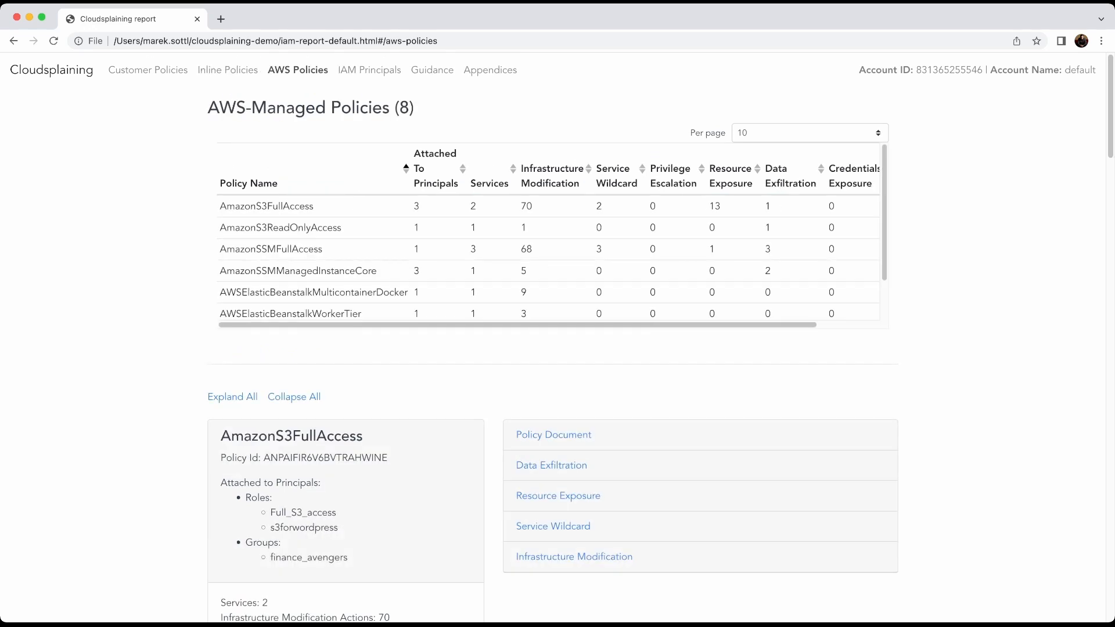
Step: Scroll through the AWS-Managed Policies page listing the 8 policies
scroll("down", 3)
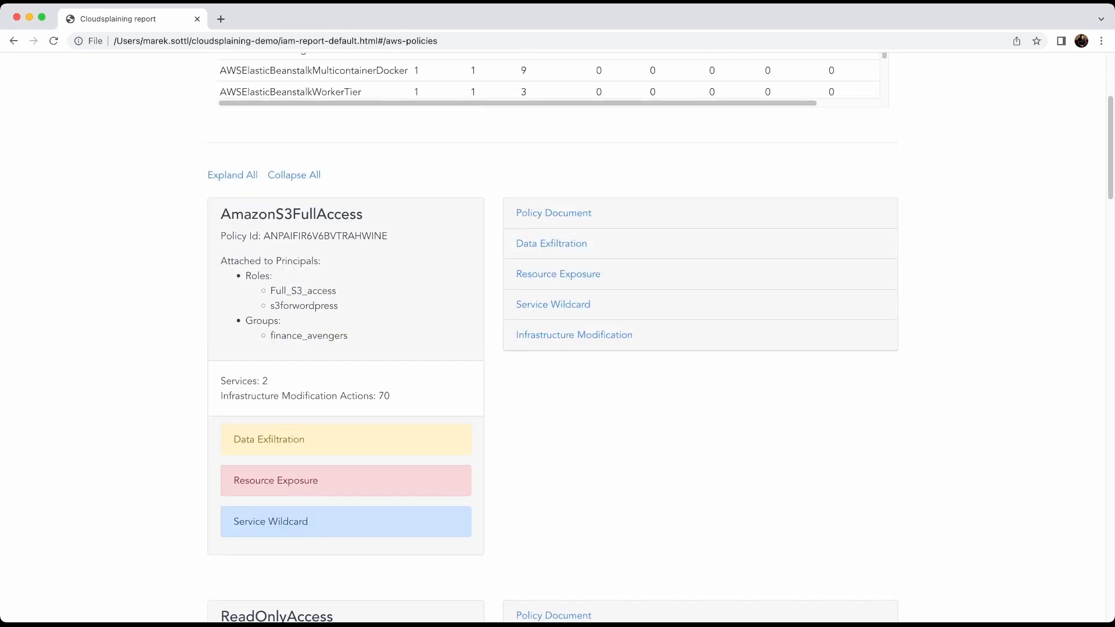
scroll("down", 3)
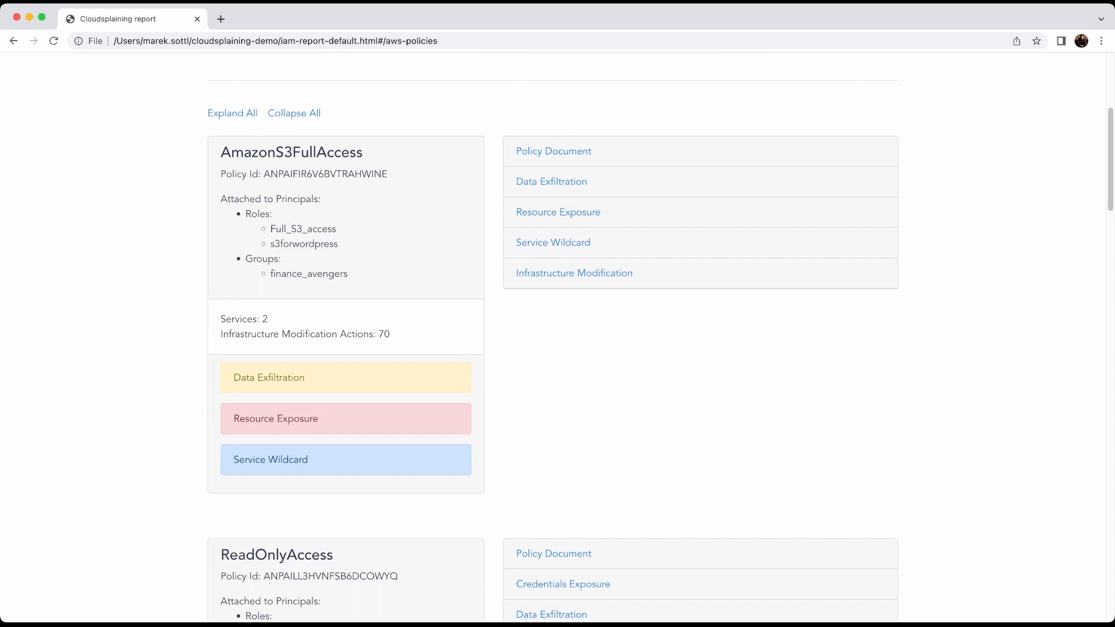
scroll("down", 3)
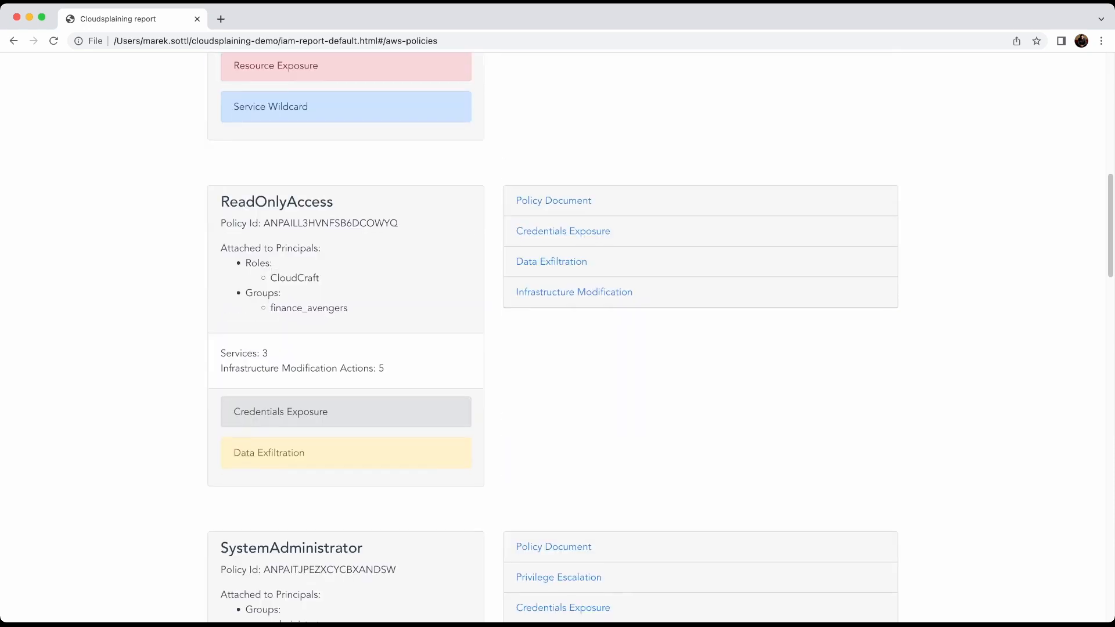
scroll("down", 3)
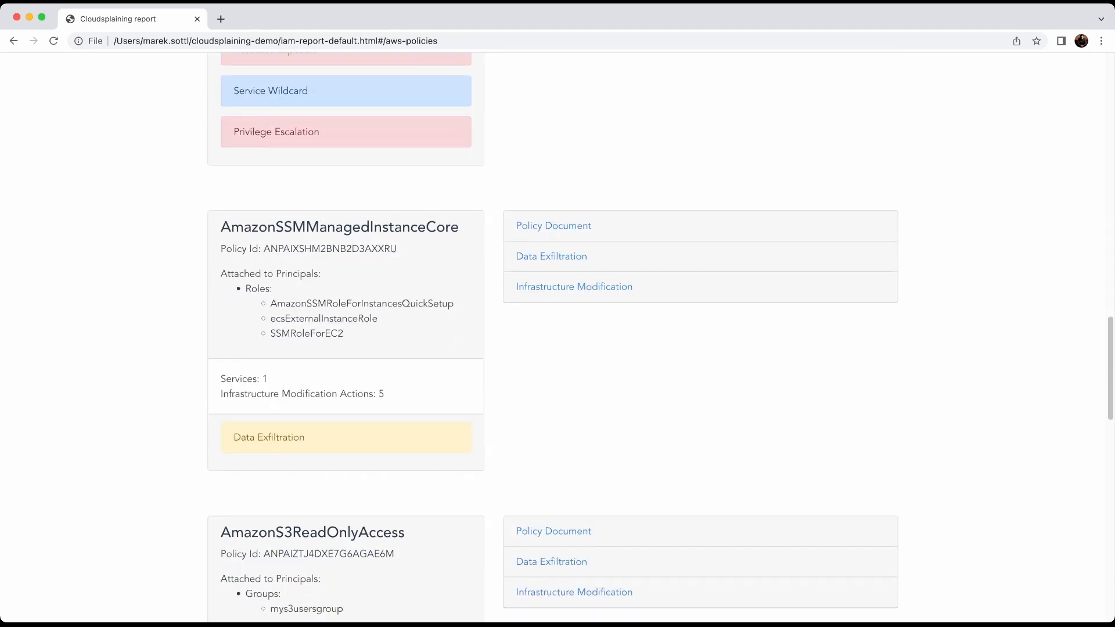
scroll("down", 3)
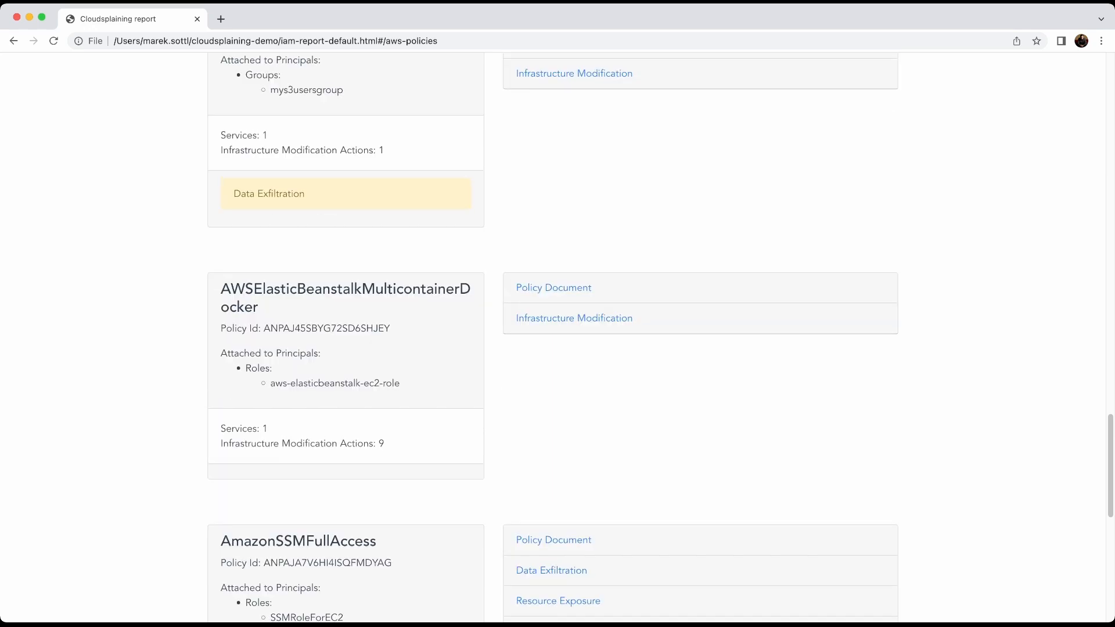
scroll("down", 3)
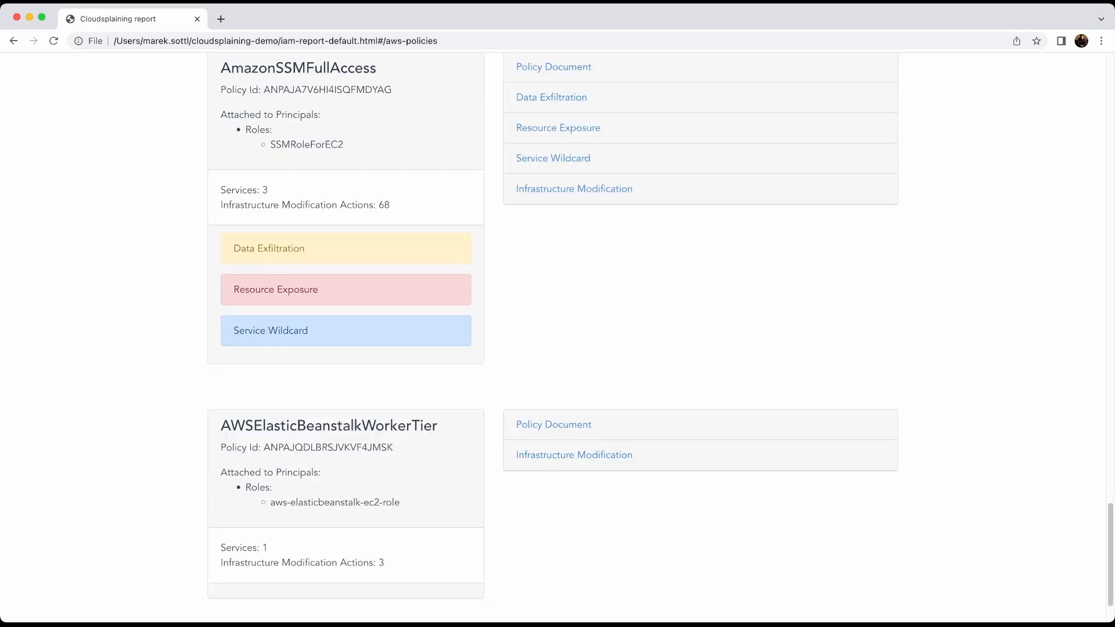
scroll("up", 3)
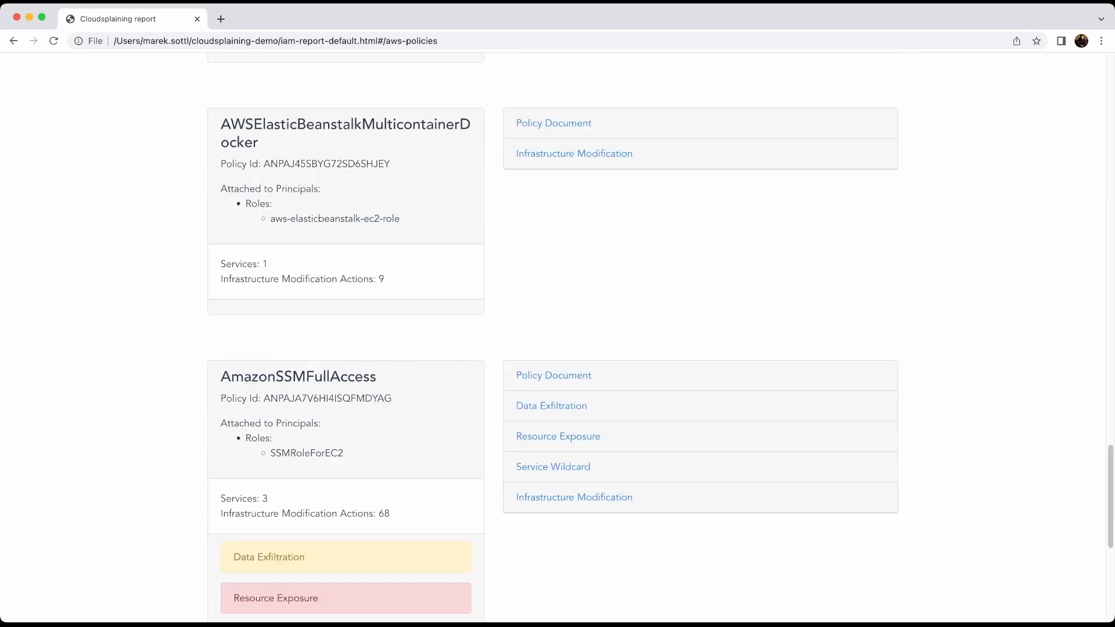
scroll("up", 3)
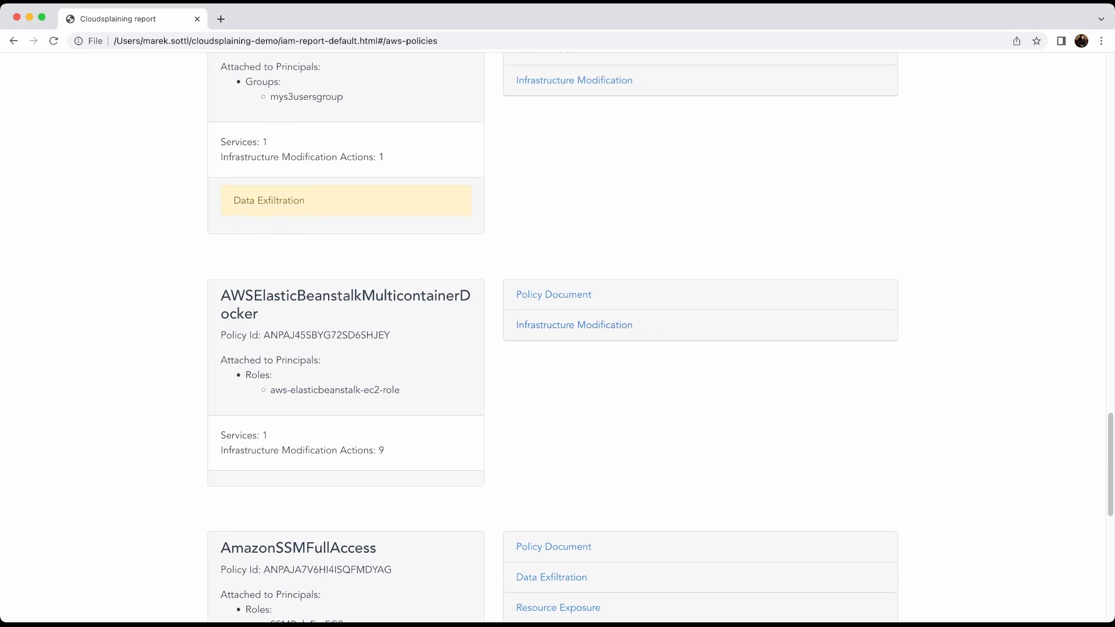
scroll("up", 3)
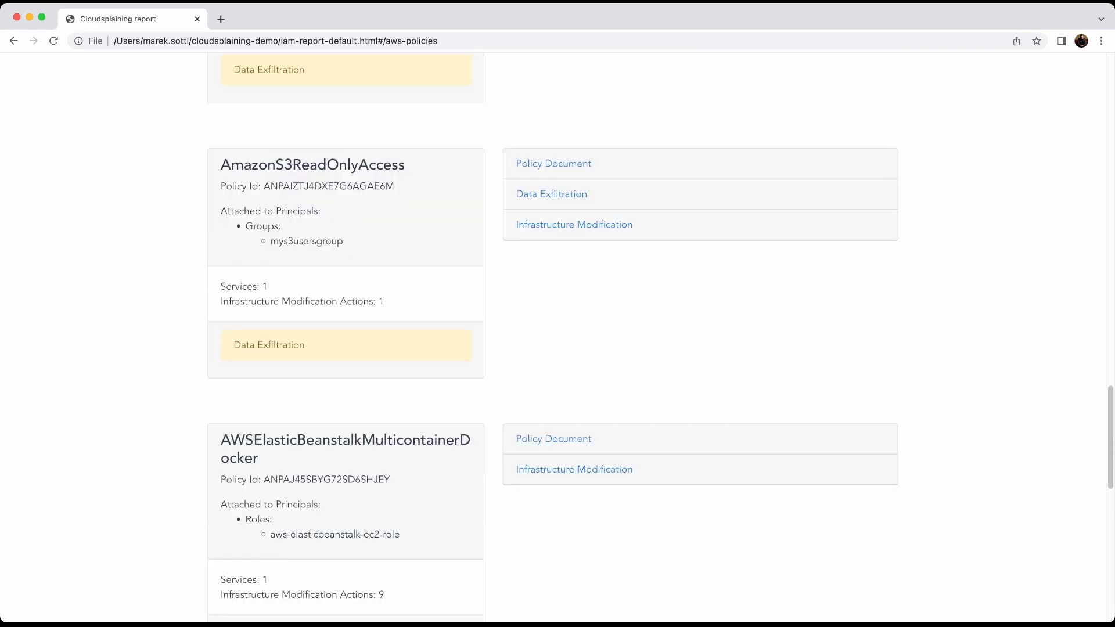
scroll("down", 3)
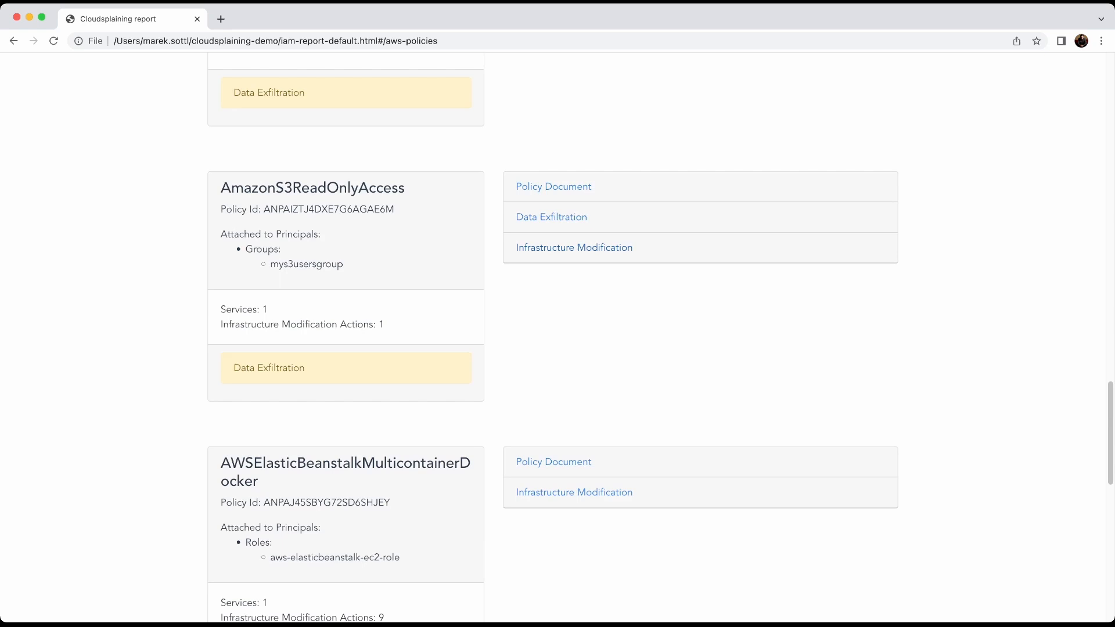
Step: Expand AmazonS3ReadOnlyAccess's Data Exfiltration finding flagging s3:GetObject, then scroll back up
left_click(551, 217)
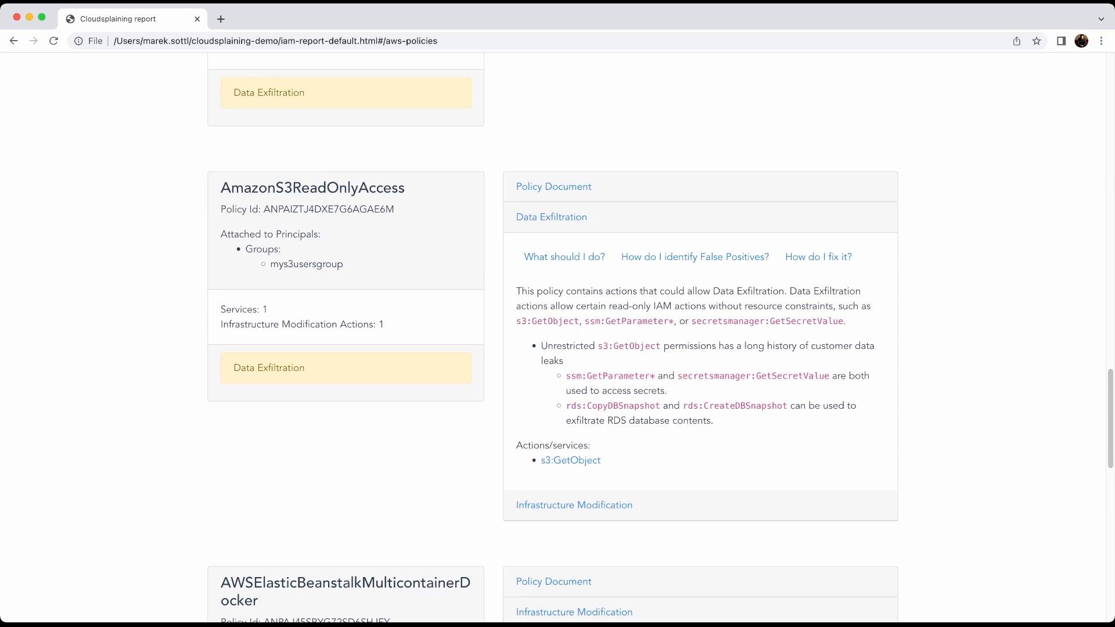
scroll("down", 3)
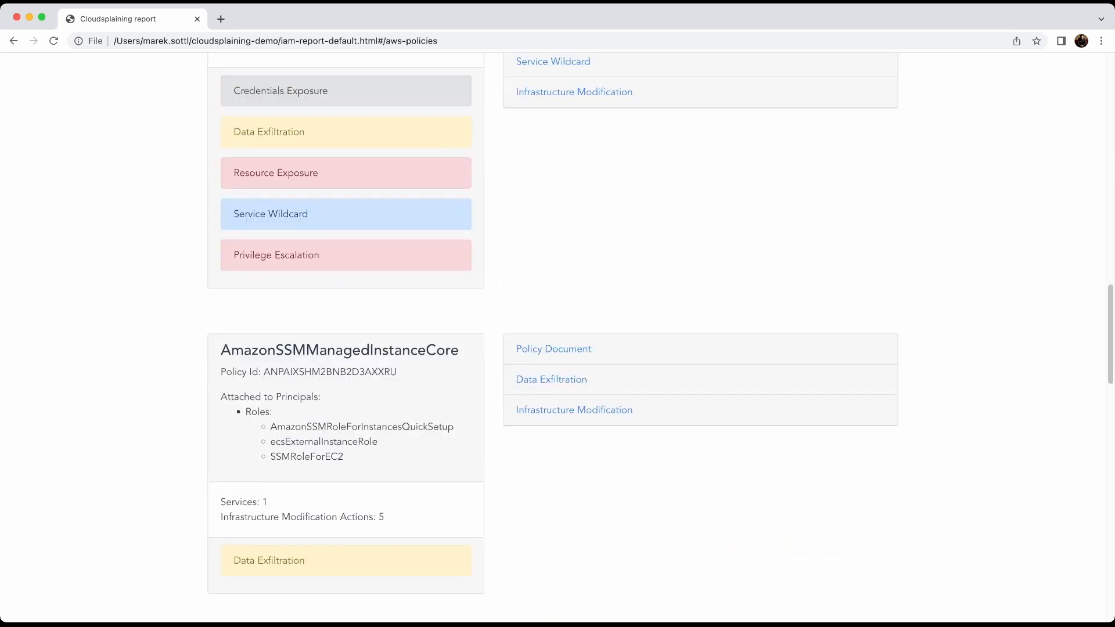
scroll("up", 3)
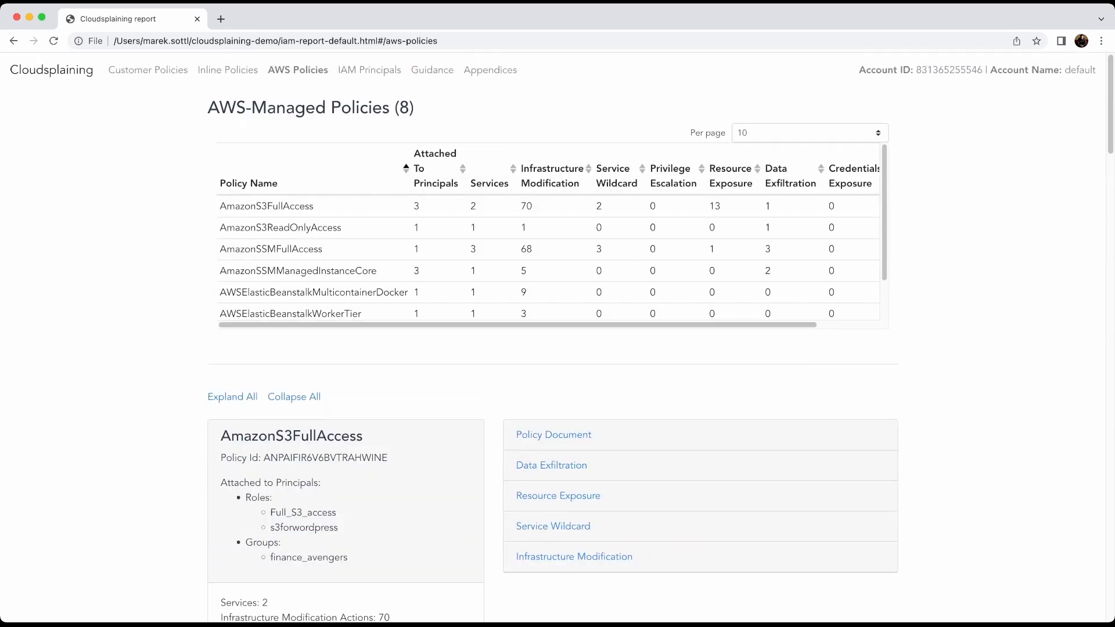
left_click(369, 69)
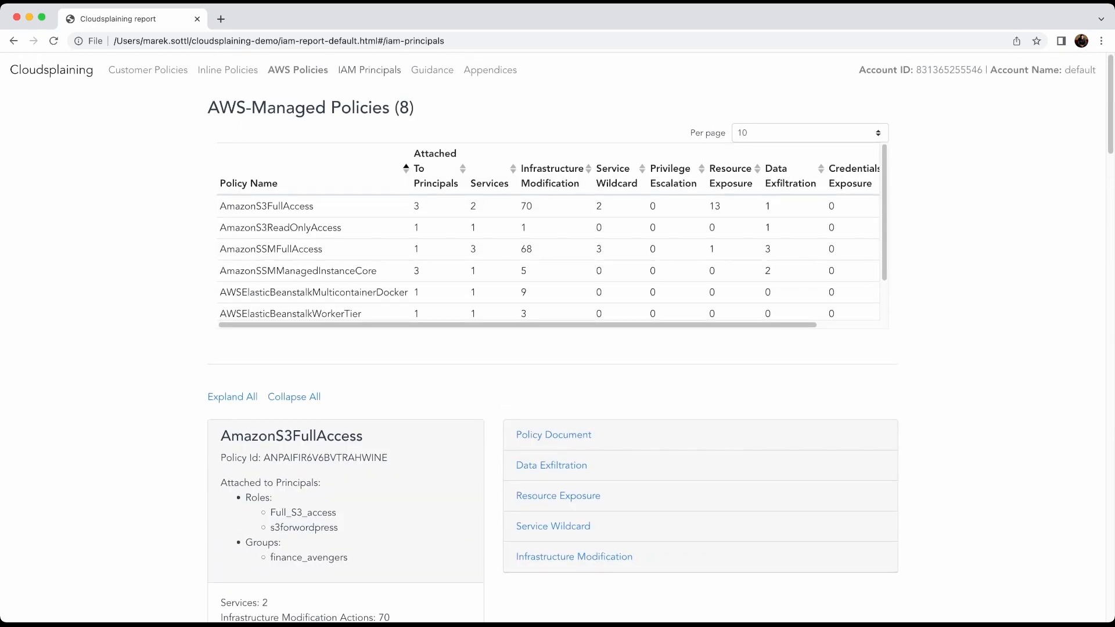
Step: Show metadata for the AWS-QuickSetup-StackSet-Local-ExecutionRole and ecsInstanceRole principals
left_click(368, 69)
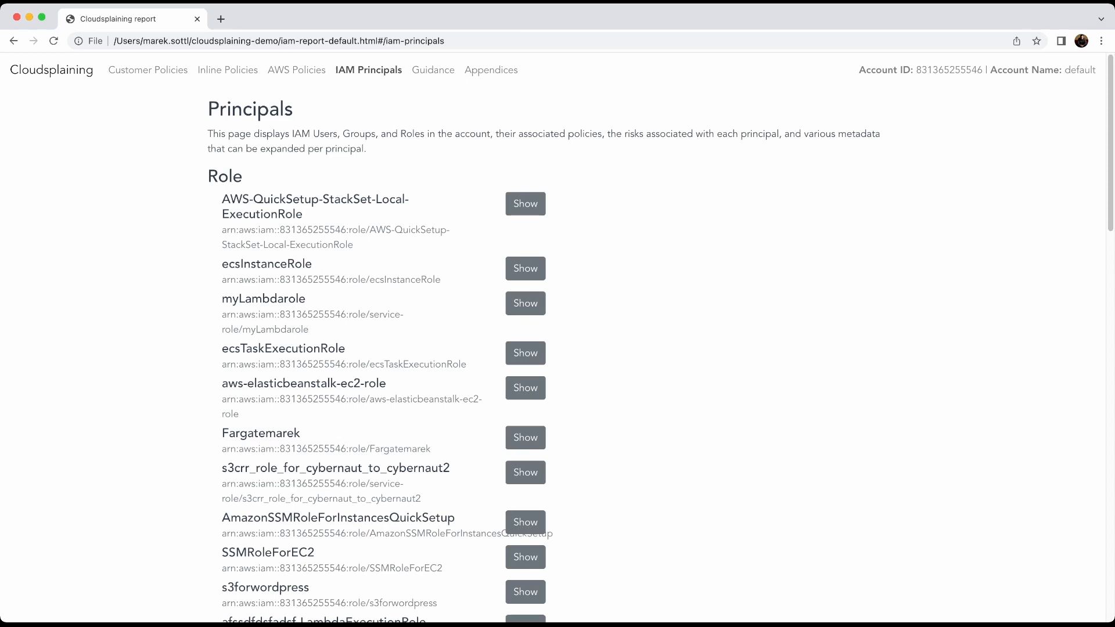
left_click(525, 204)
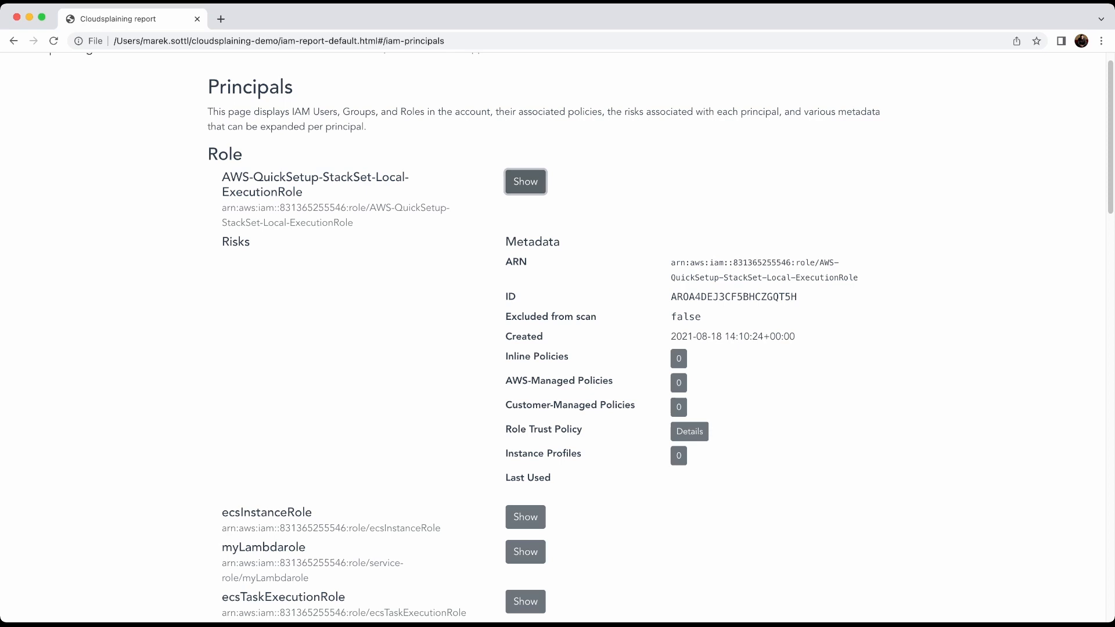
scroll("down", 3)
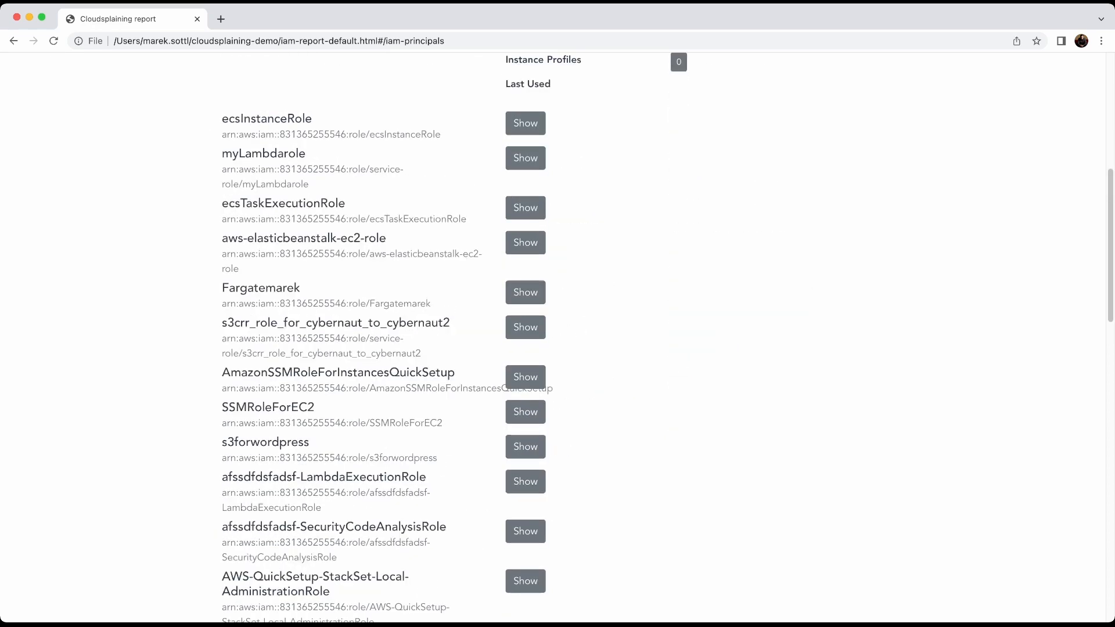
left_click(525, 123)
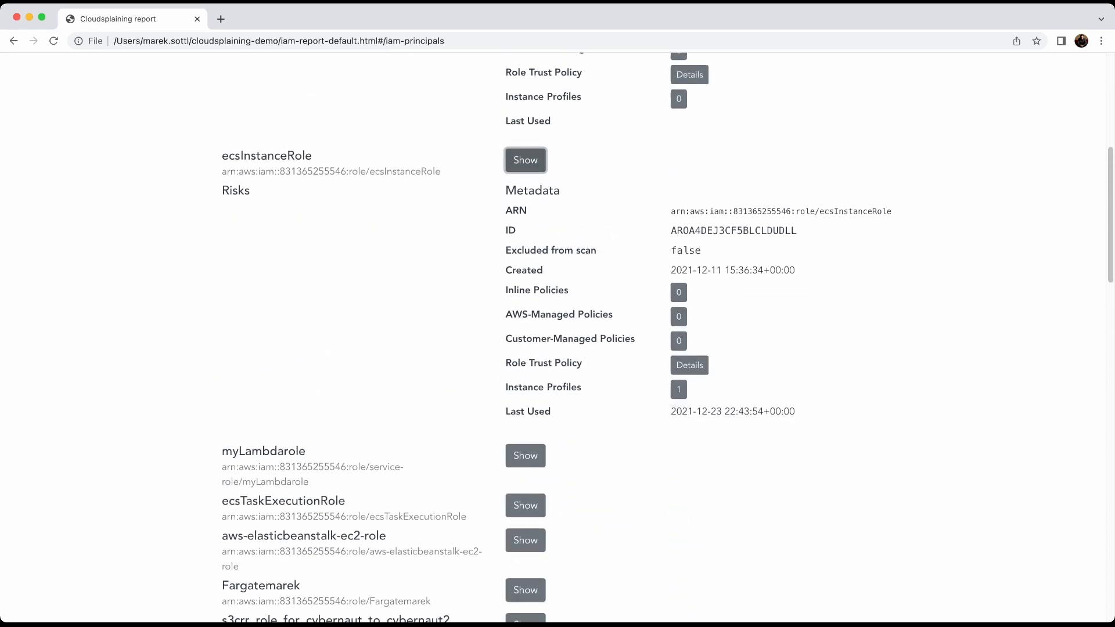
scroll("up", 3)
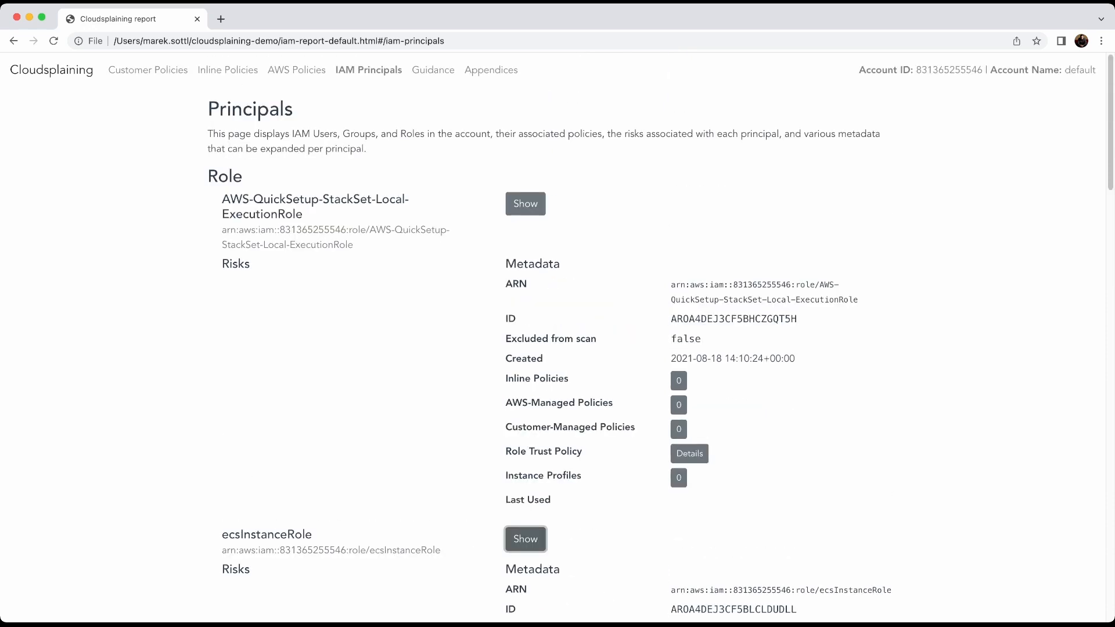
left_click(431, 69)
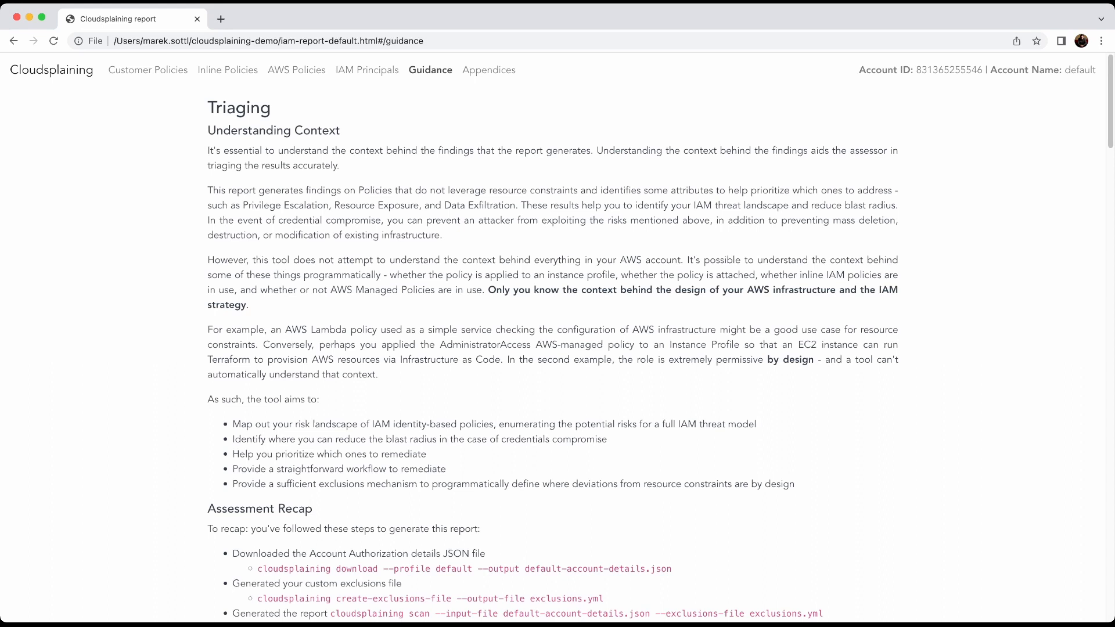
Step: Read through the Guidance page's Triaging section, then bring up the Appendices glossary
scroll("down", 3)
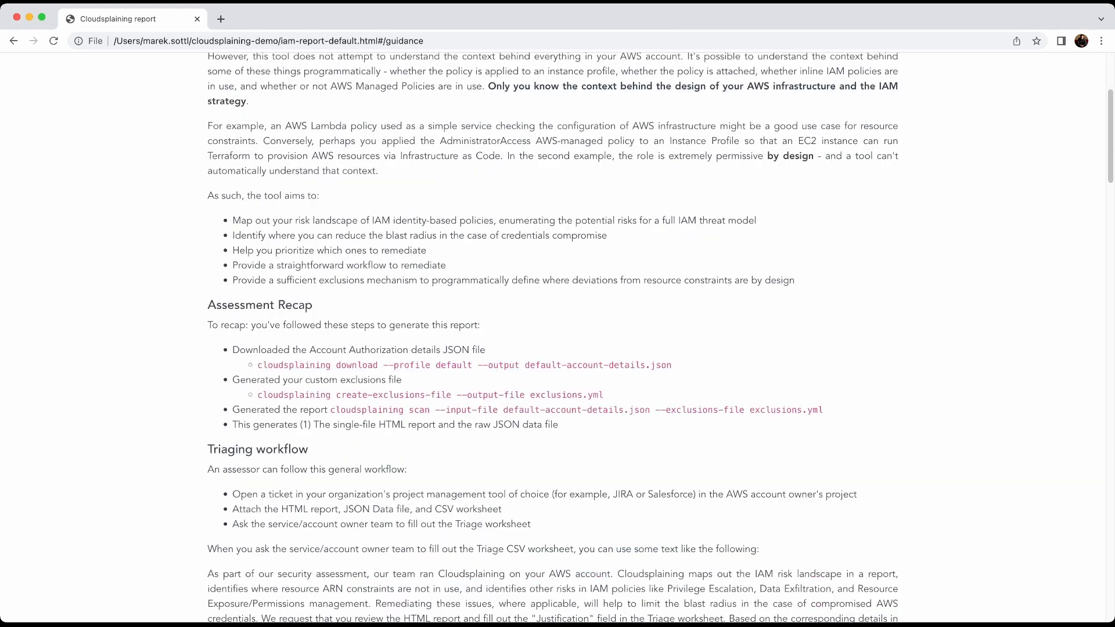
scroll("up", 3)
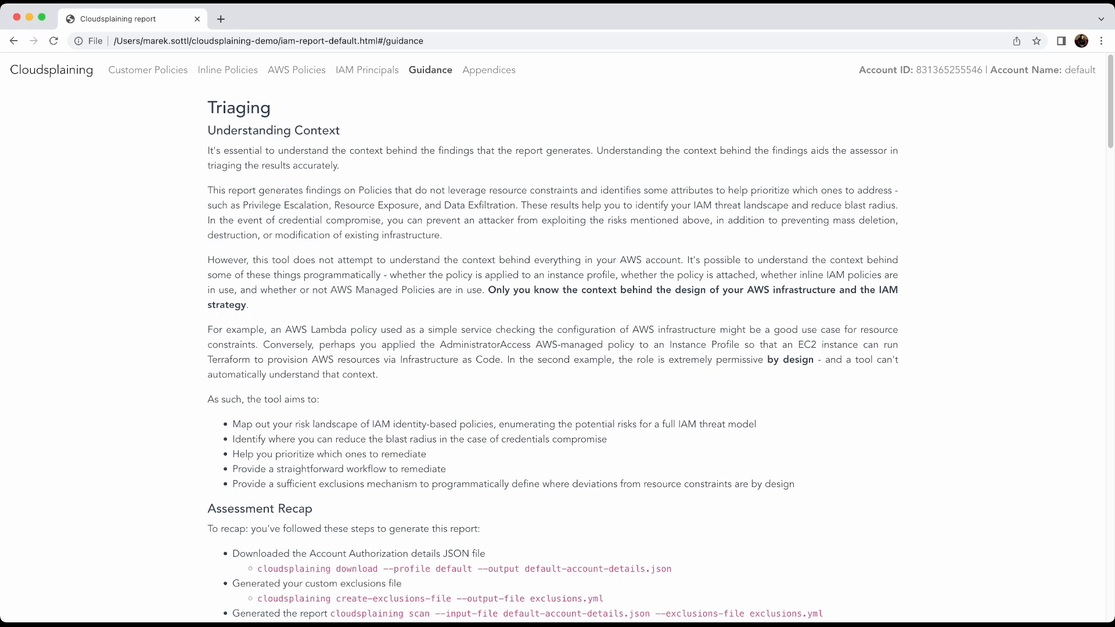
scroll("down", 3)
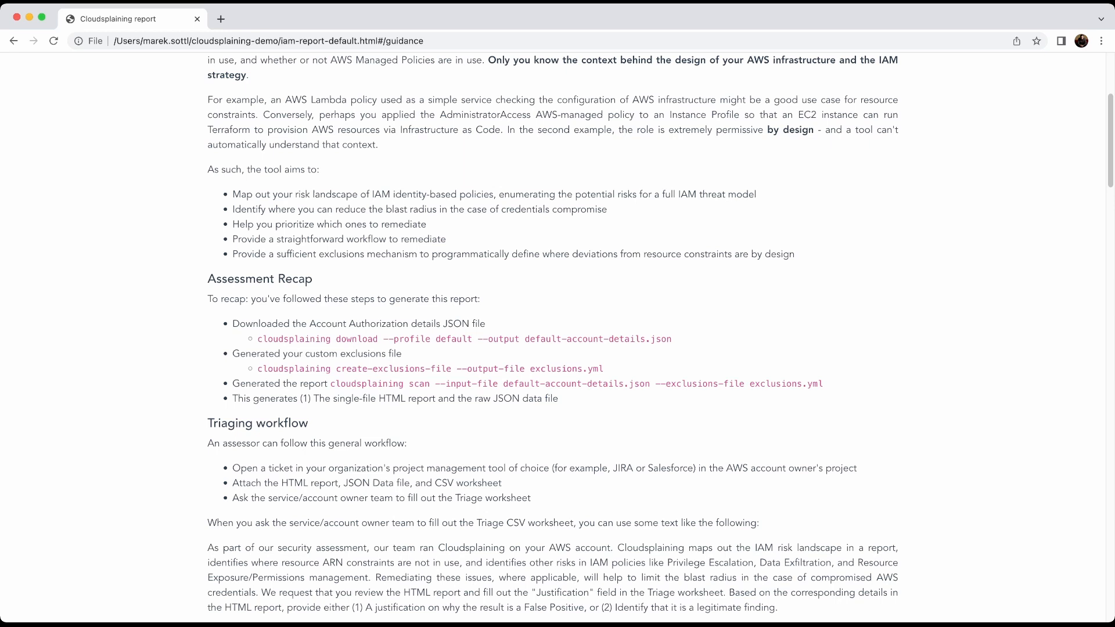
scroll("up", 3)
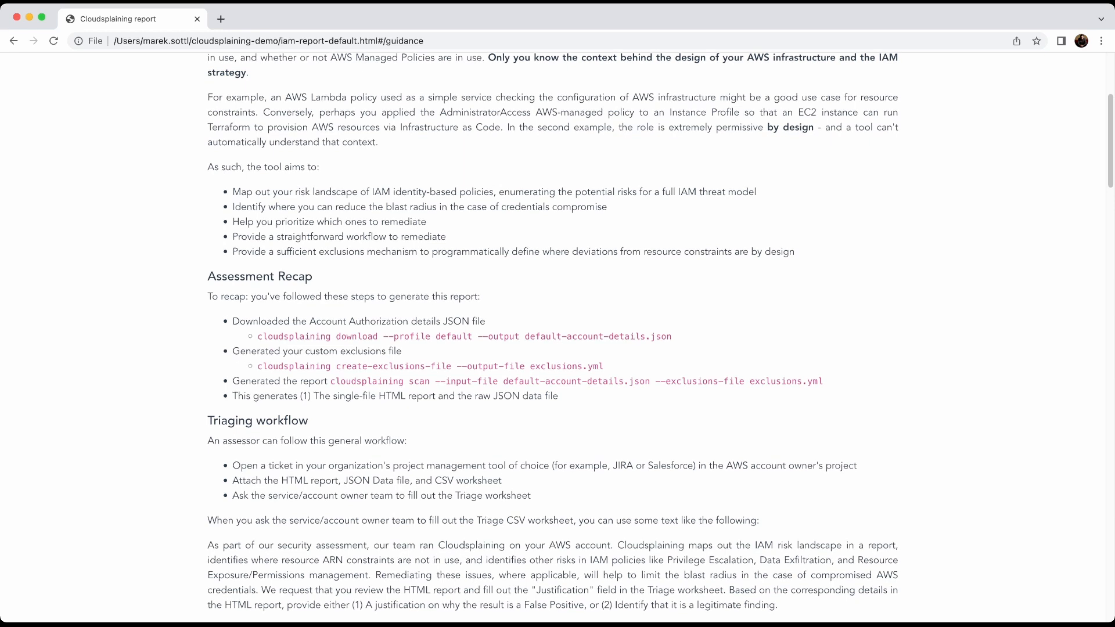
scroll("down", 3)
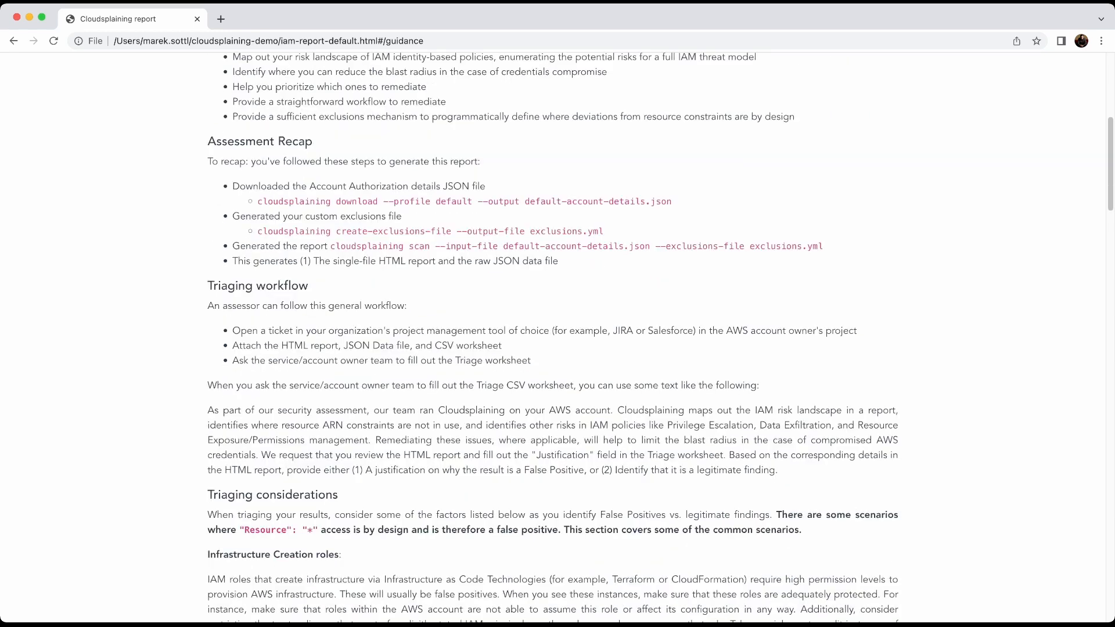
scroll("up", 3)
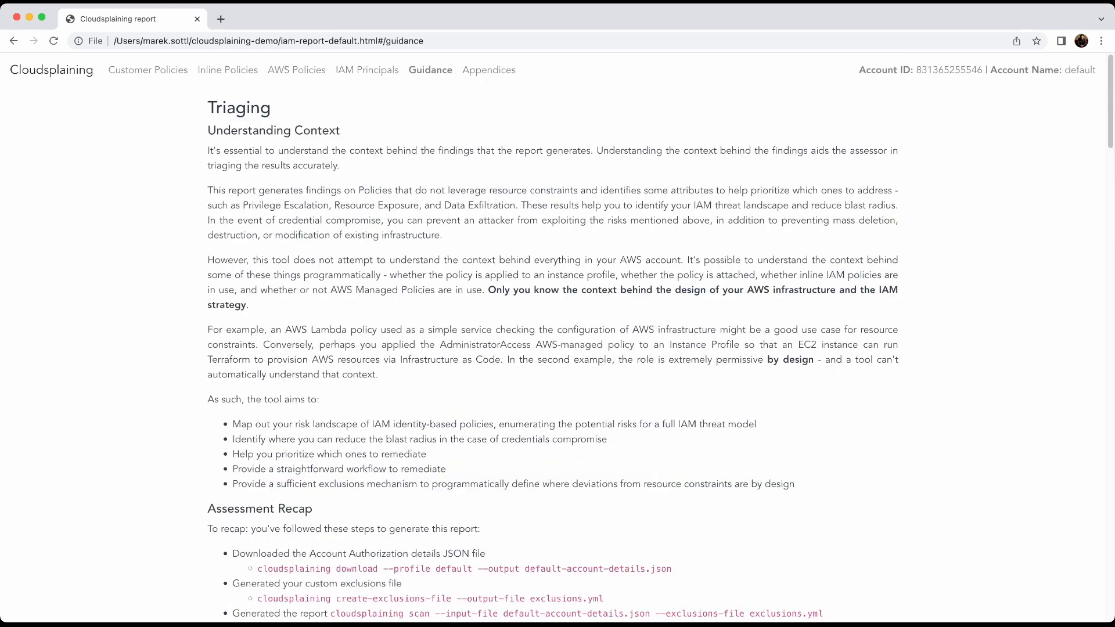
left_click(488, 70)
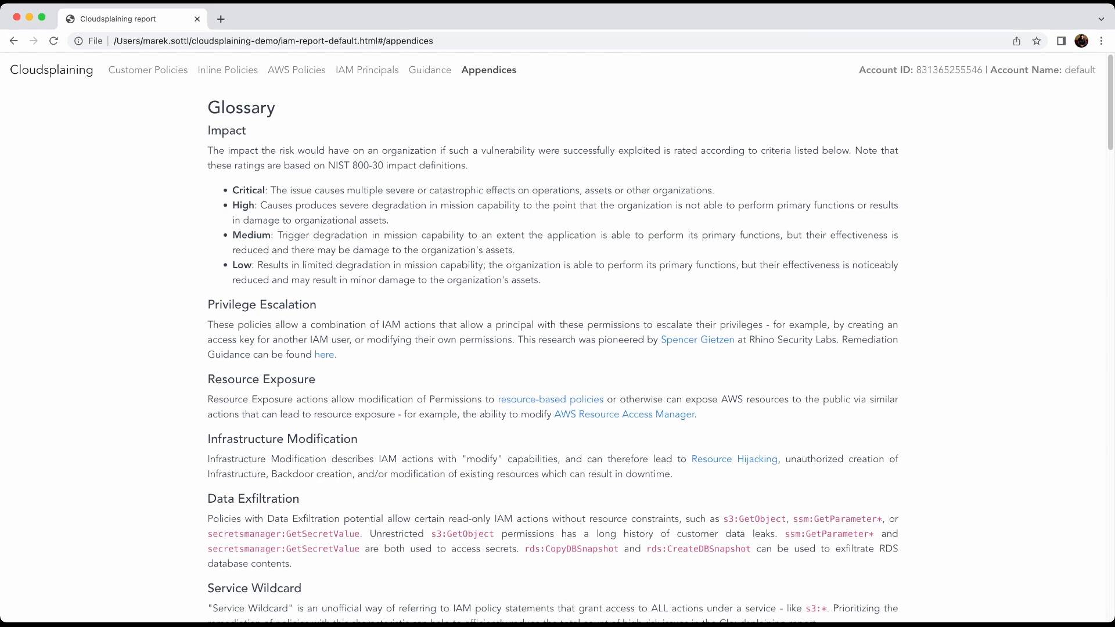
Step: Scroll through the glossary's impact levels and risk type definitions, then return to Customer-Managed Policies
scroll("down", 3)
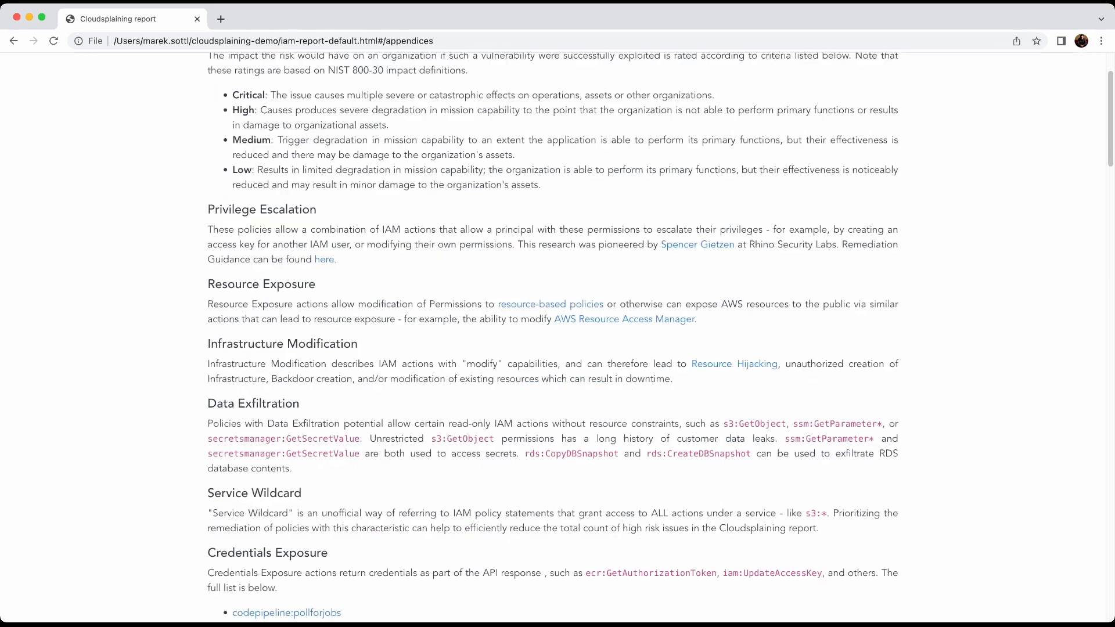
scroll("down", 3)
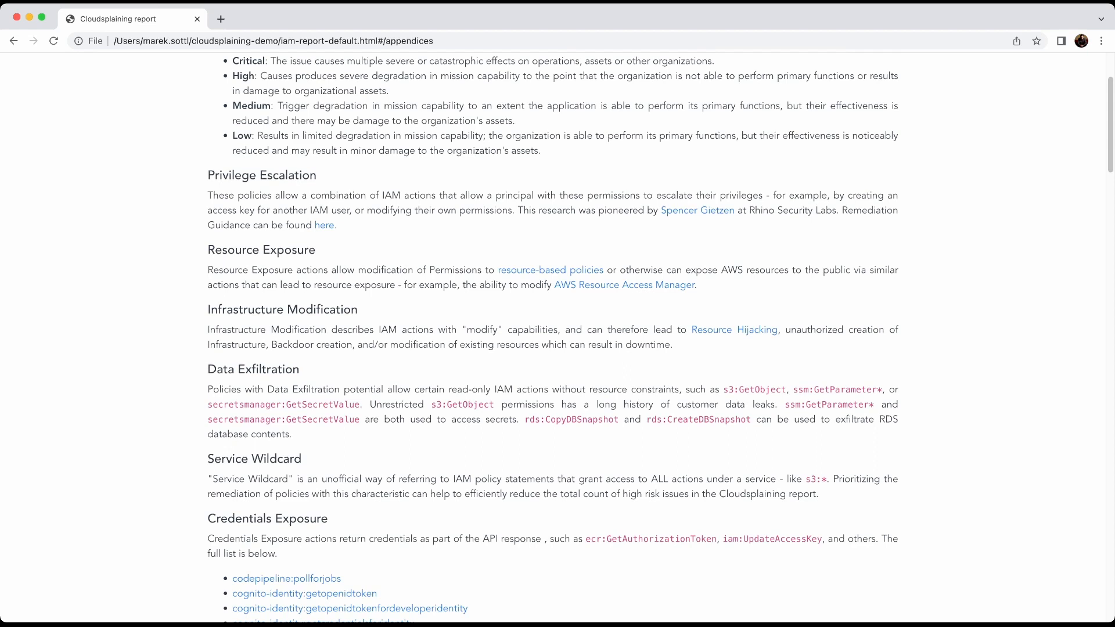
scroll("down", 3)
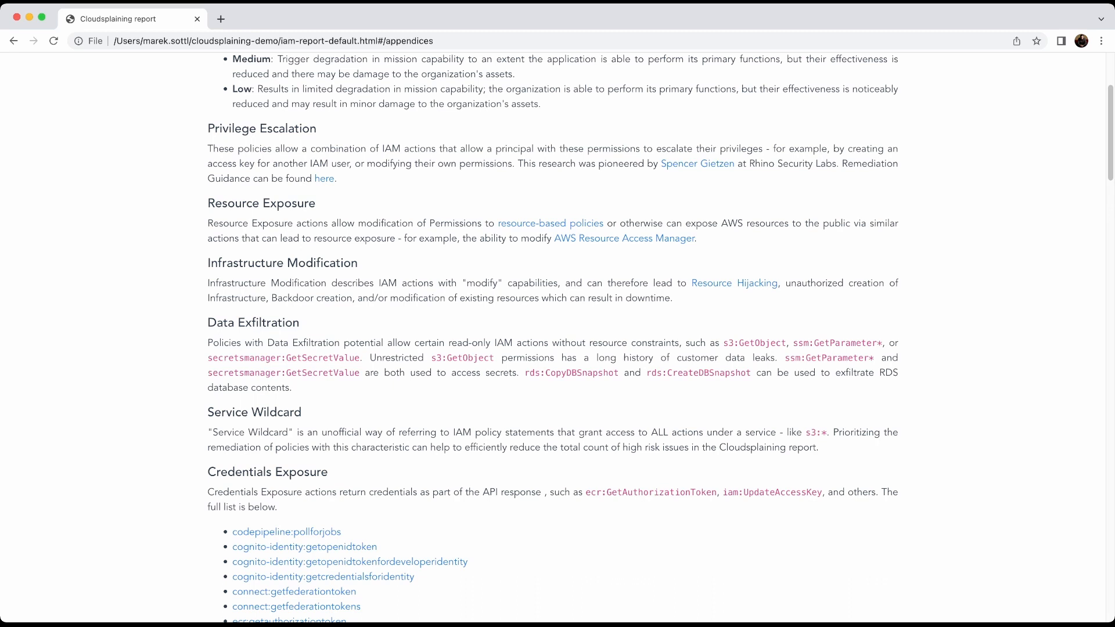
scroll("up", 3)
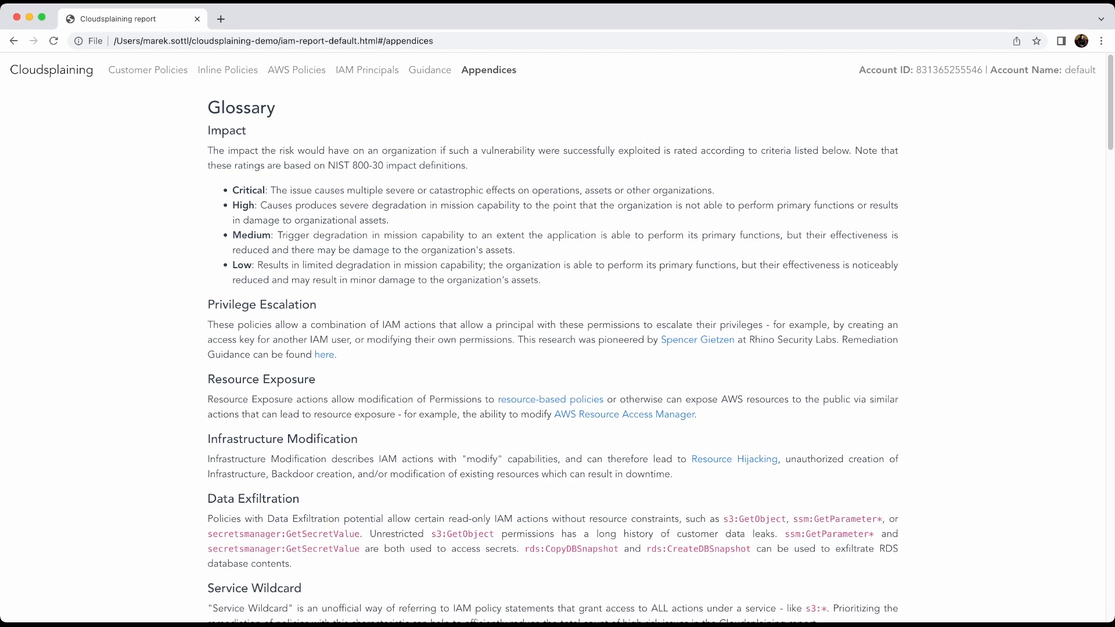
double_click(359, 166)
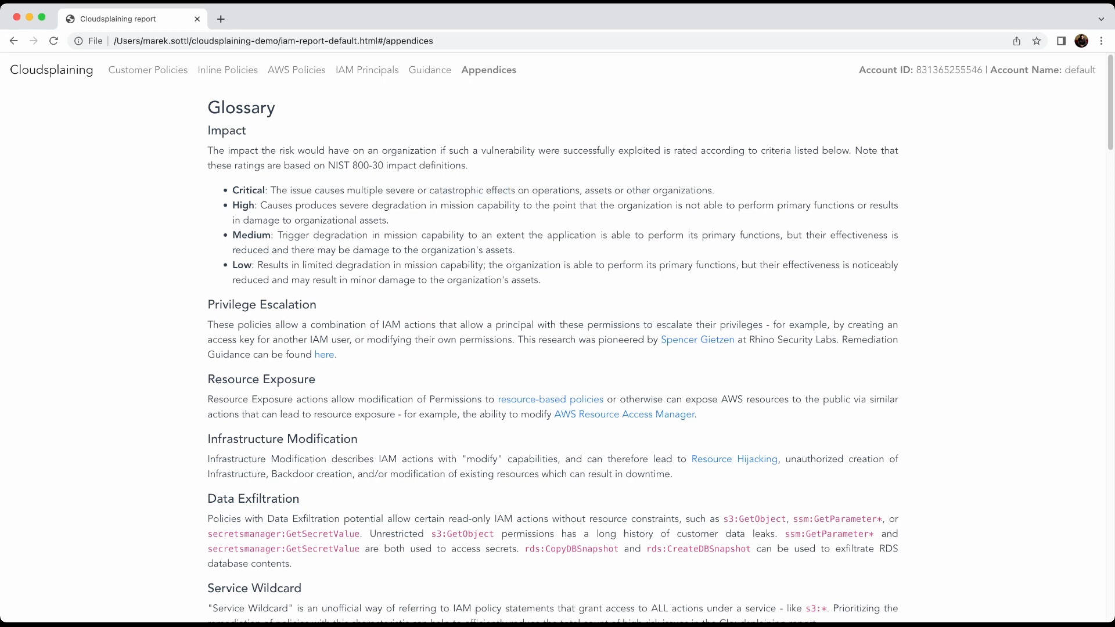
left_click(148, 70)
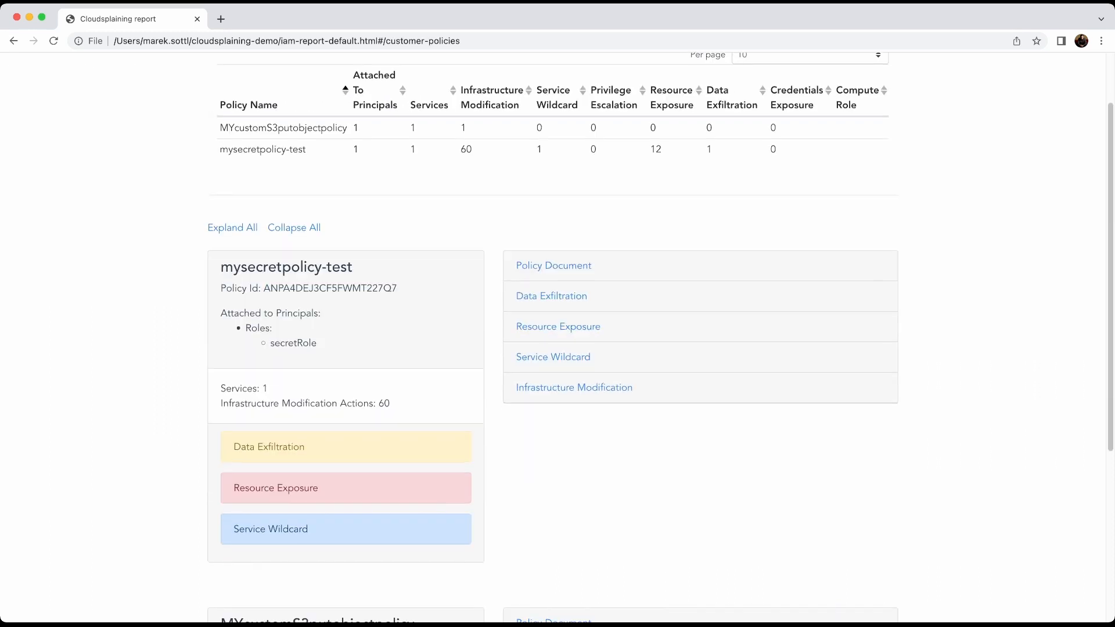
scroll("up", 3)
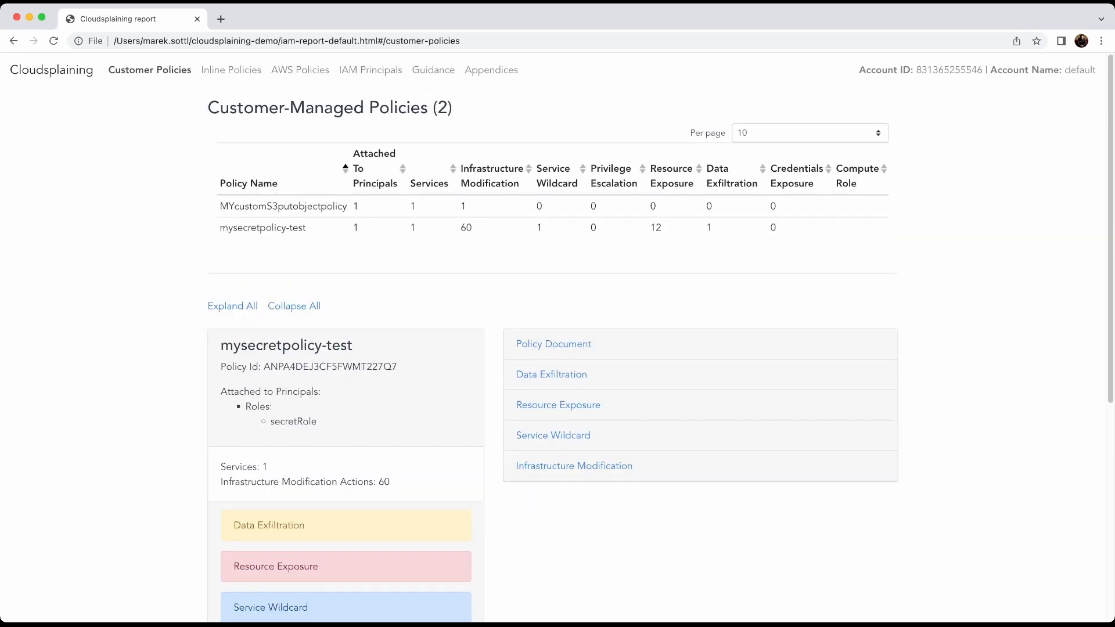